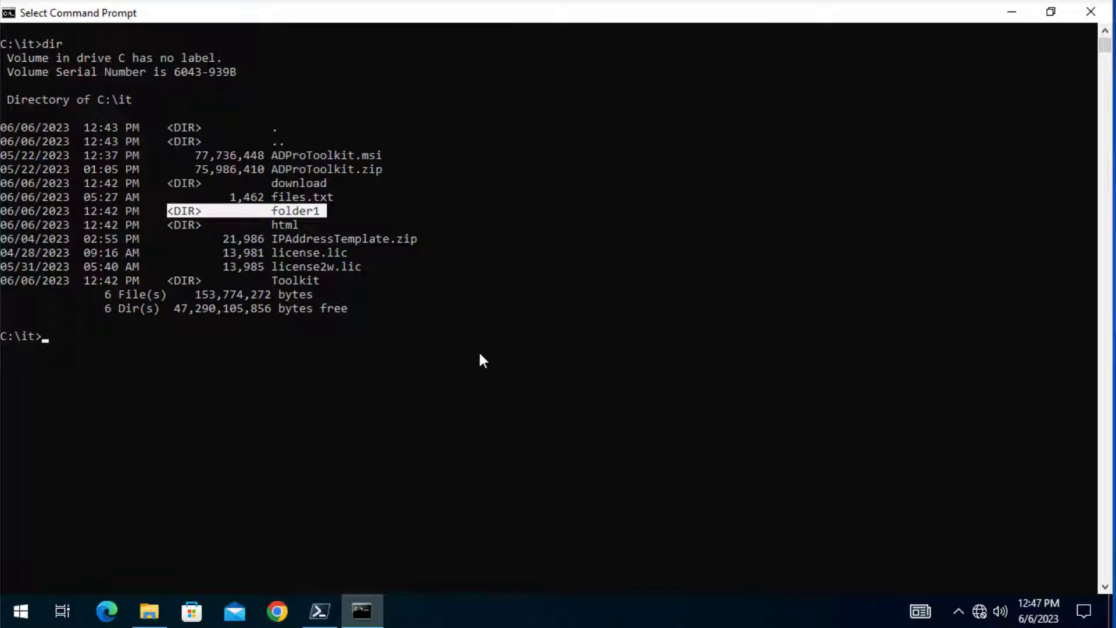
mouse_move(386, 349)
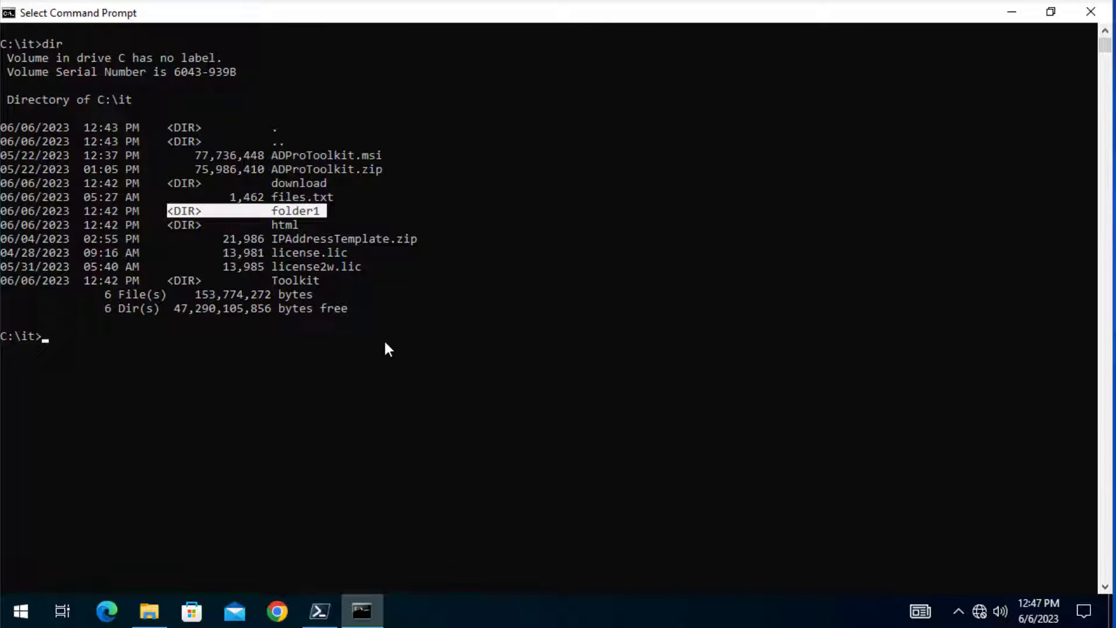
mouse_move(385, 364)
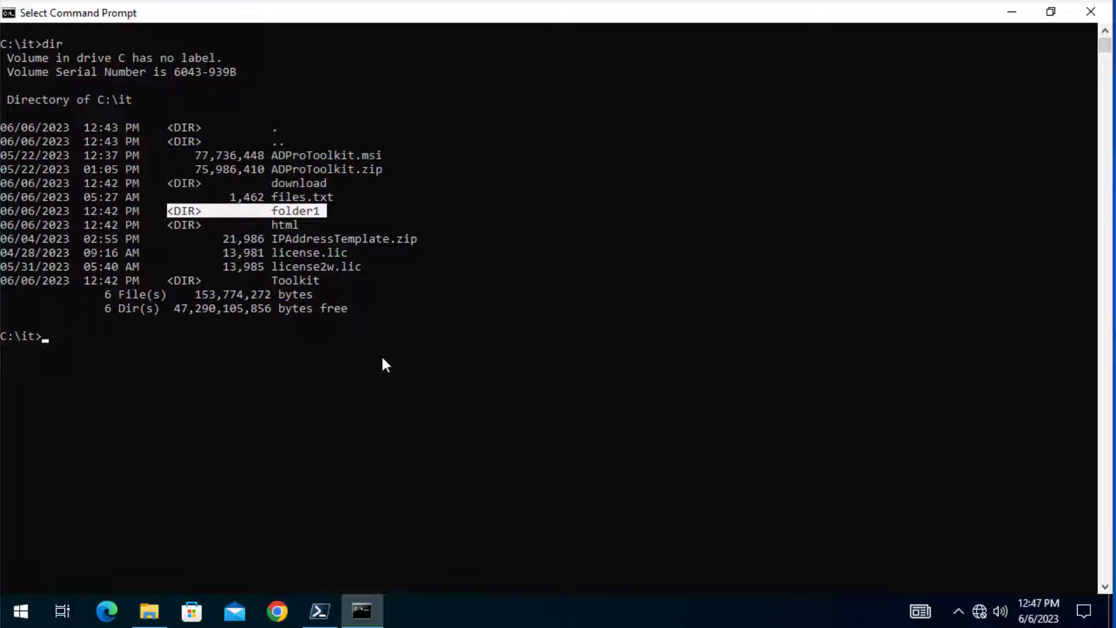
mouse_move(369, 350)
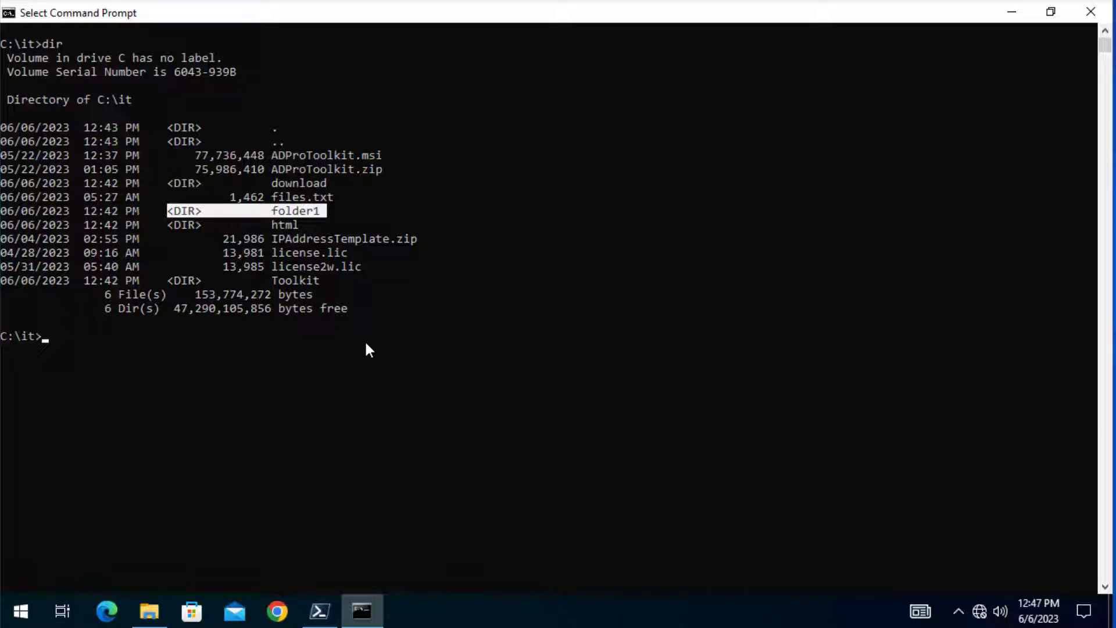
mouse_move(288, 361)
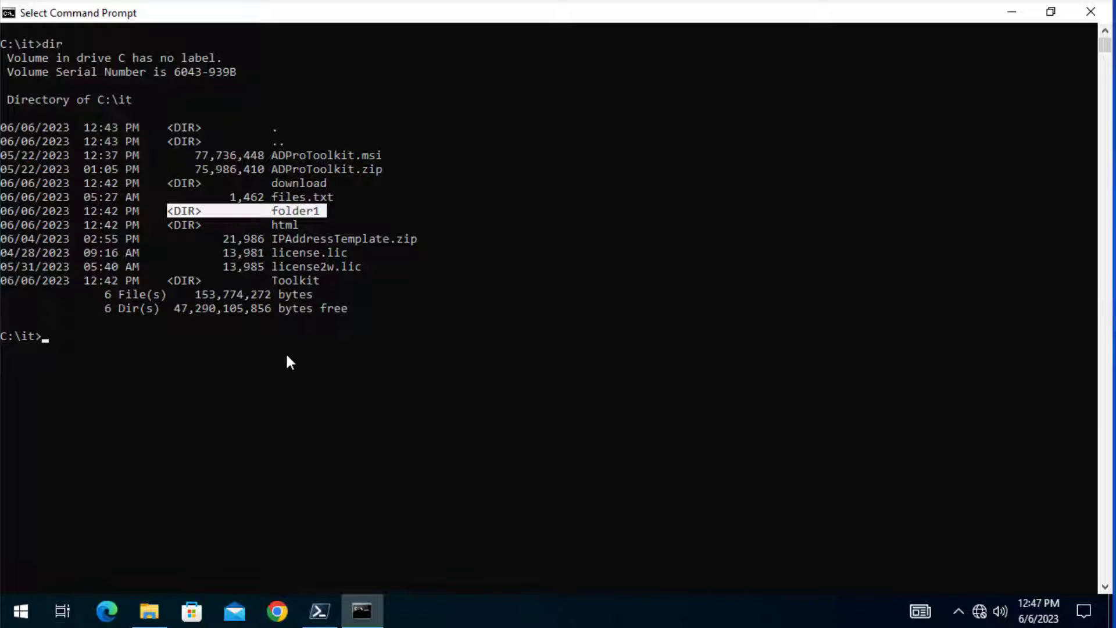
Run dir twice more to relist the files and folders in C:\it
click(368, 402)
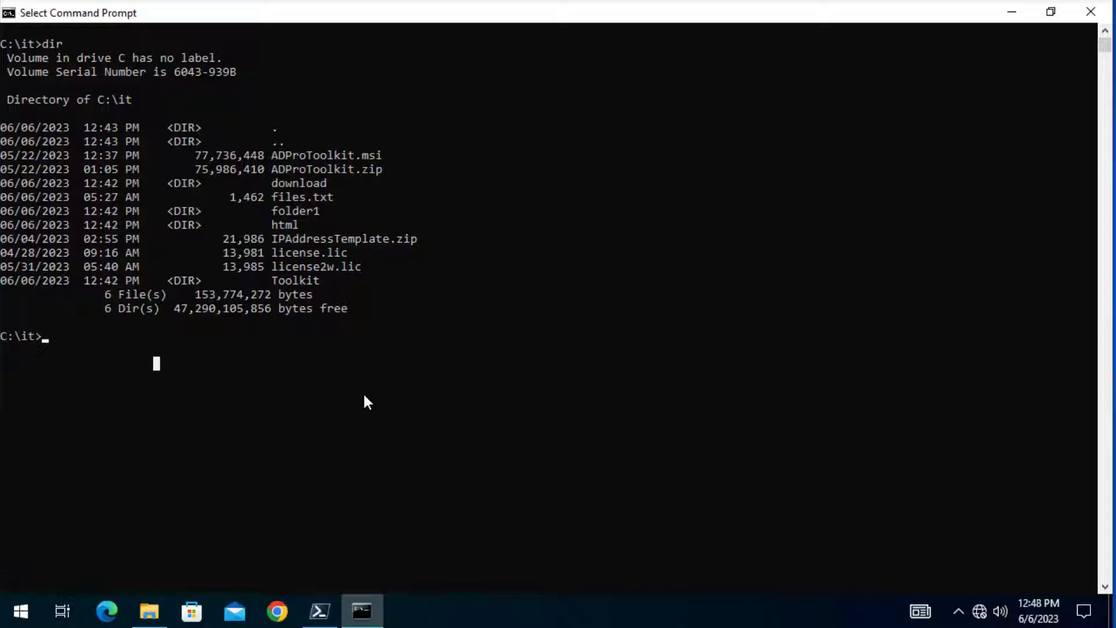
text(dir)
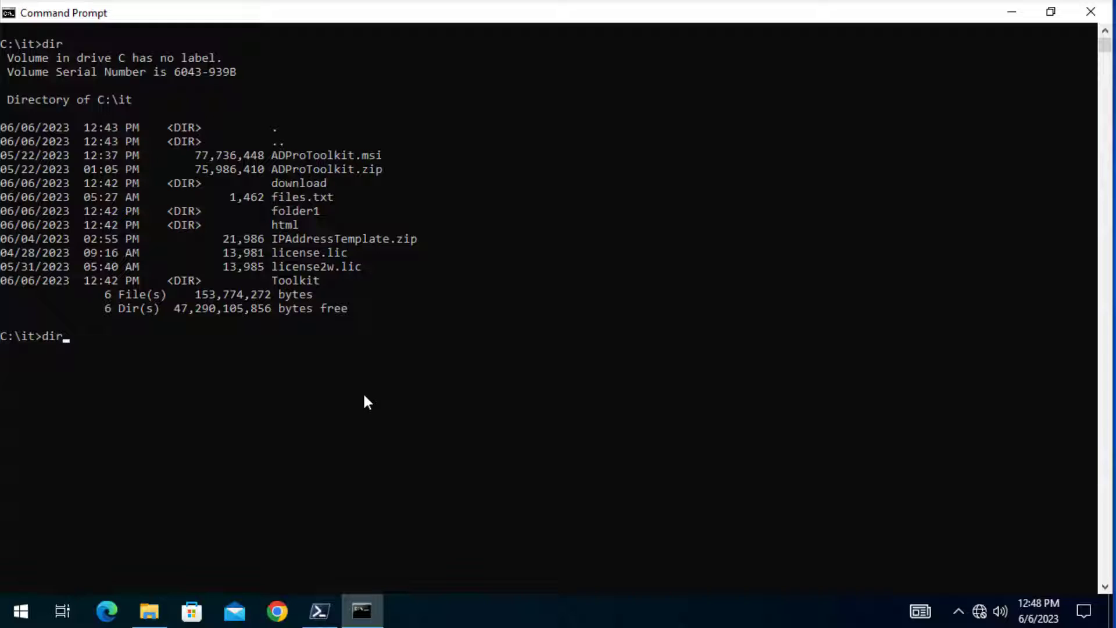
key(Return)
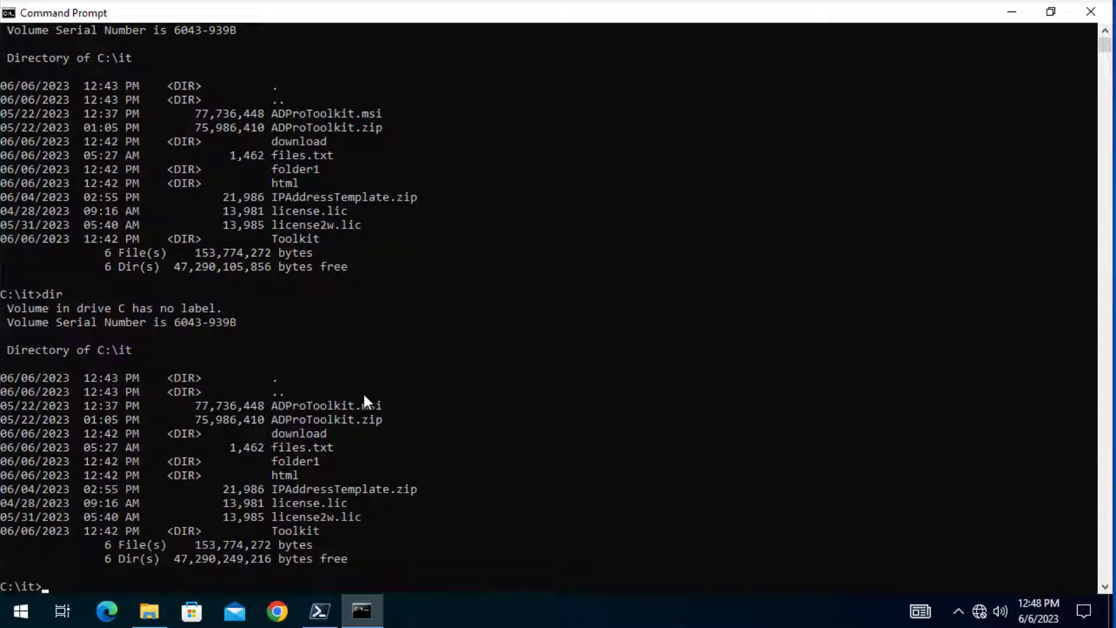
mouse_move(6, 595)
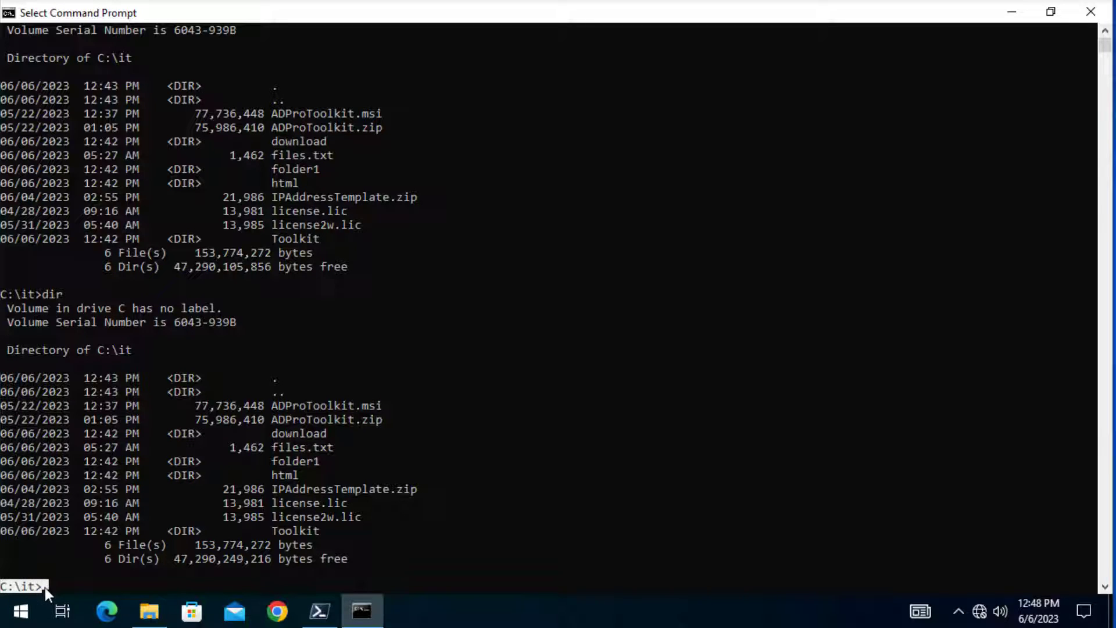
mouse_move(93, 420)
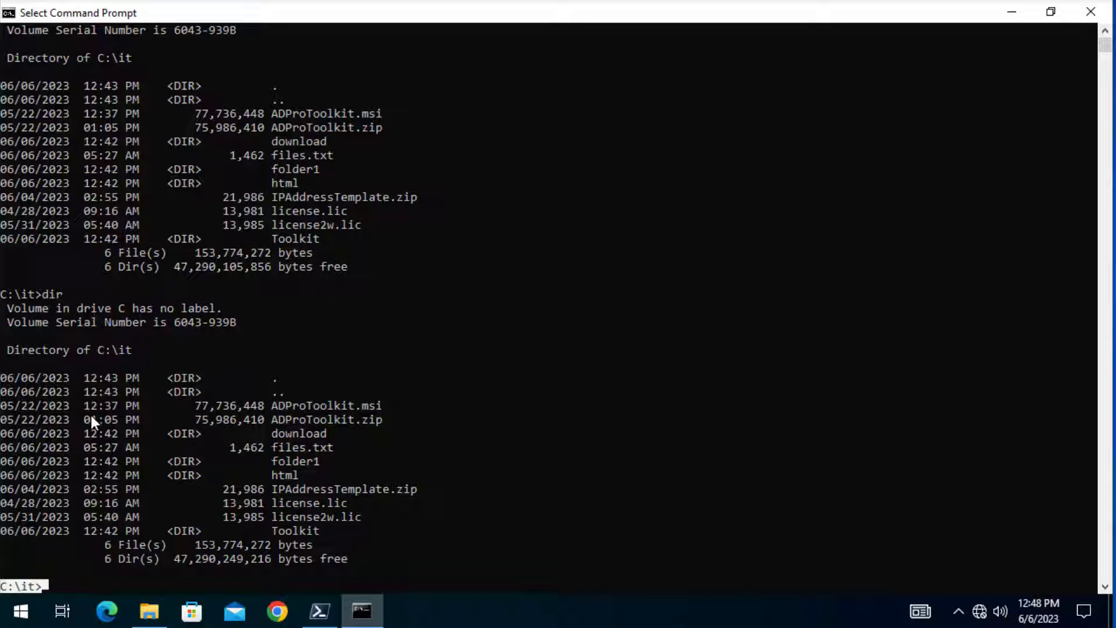
mouse_move(258, 407)
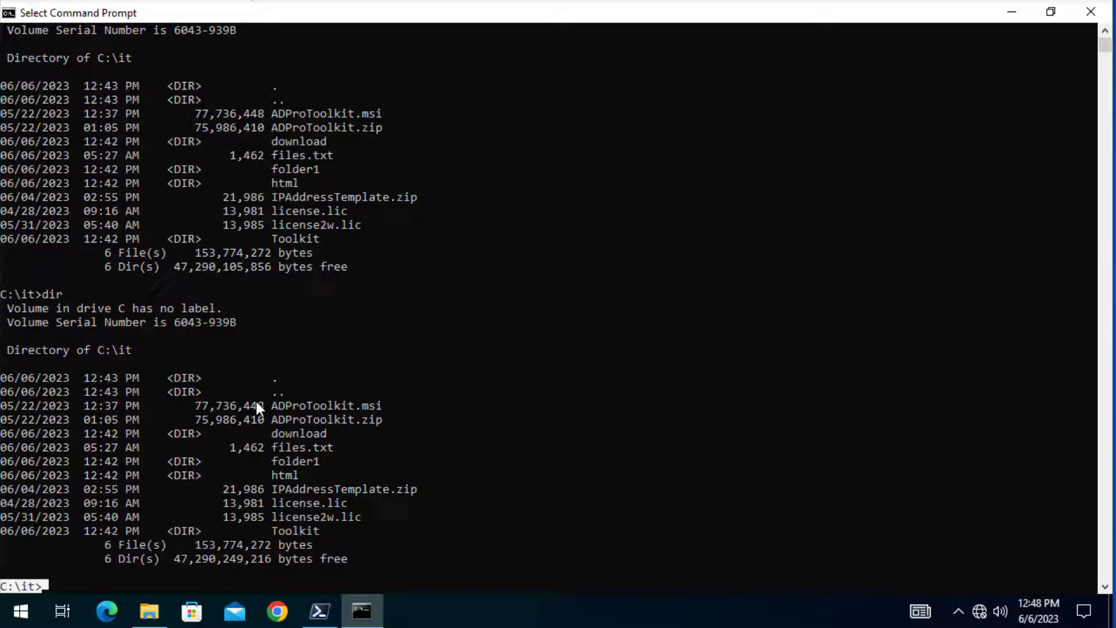
mouse_move(16, 382)
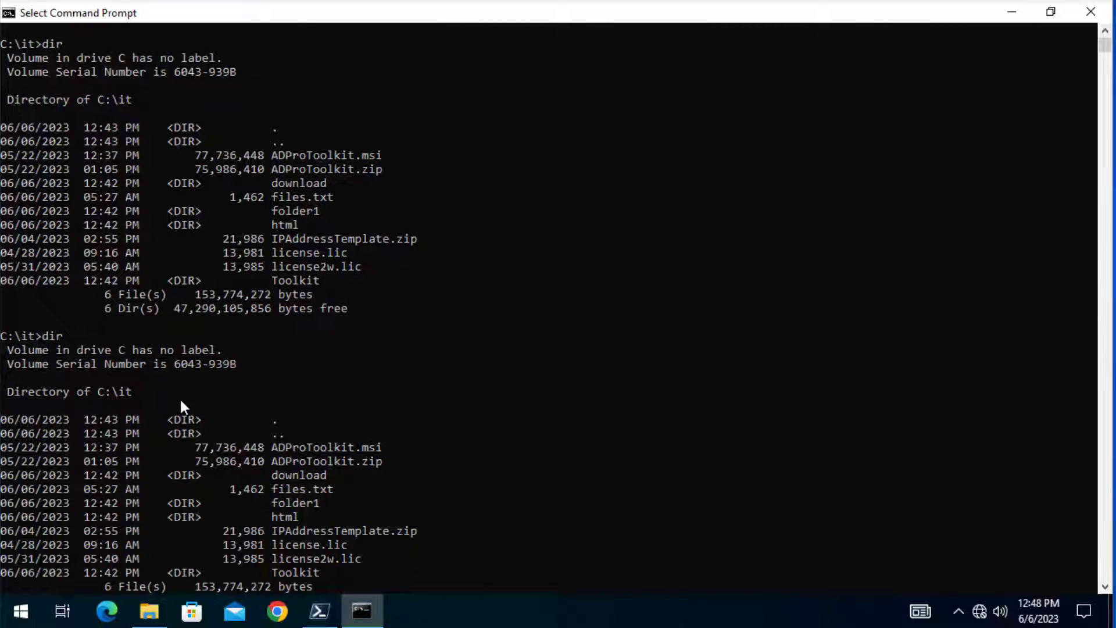
mouse_move(165, 414)
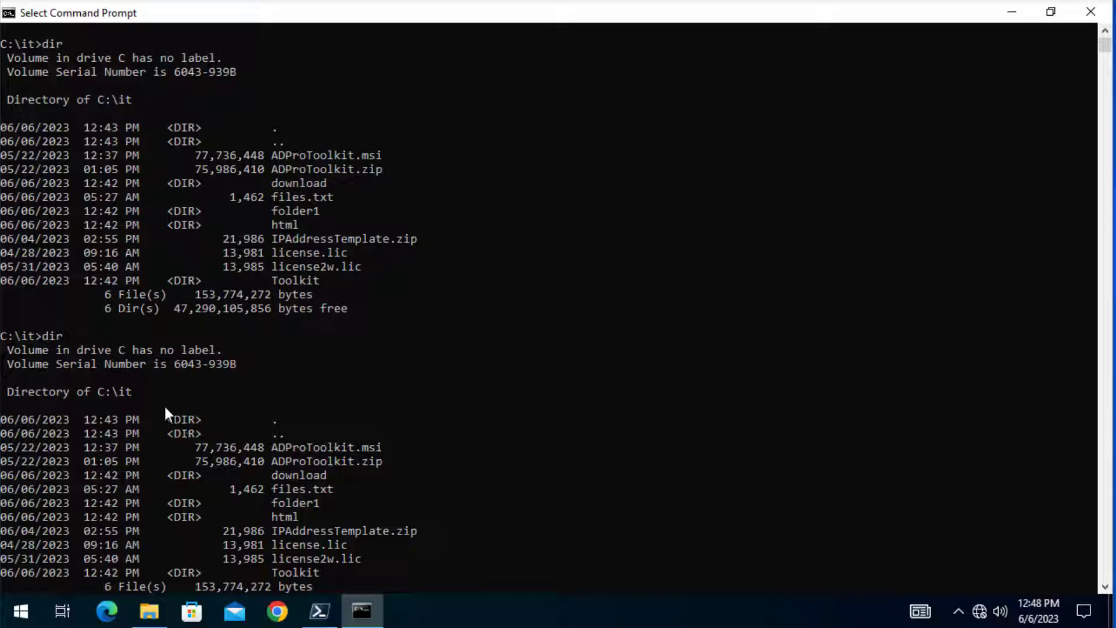
mouse_move(161, 487)
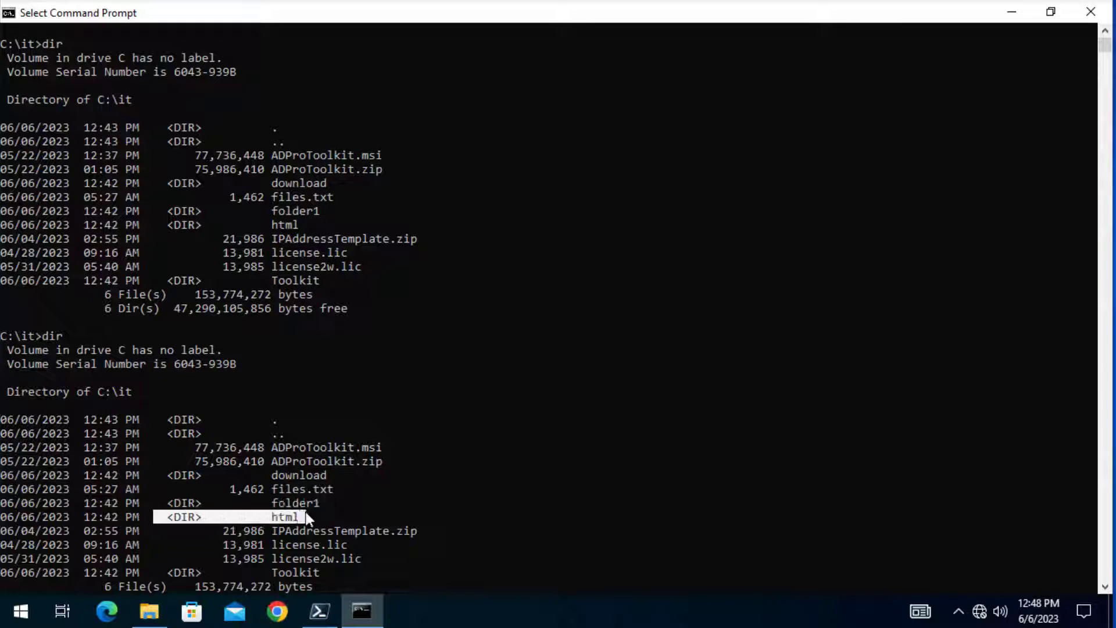
mouse_move(328, 577)
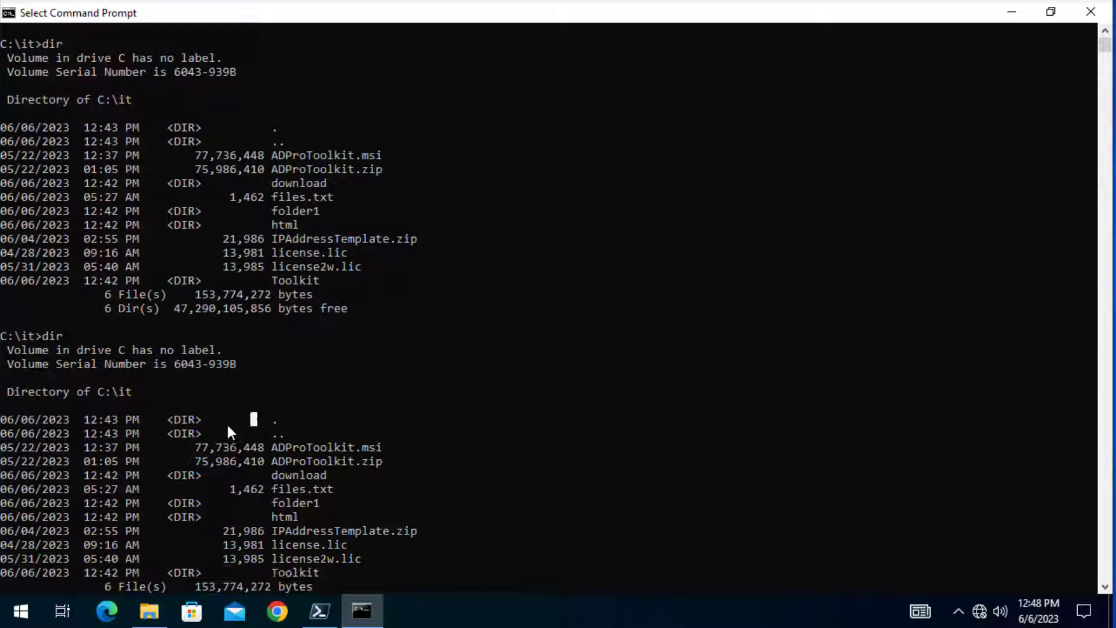
mouse_move(245, 559)
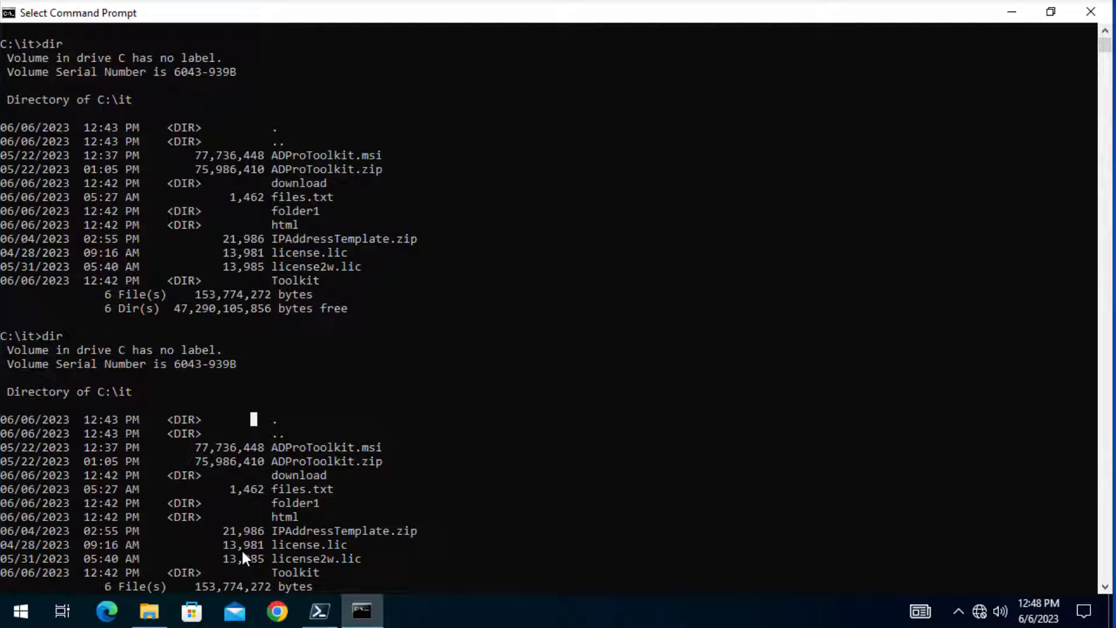
mouse_move(303, 440)
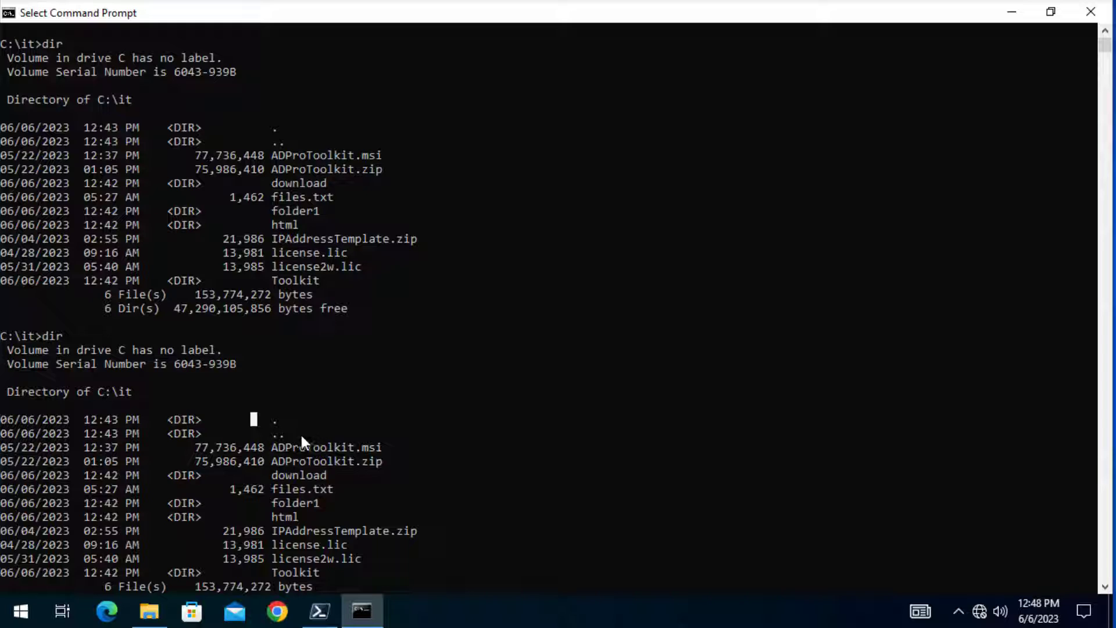
mouse_move(308, 454)
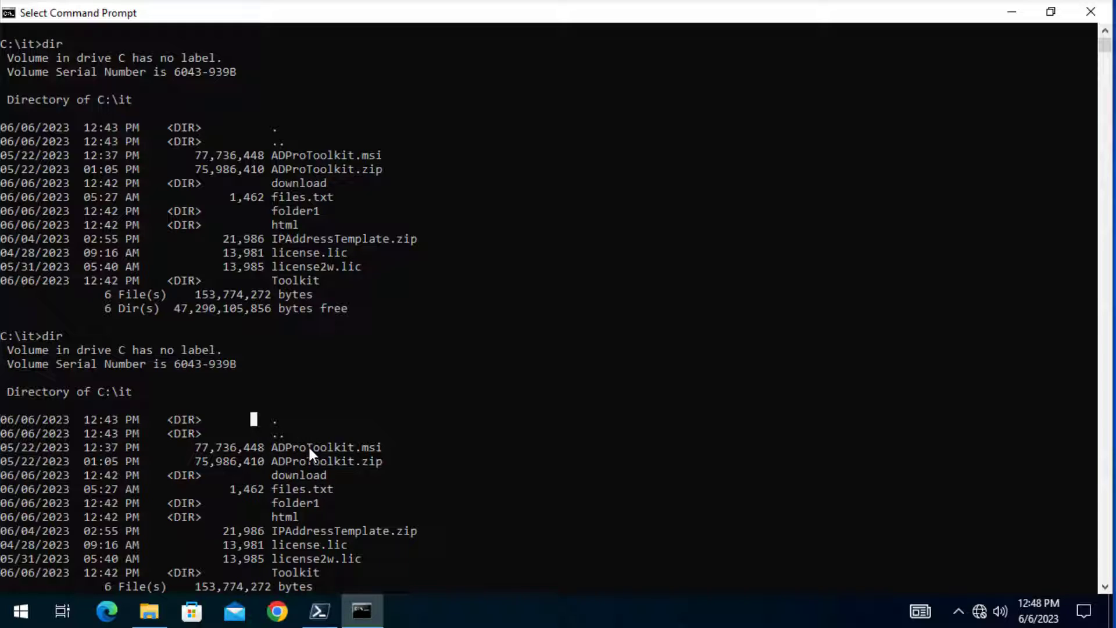
mouse_move(246, 533)
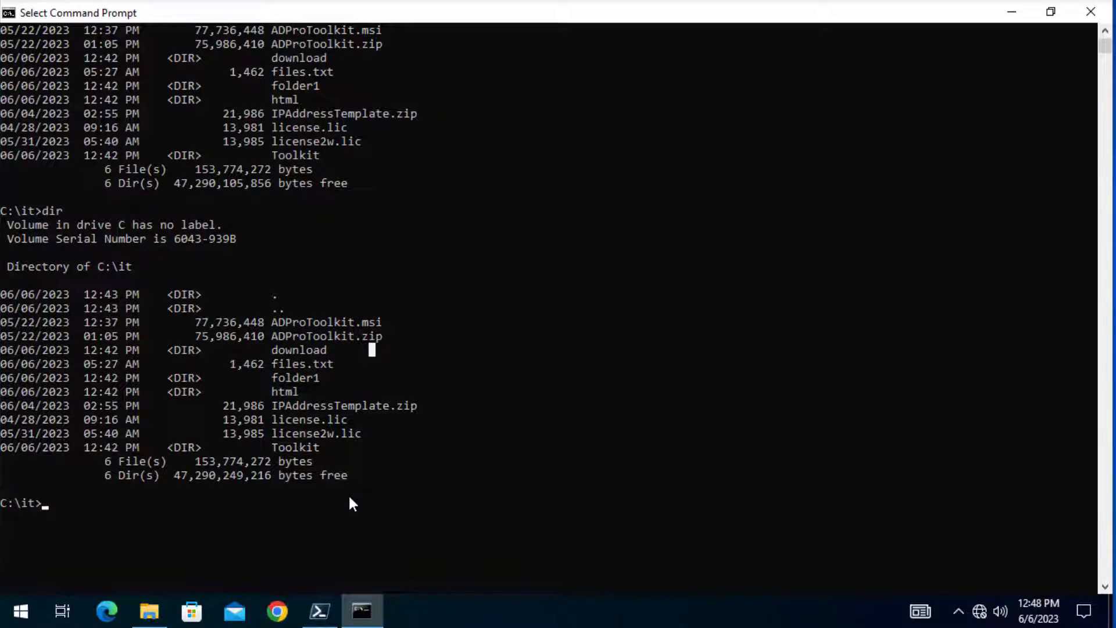
key(Return)
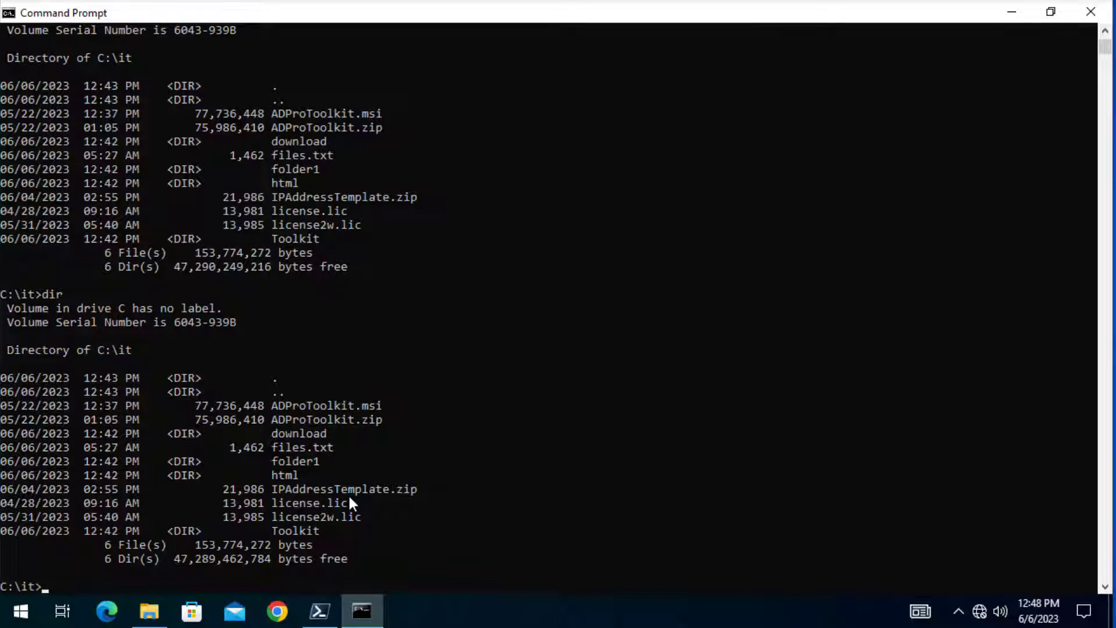
Enter dir c:\it\toolkit to list the version folders, PowerShell Reports and zip files
text(dir)
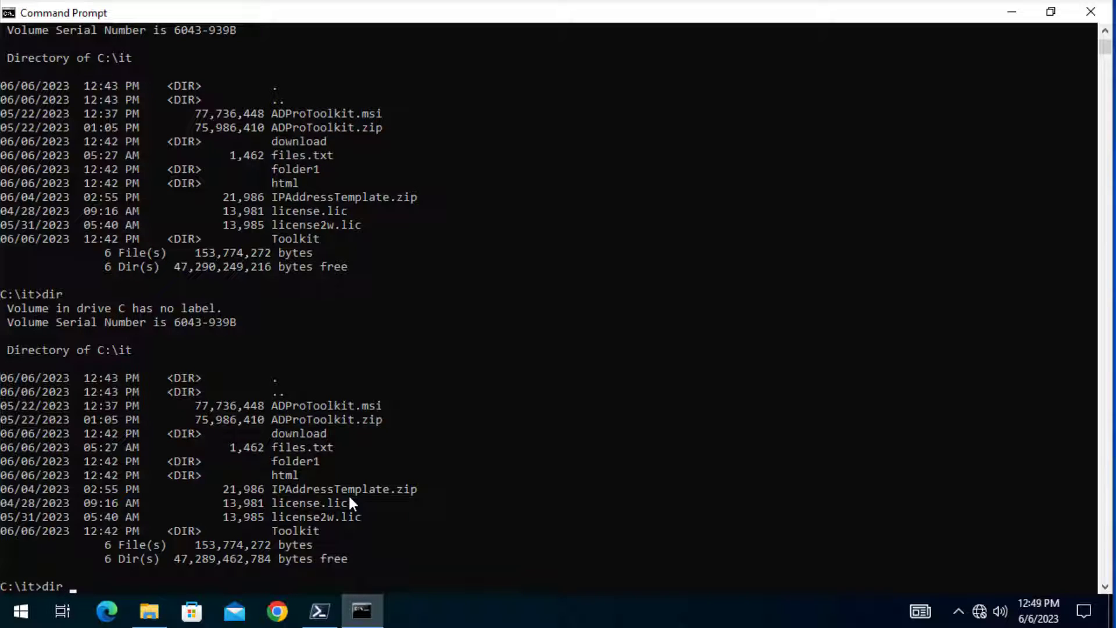
text(c:\)
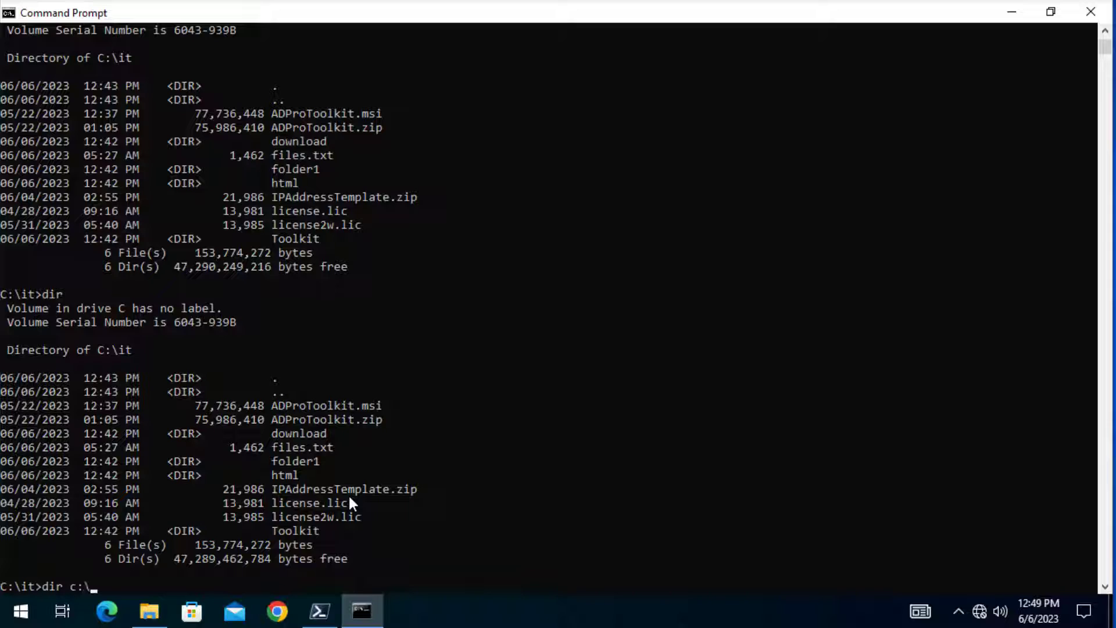
text(it\t)
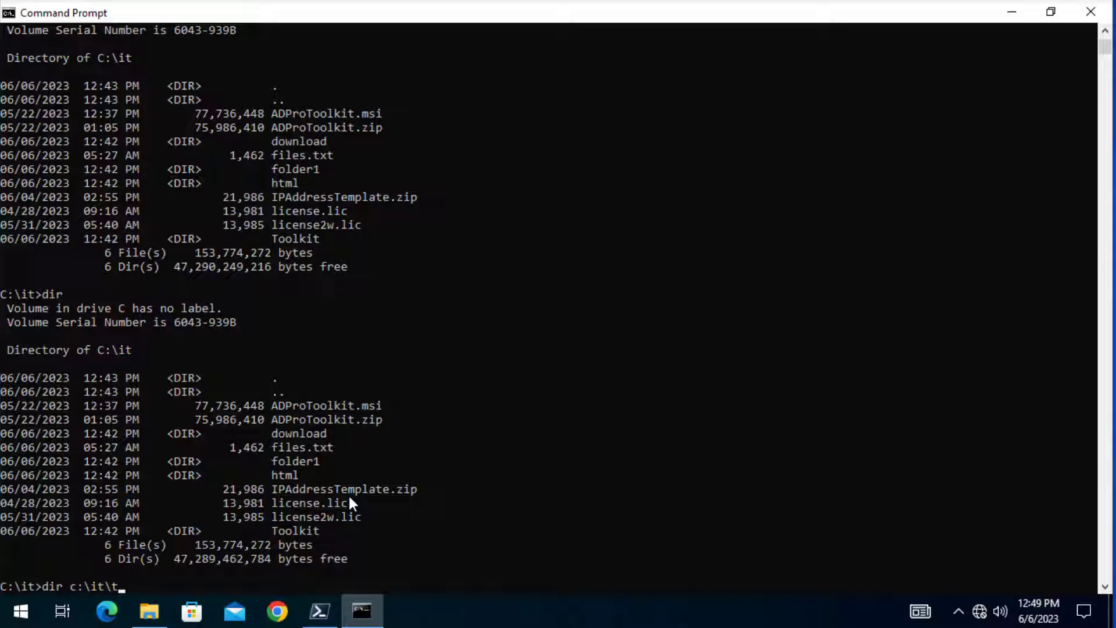
text(oolkit)
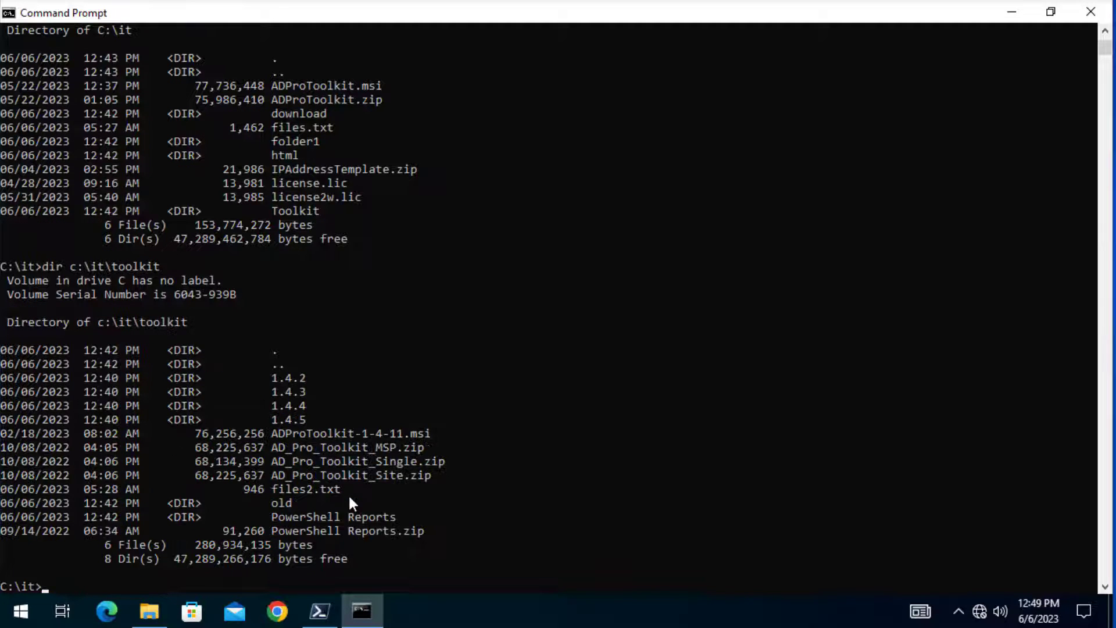
mouse_move(21, 335)
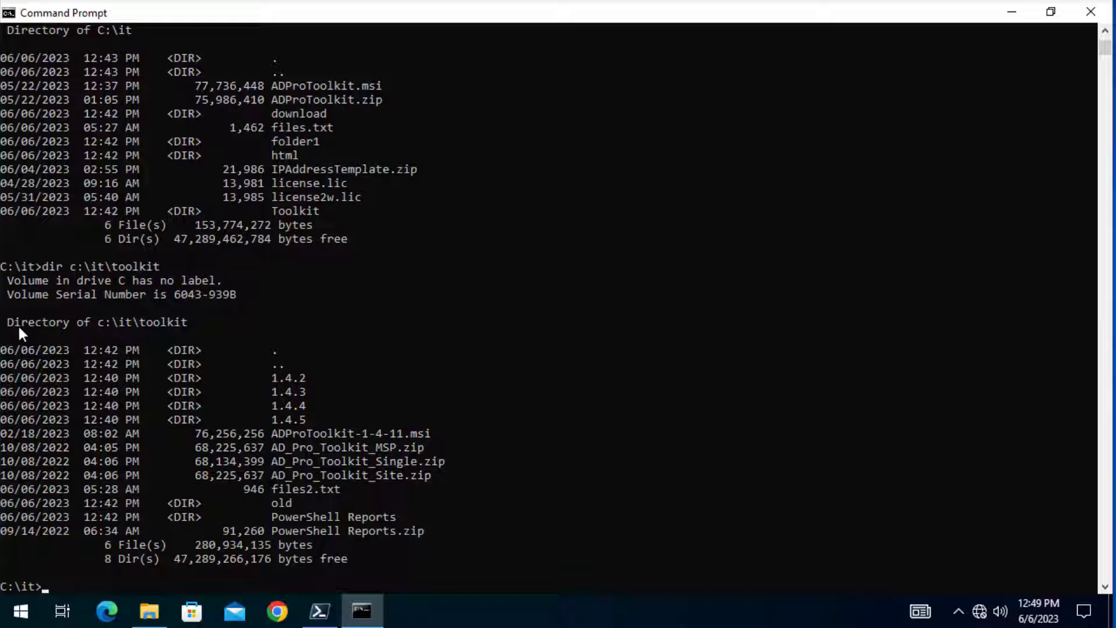
mouse_move(548, 355)
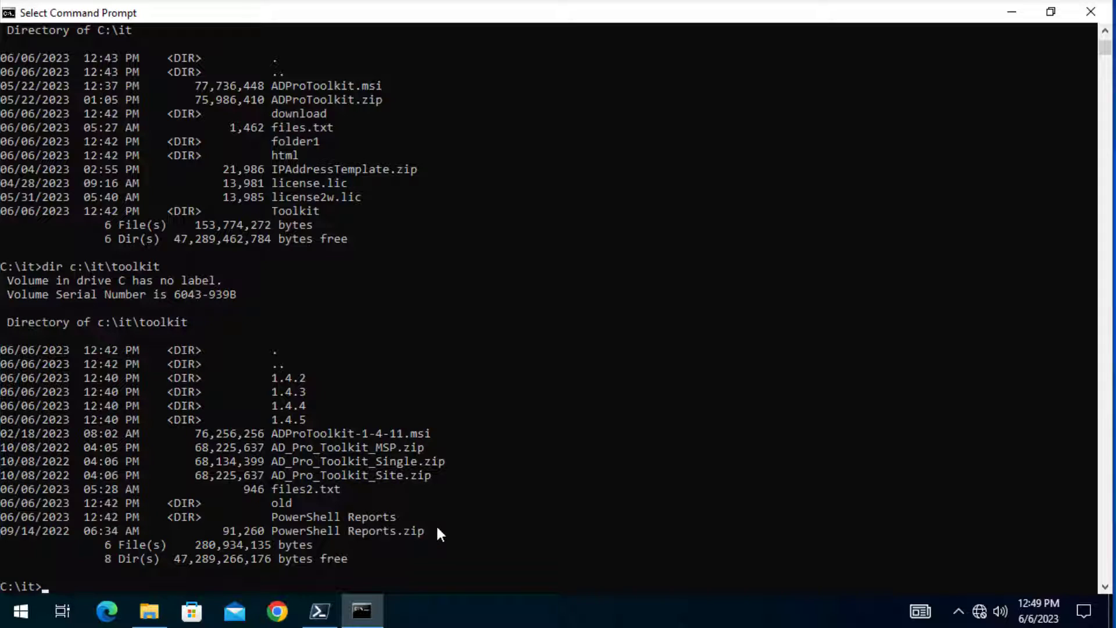
Move to the C:\ root and compose dir c:\it /s for a recursive listing
text(cd ..)
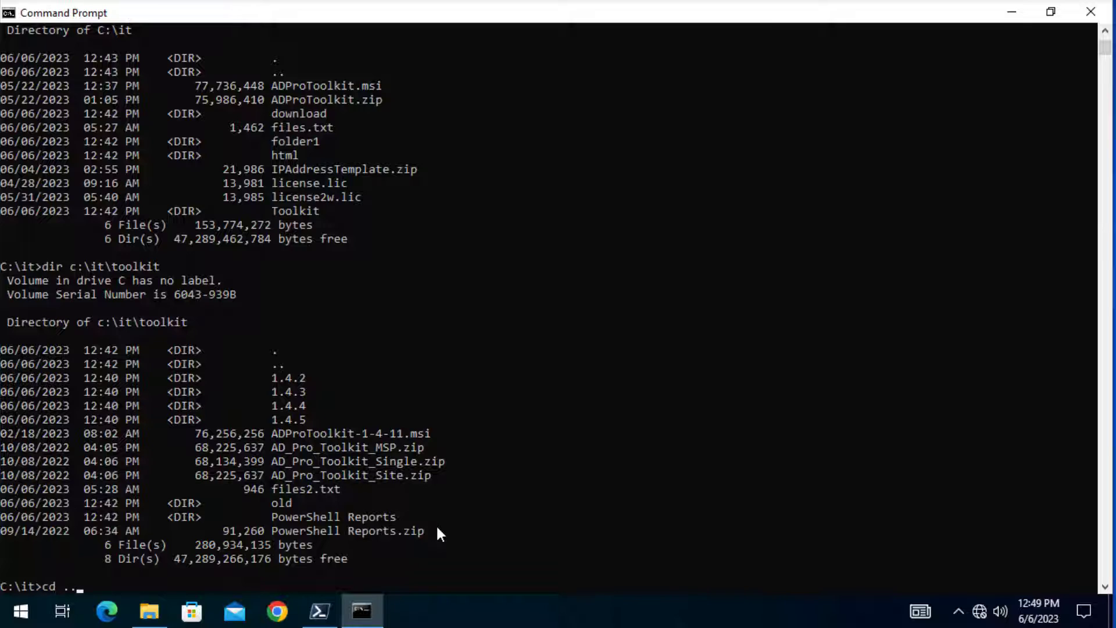
key(Return)
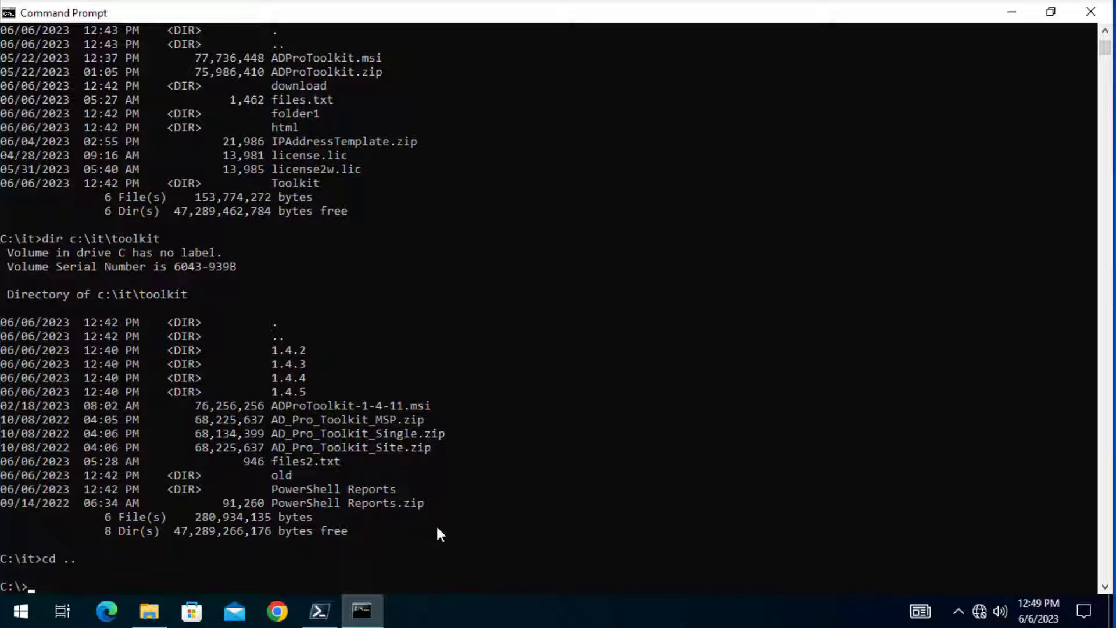
text(dir c)
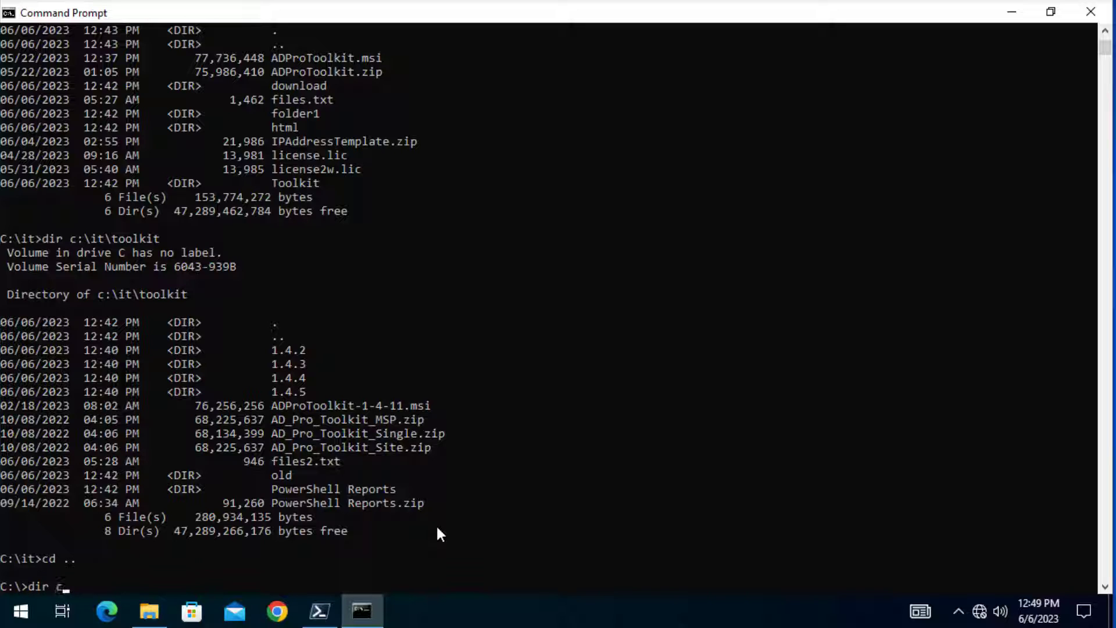
text(:\it)
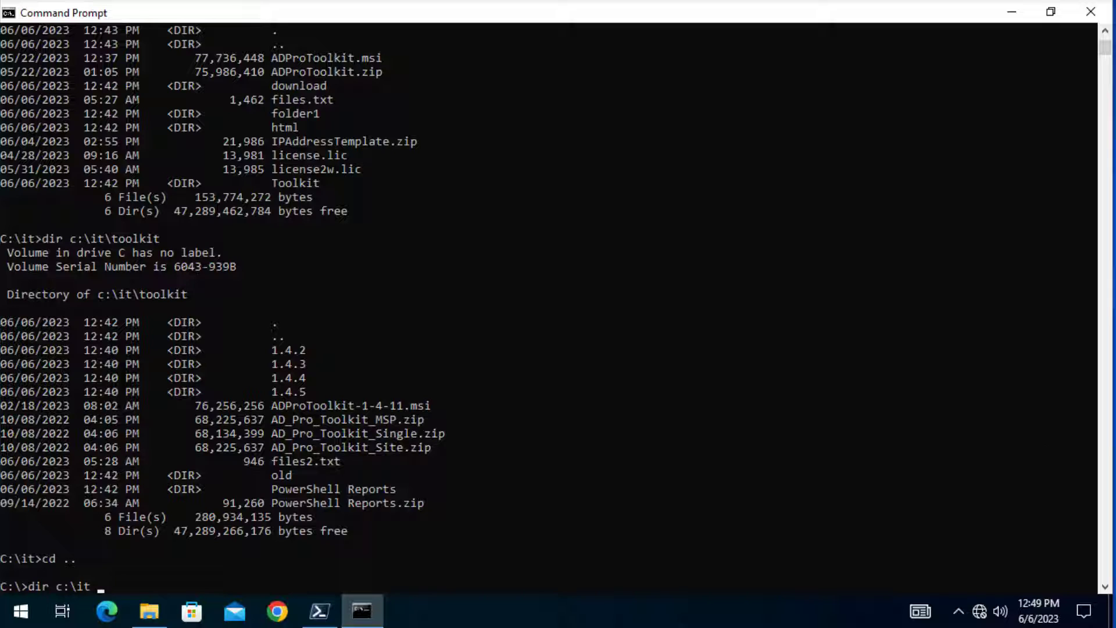
mouse_move(528, 507)
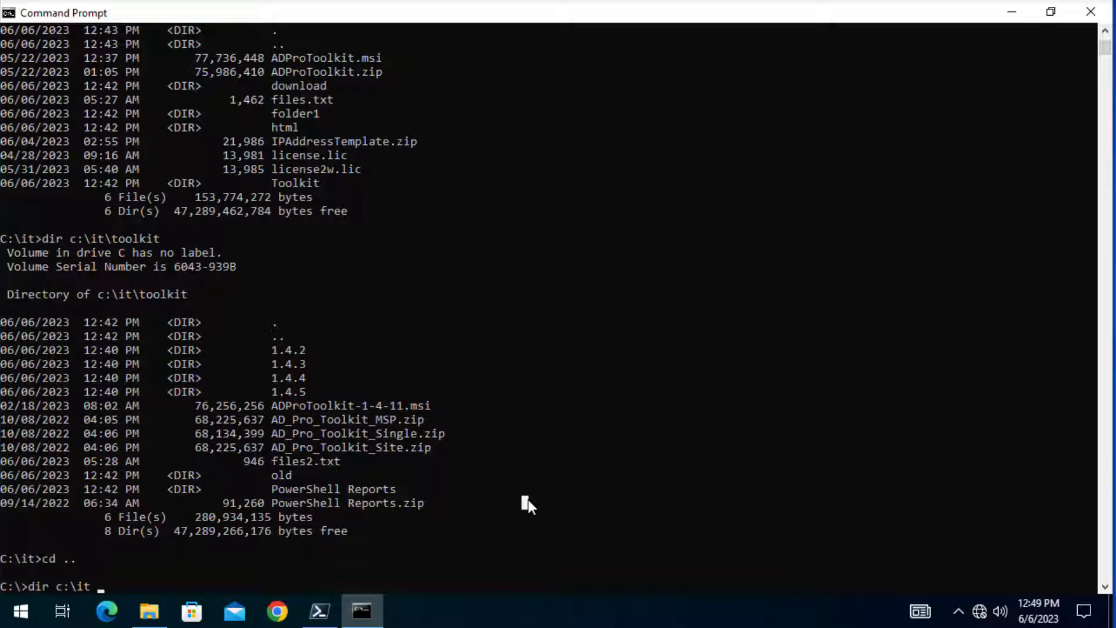
text(/)
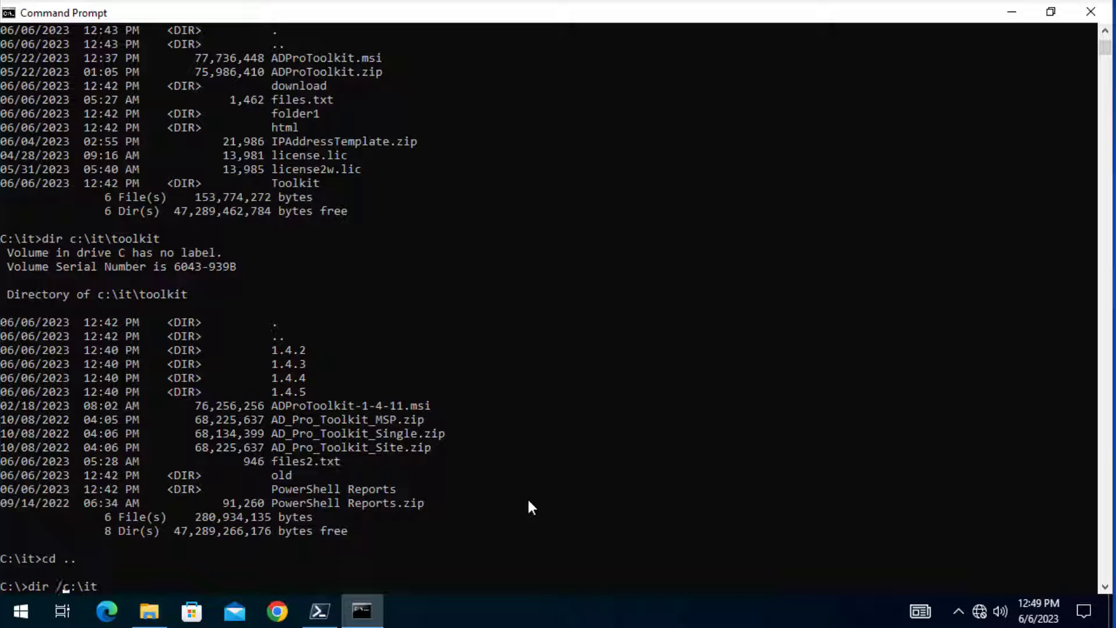
text(s)
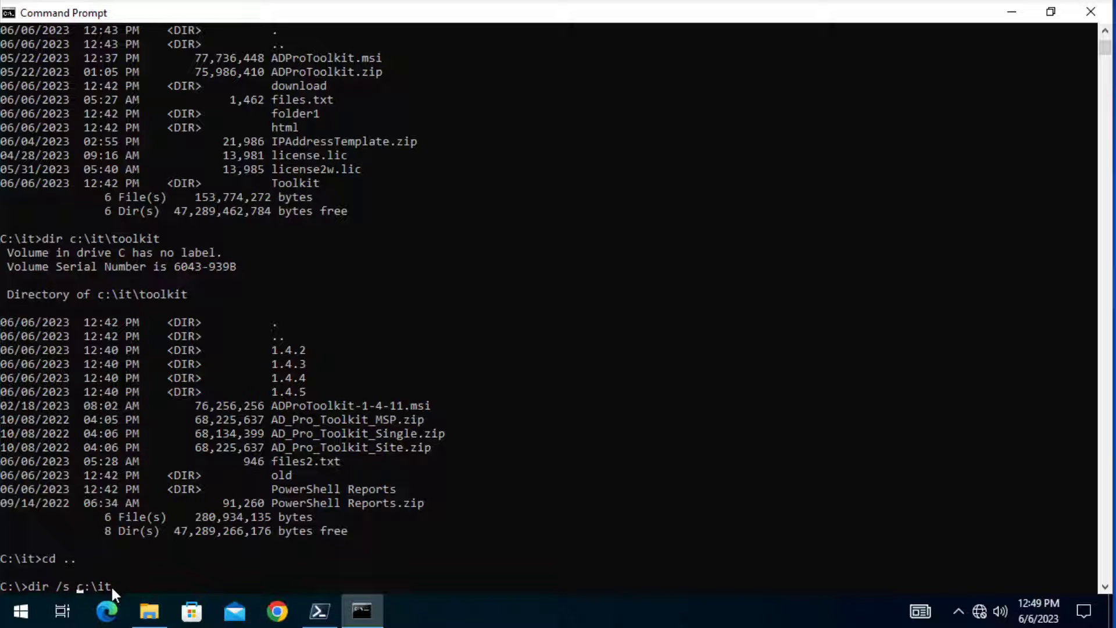
mouse_move(177, 575)
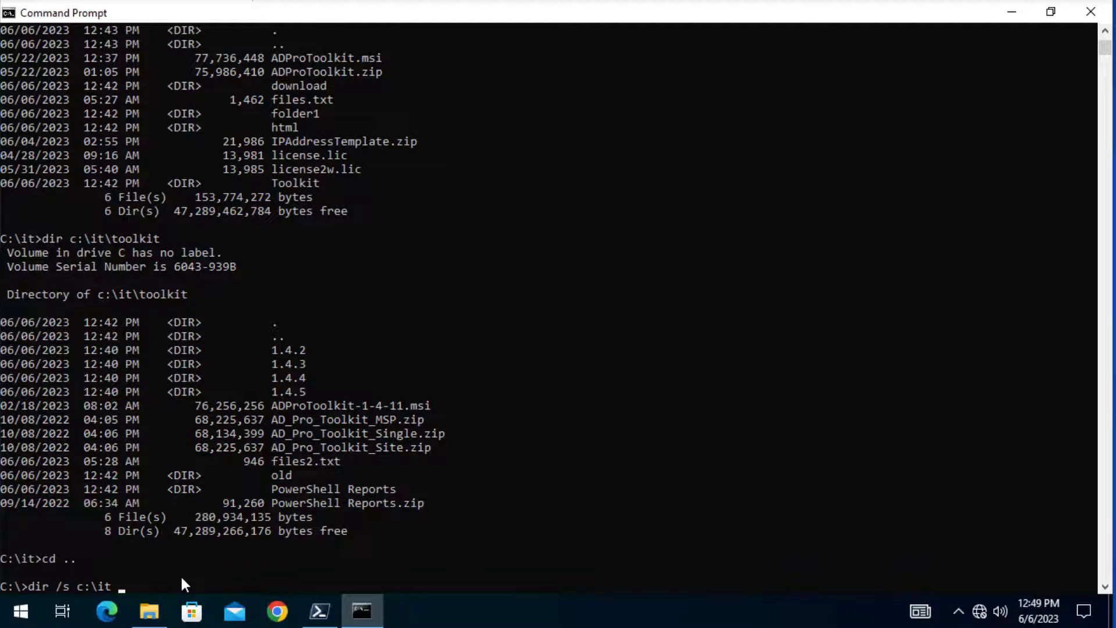
Run the recursive listing and review it down to the 258 files, 68 directories totals
key(Return)
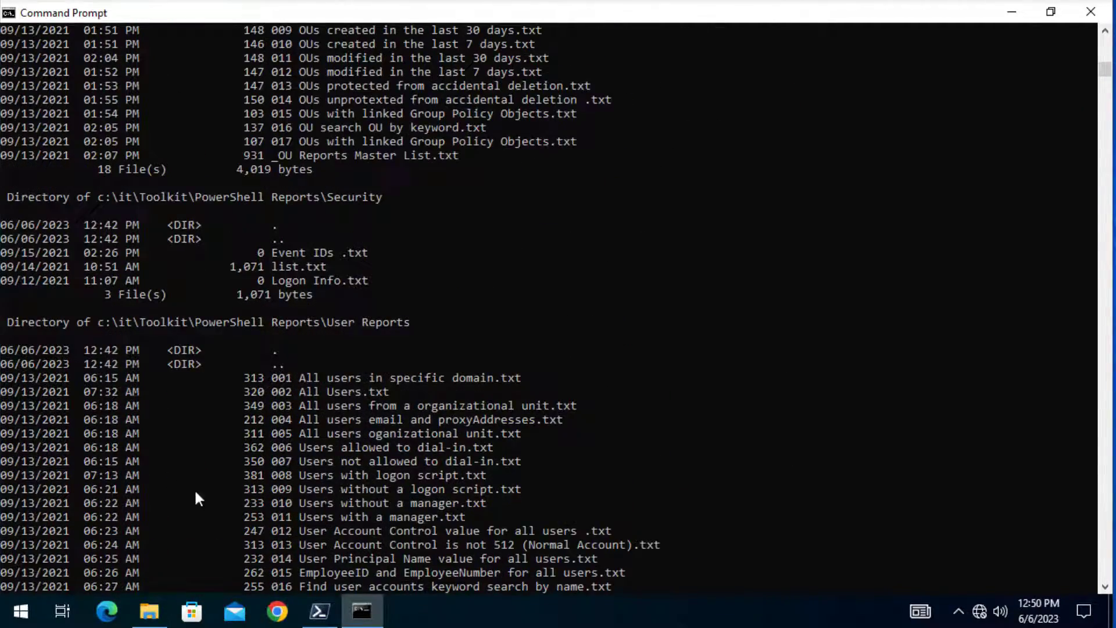
scroll(up, 3)
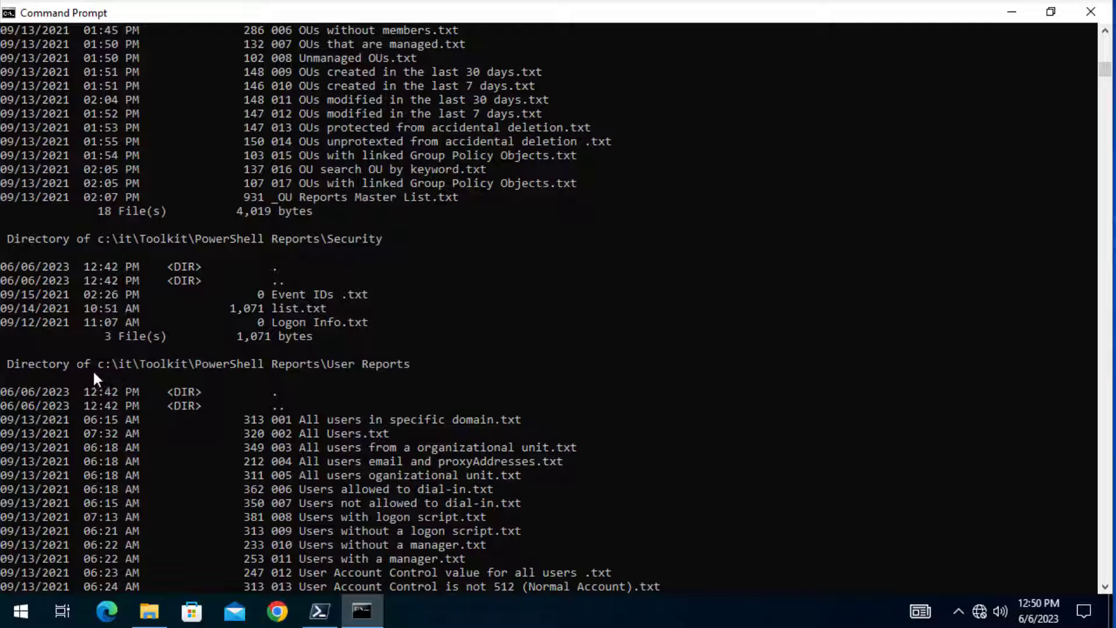
mouse_move(174, 372)
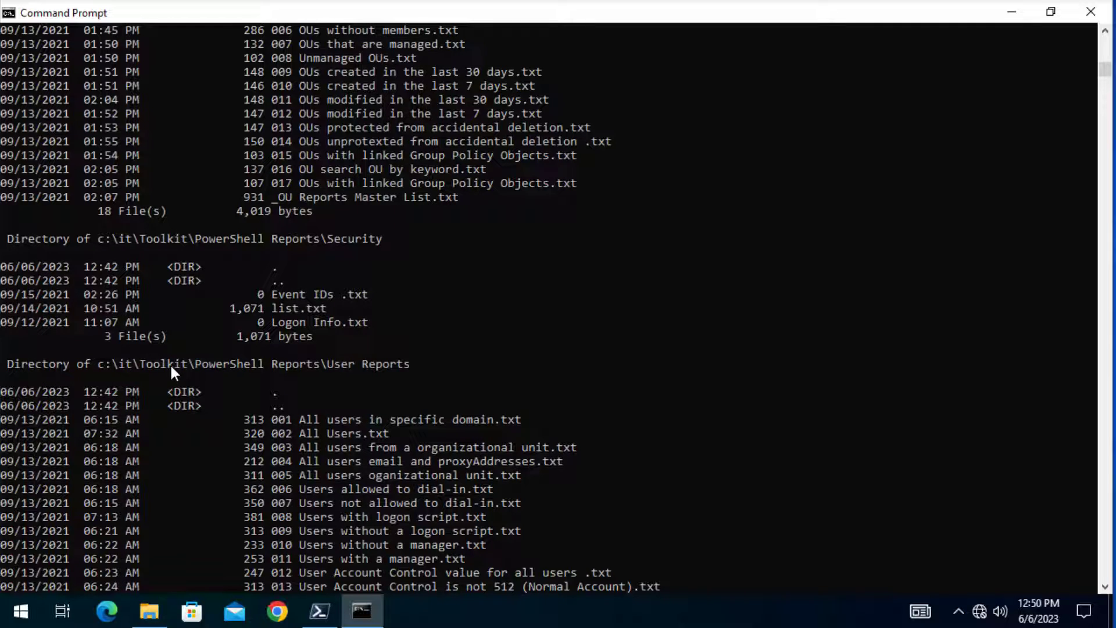
mouse_move(219, 381)
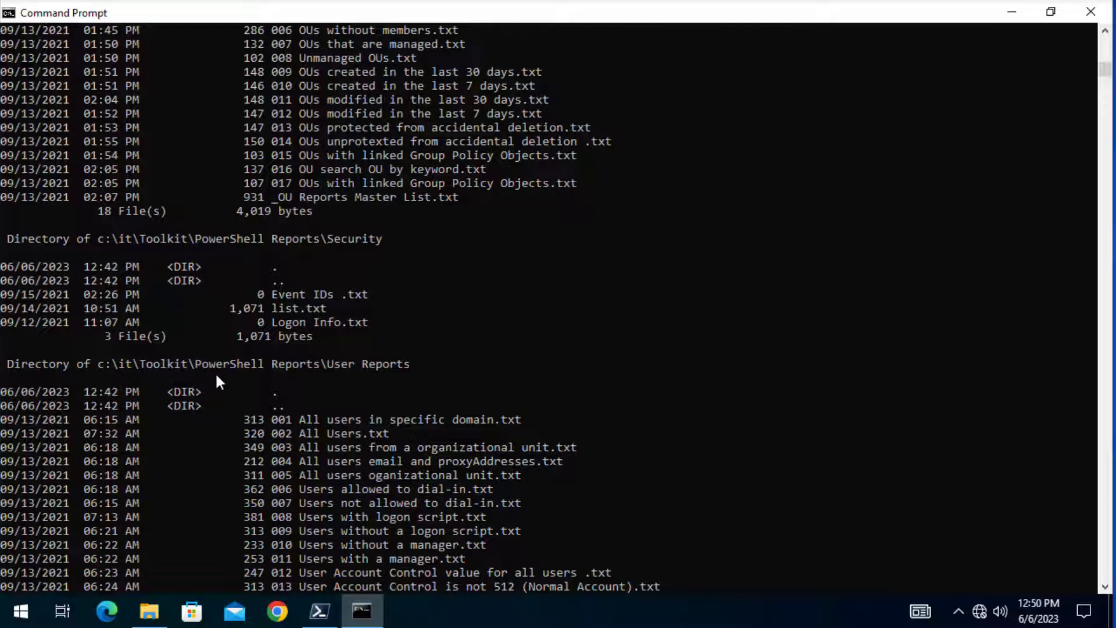
mouse_move(207, 376)
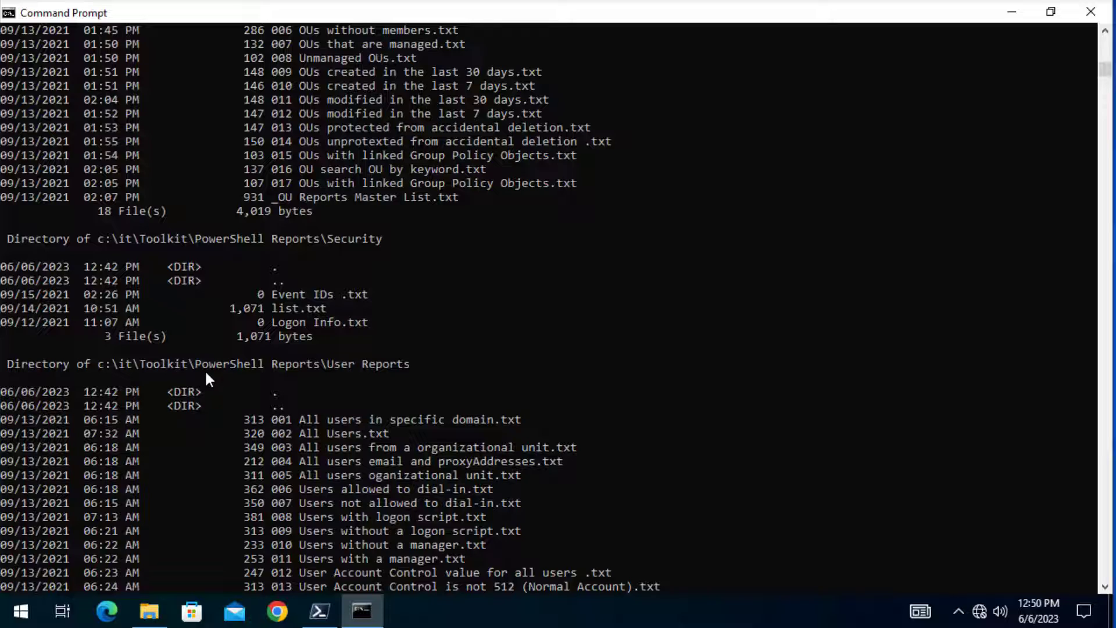
mouse_move(280, 377)
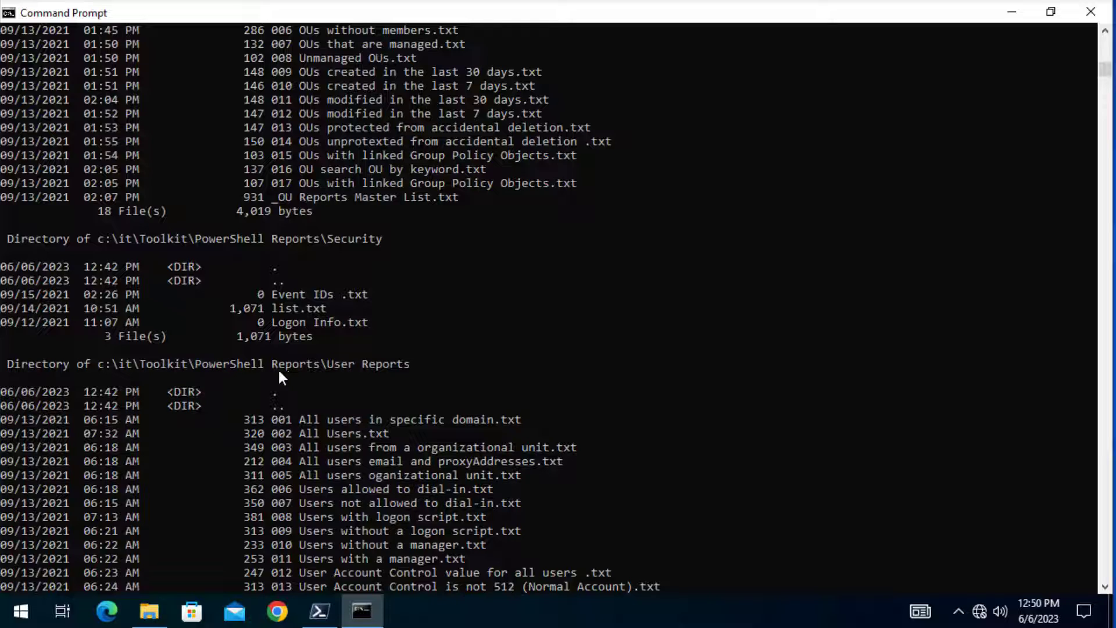
mouse_move(163, 424)
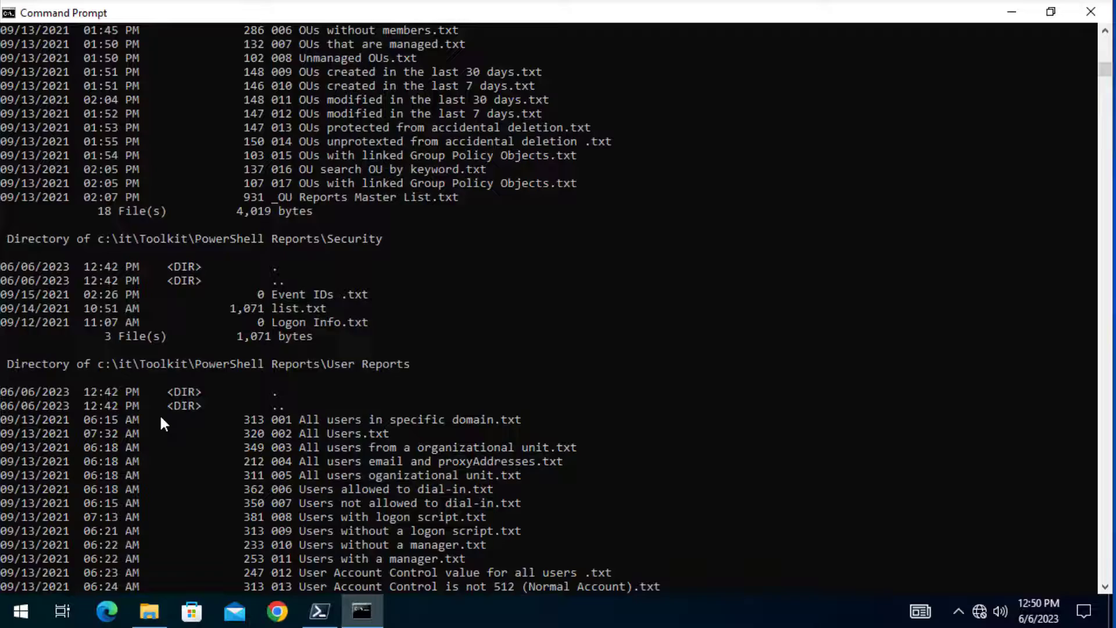
scroll(down, 3)
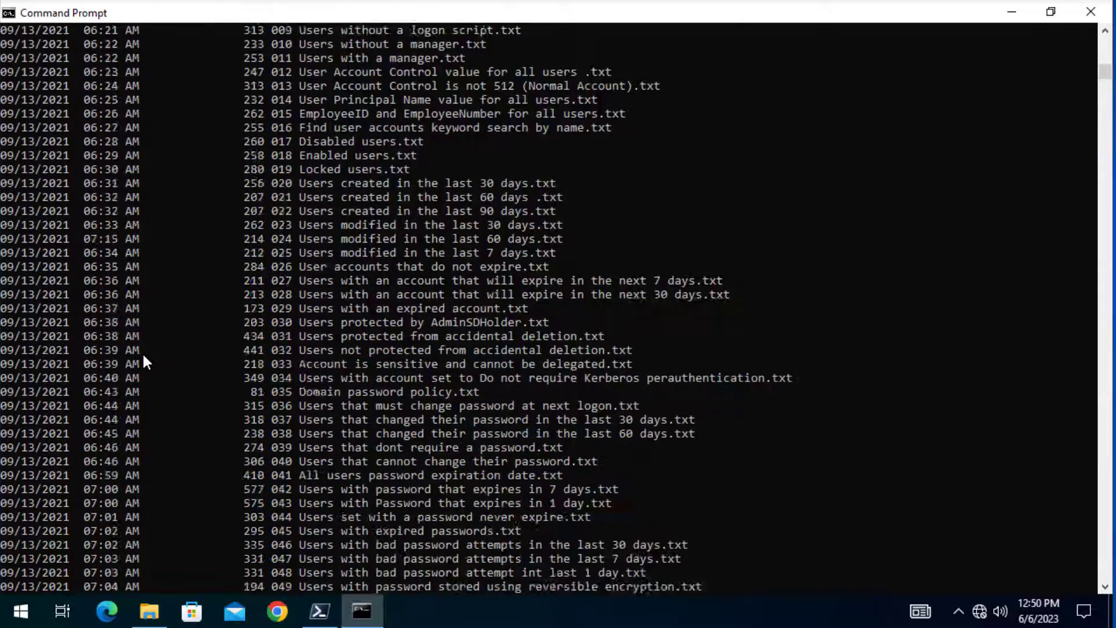
scroll(down, 3)
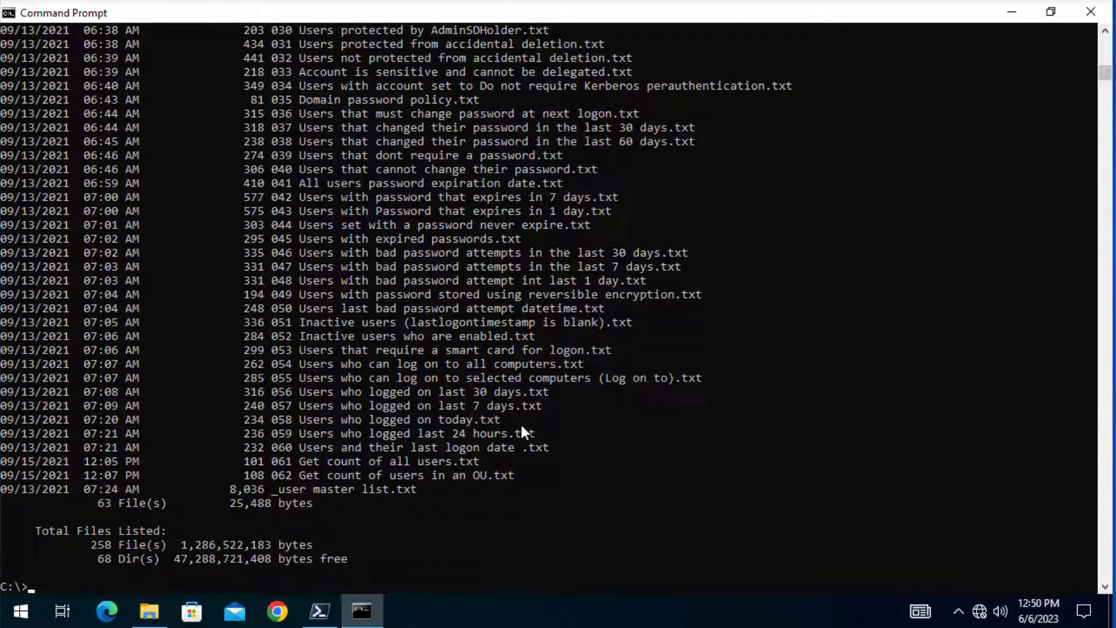
mouse_move(456, 463)
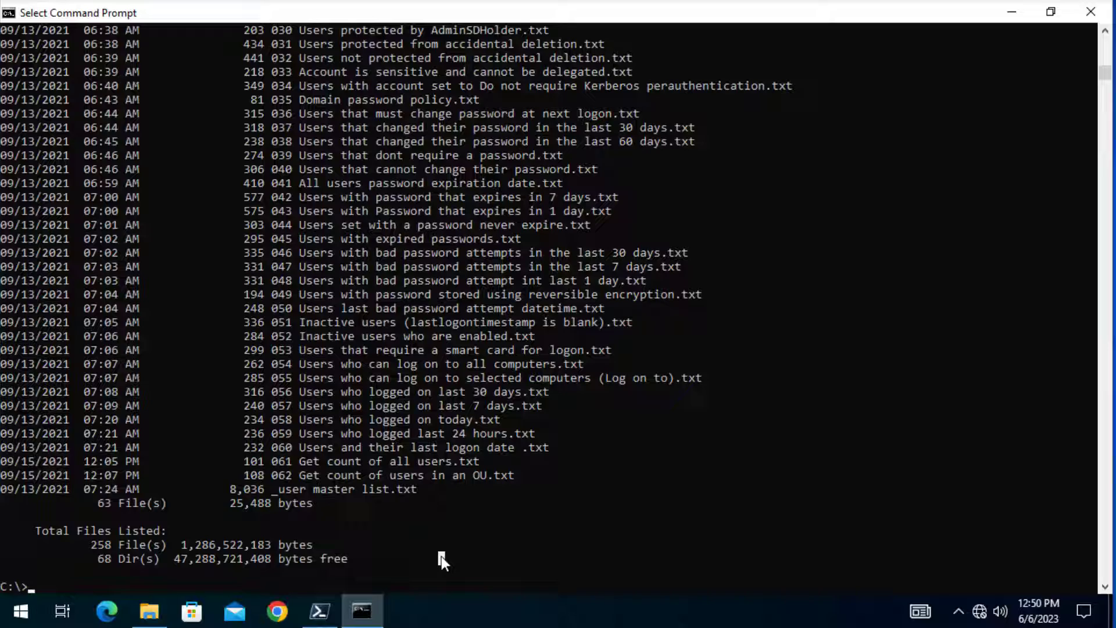
Start a drive-wide tree from C:\, watch it scroll, then cancel it with Ctrl+C
text(tree)
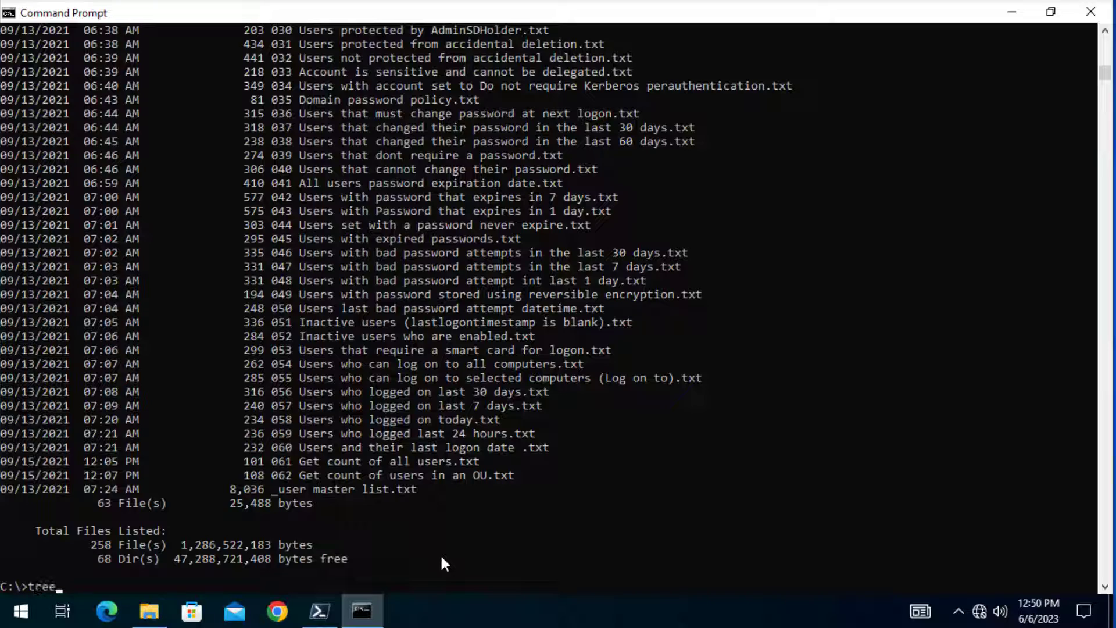
key(Return)
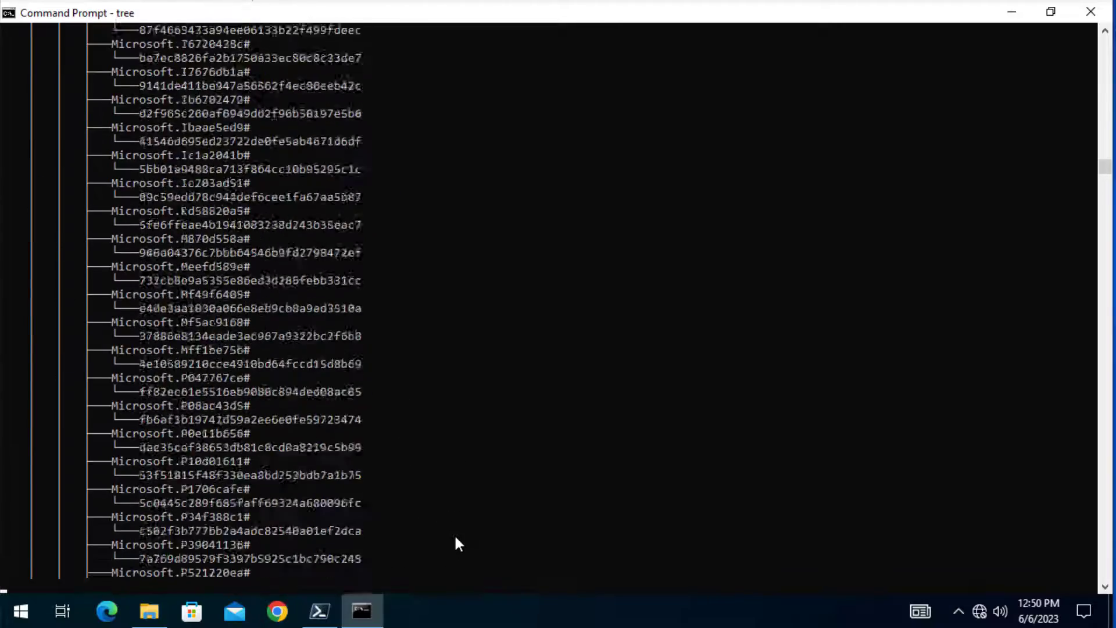
scroll(down, 3)
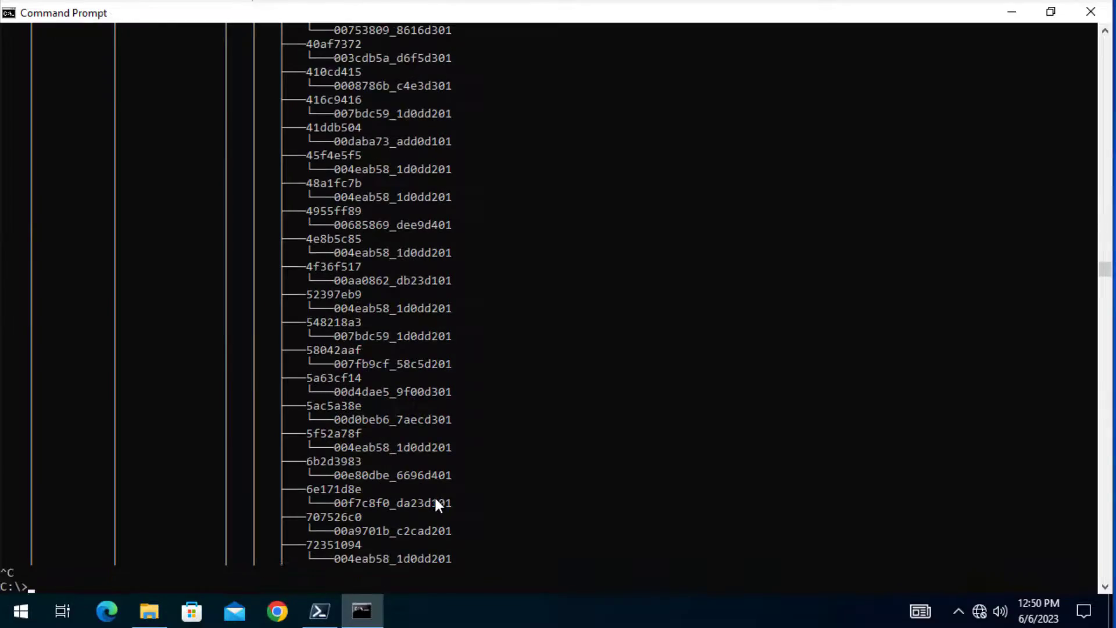
scroll(up, 3)
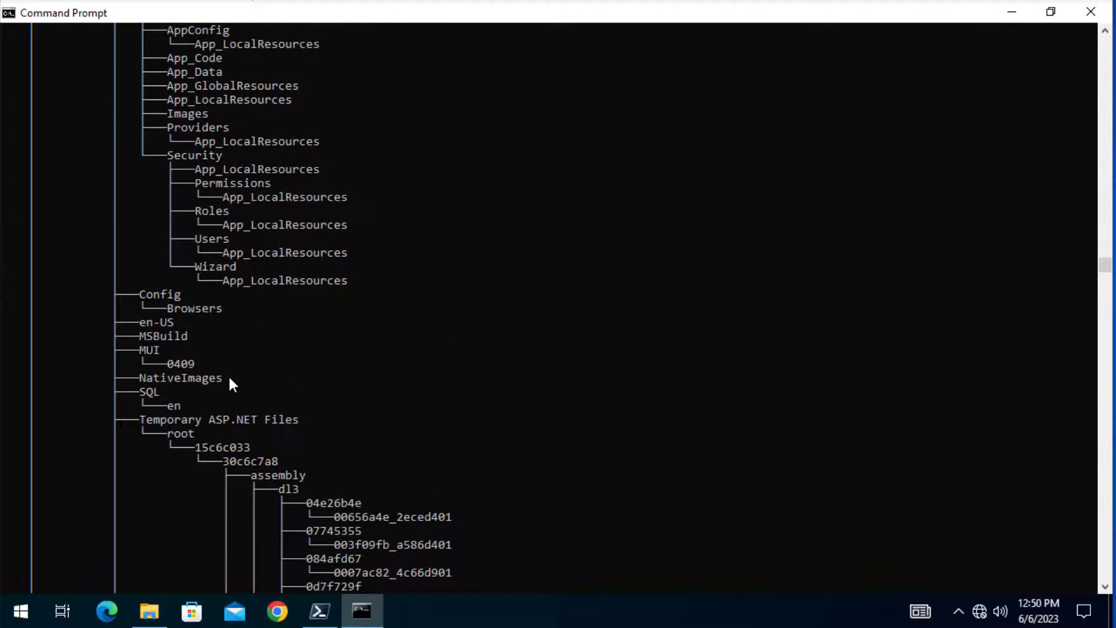
key(ctrl+c)
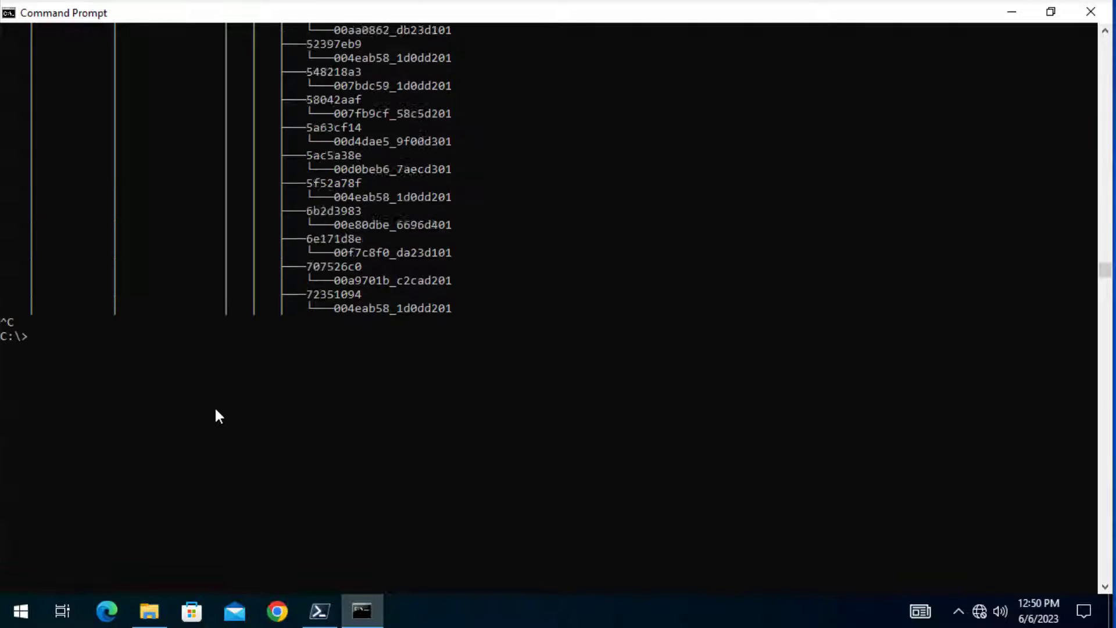
Run tree c:\it to draw the download, folder1, html and Toolkit folder hierarchy
text(tr)
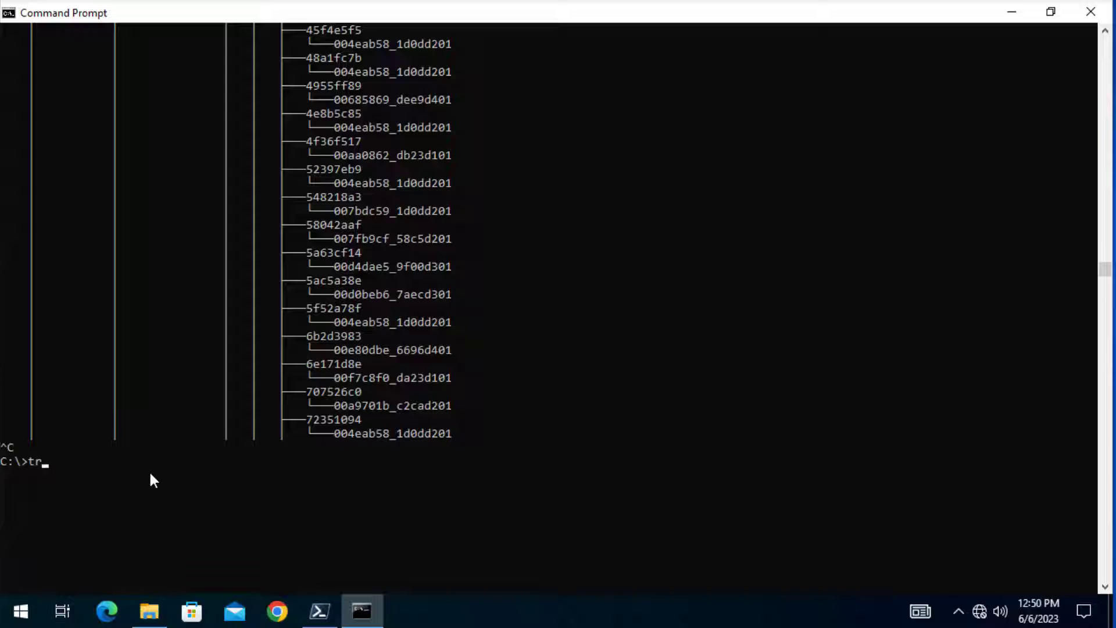
text(ee c:\it)
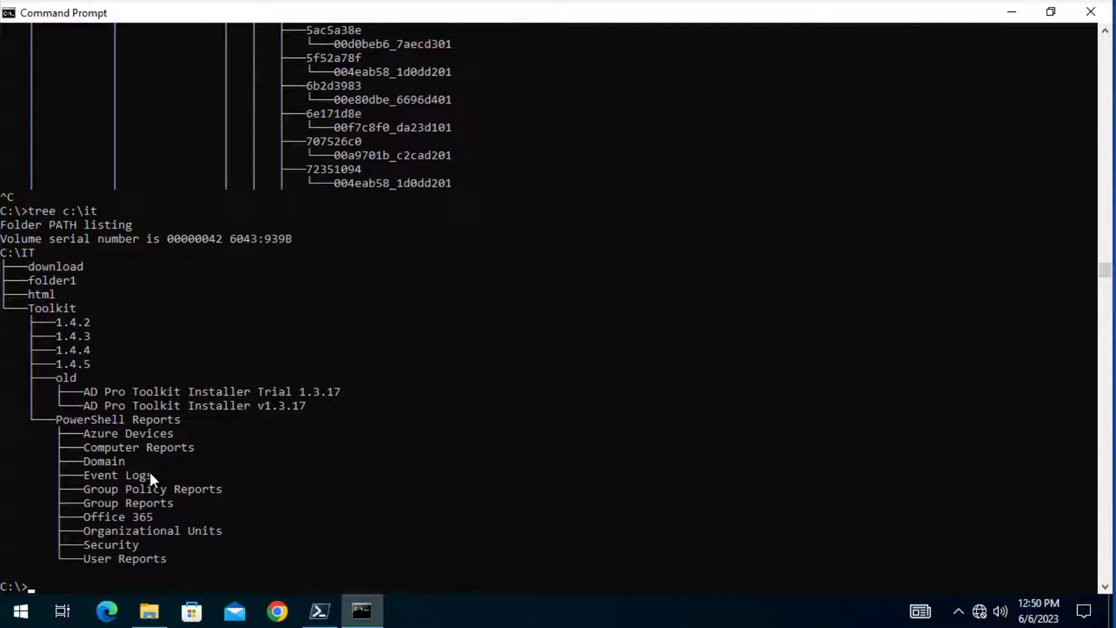
mouse_move(32, 256)
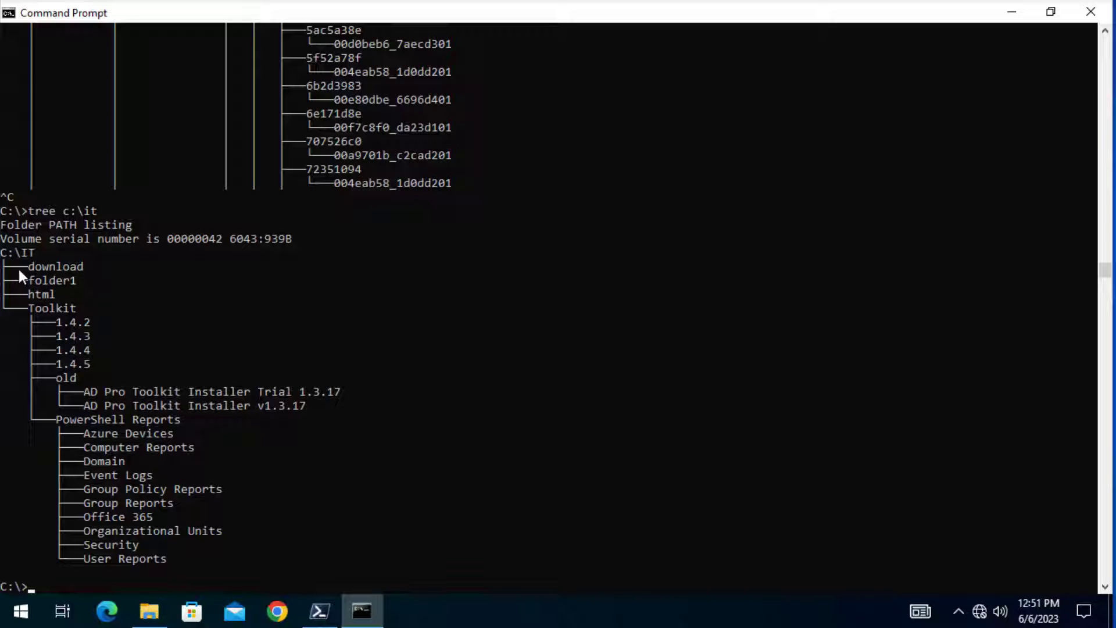
mouse_move(21, 293)
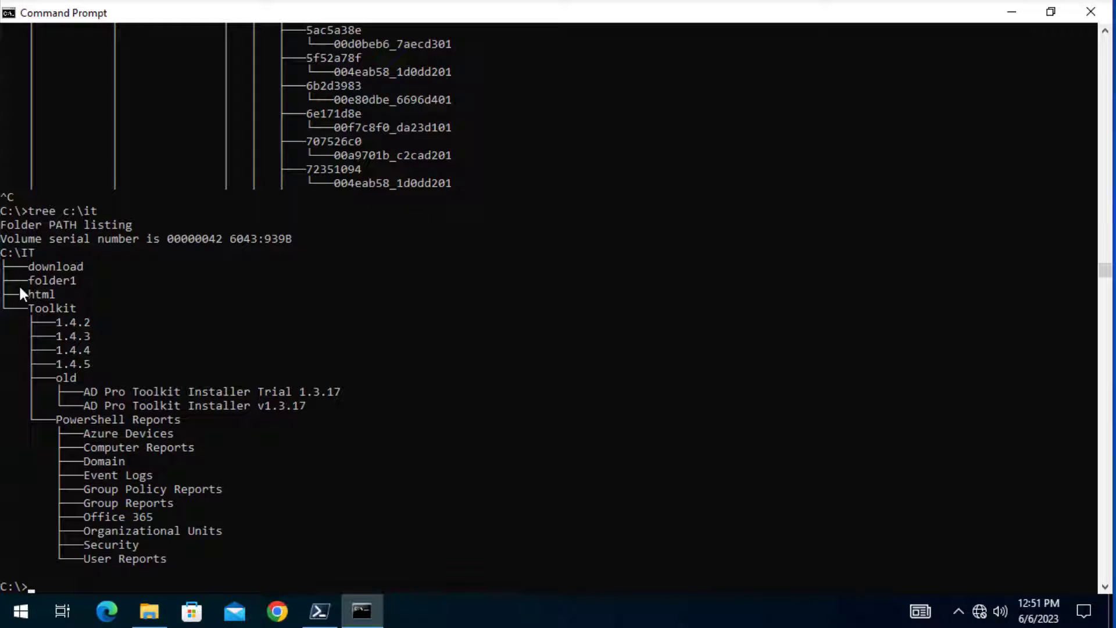
mouse_move(50, 313)
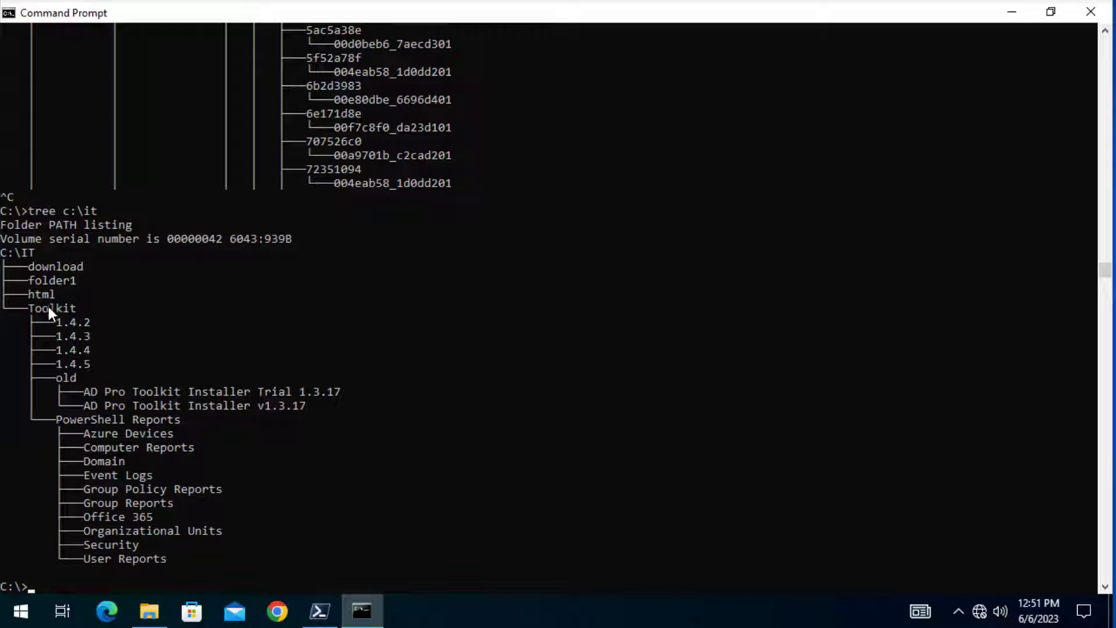
mouse_move(74, 349)
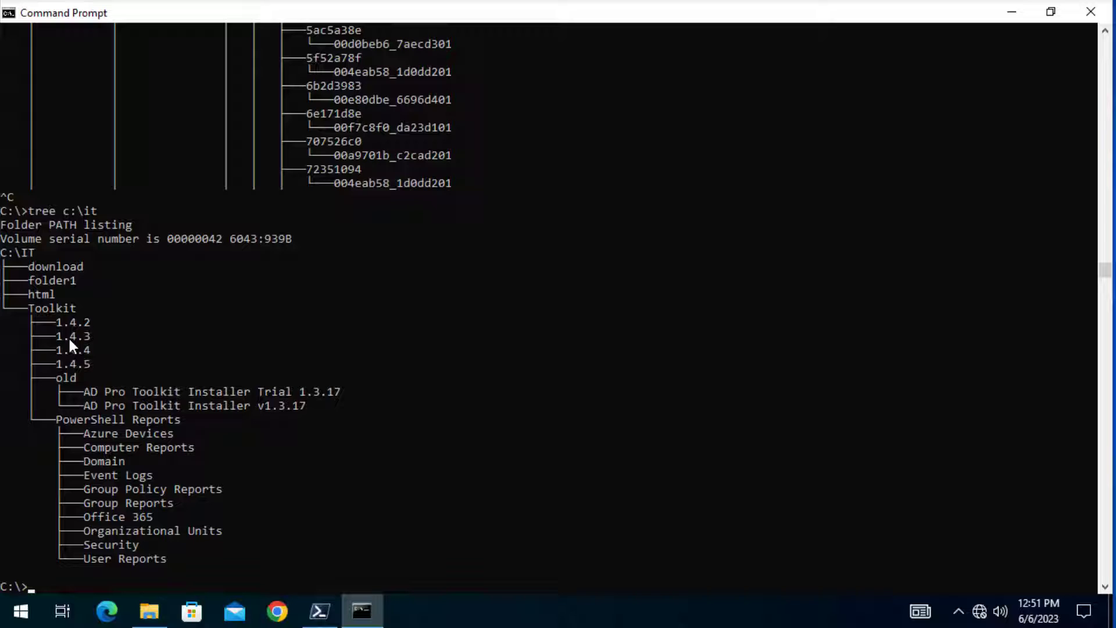
mouse_move(78, 316)
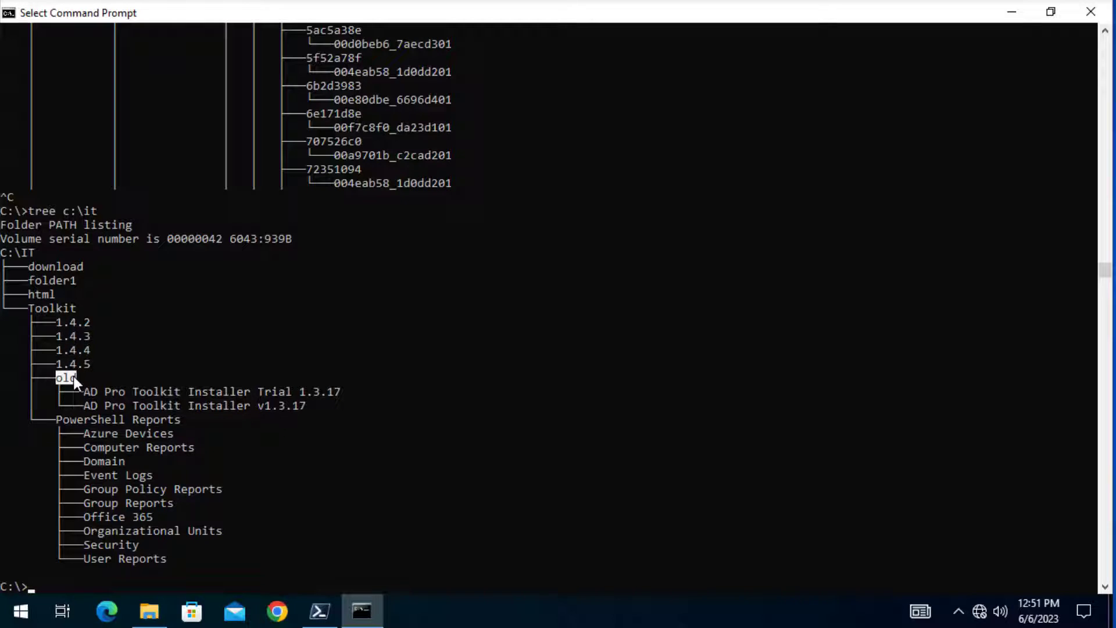
mouse_move(87, 398)
text(tree c:\it)
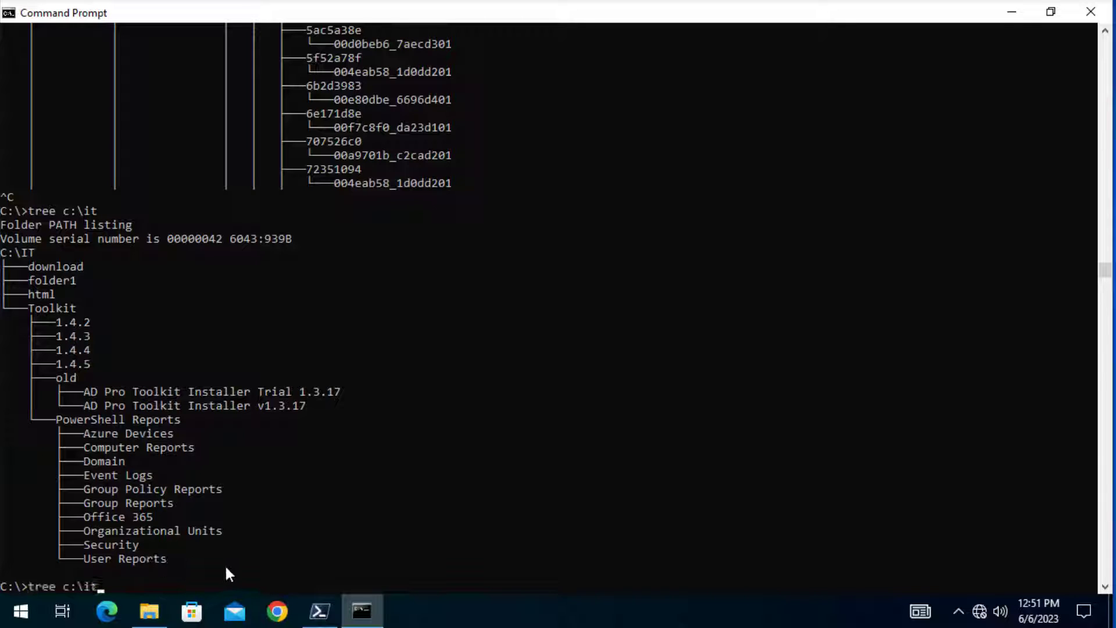
mouse_move(840, 407)
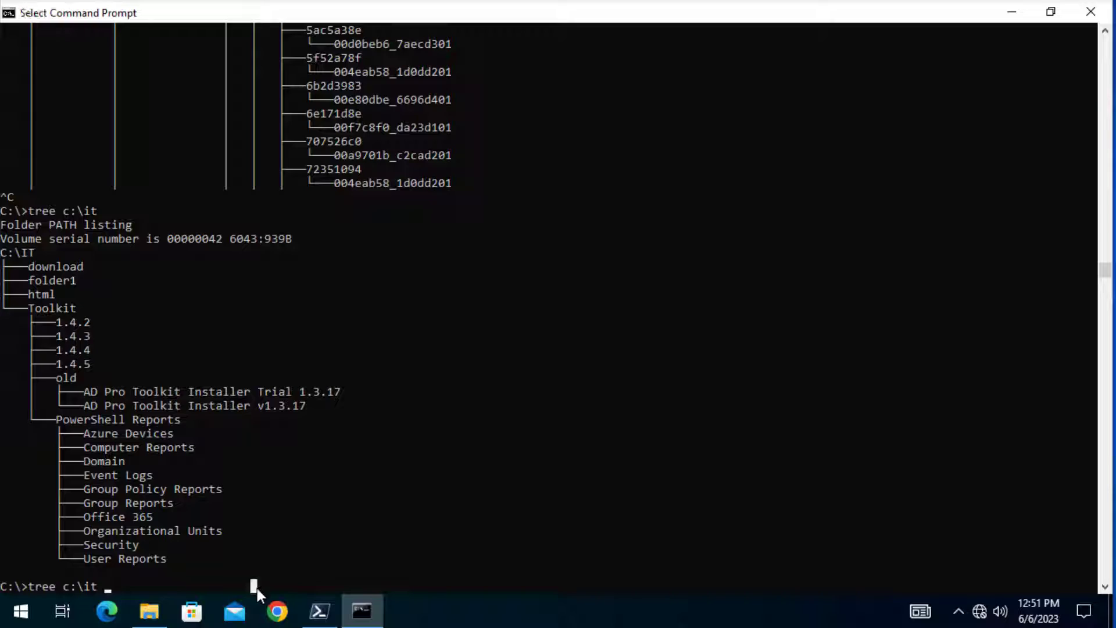
Rerun tree c:\it with /f so the report text files appear under each folder
text(/f)
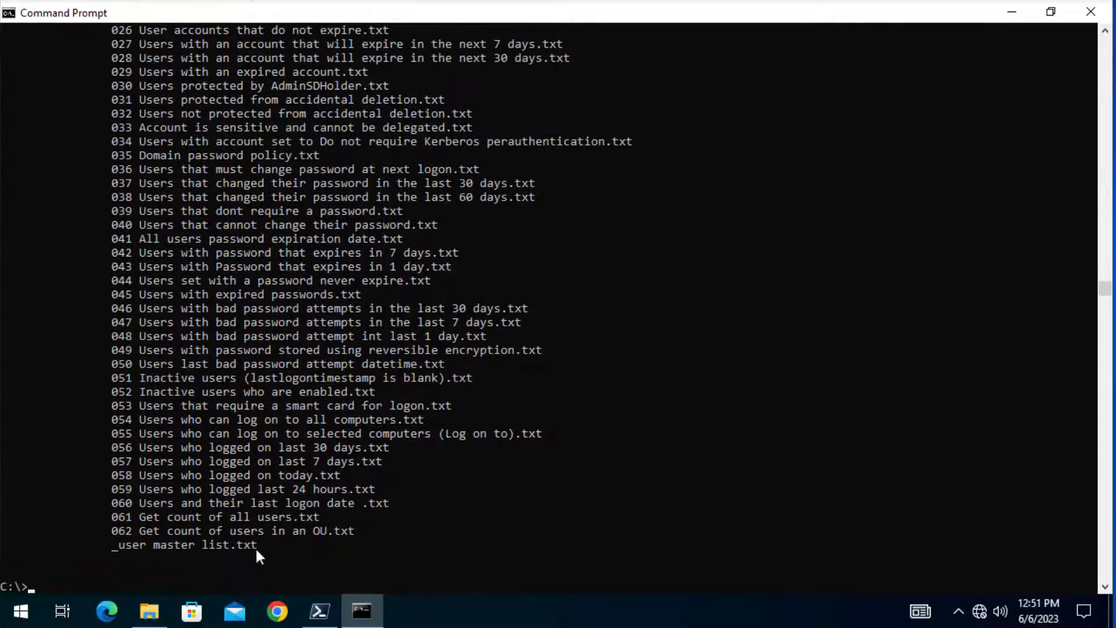
scroll(up, 3)
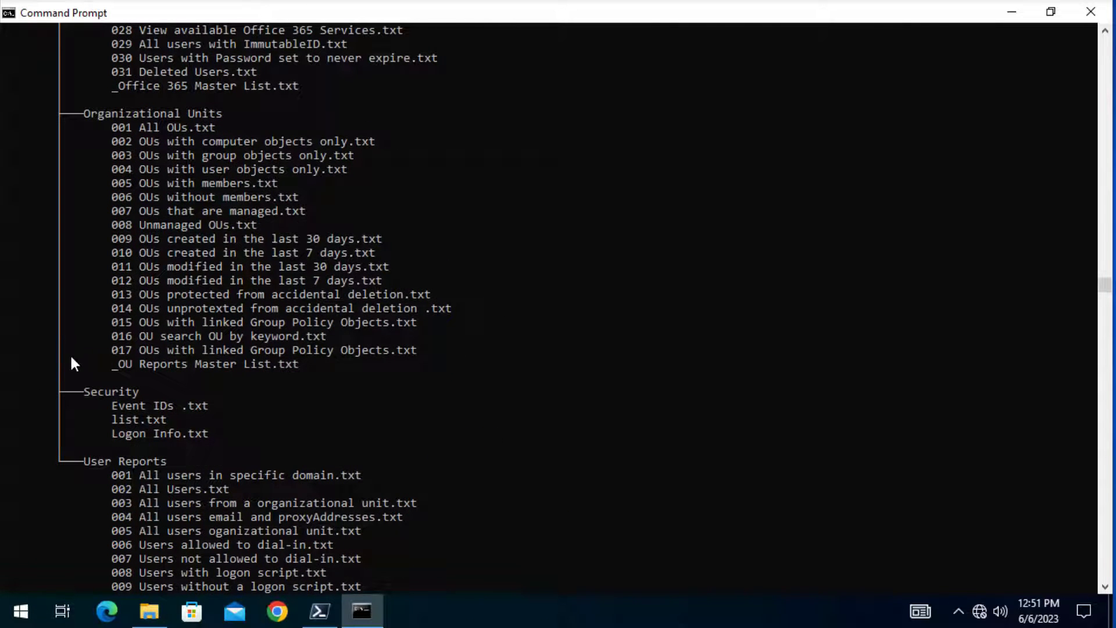
mouse_move(93, 399)
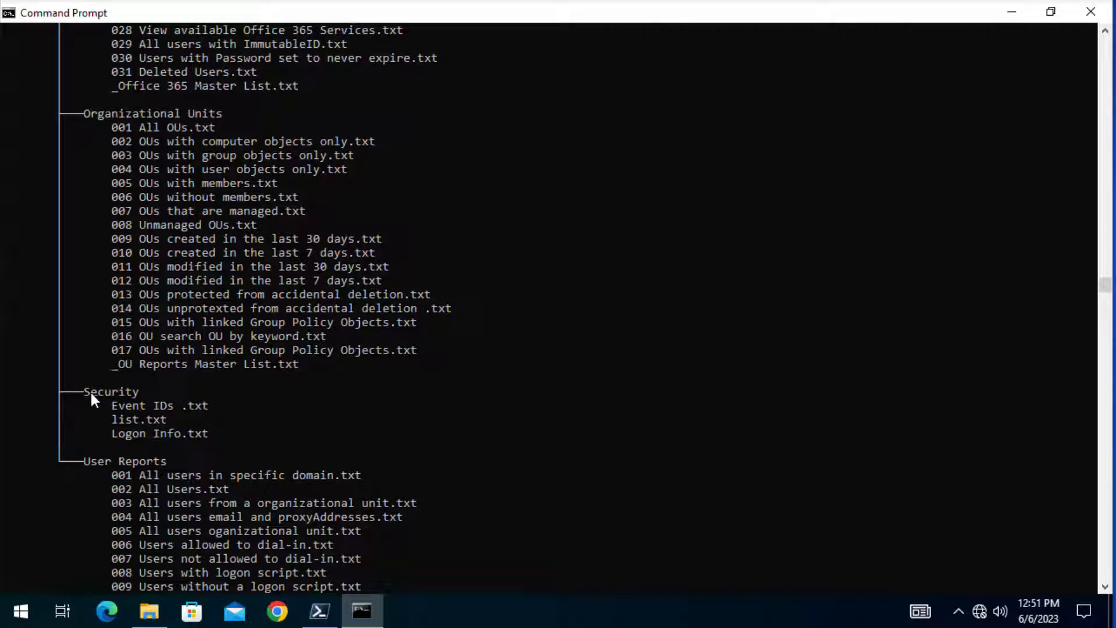
scroll(down, 3)
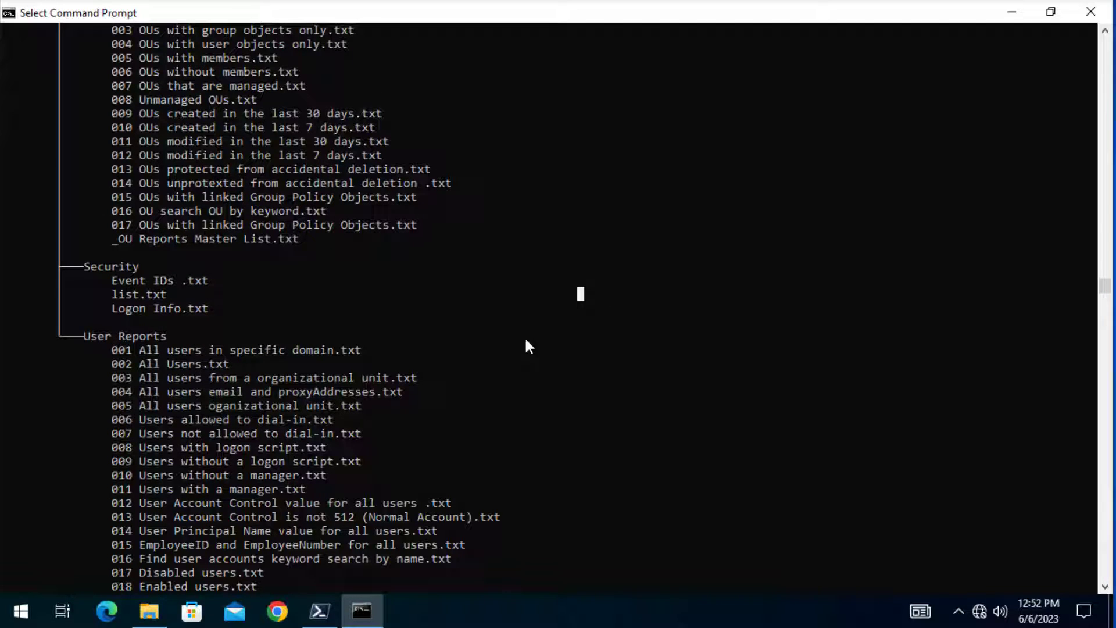
mouse_move(397, 497)
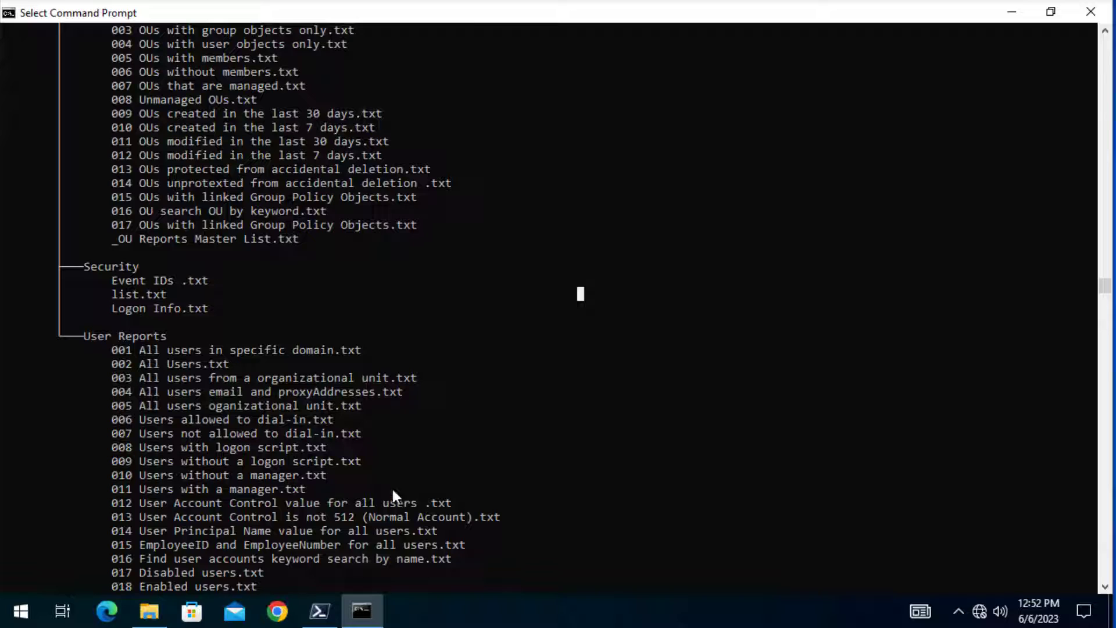
mouse_move(319, 611)
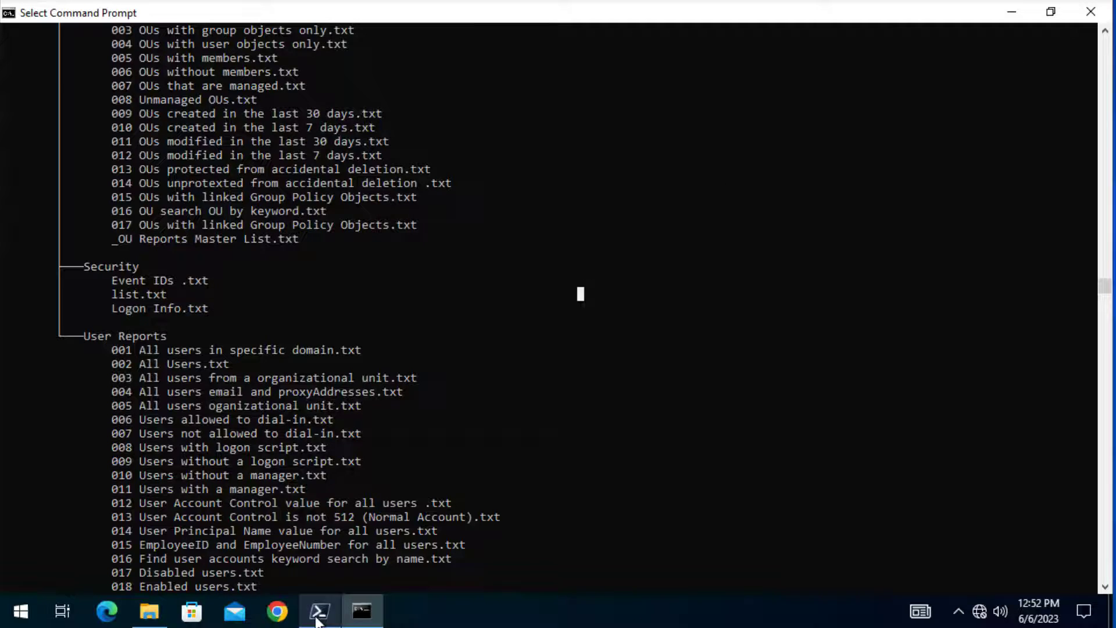
In PowerShell 7, return to C:\, clear the screen and enter Get-ChildItem -path c:\it\toolkit
click(318, 610)
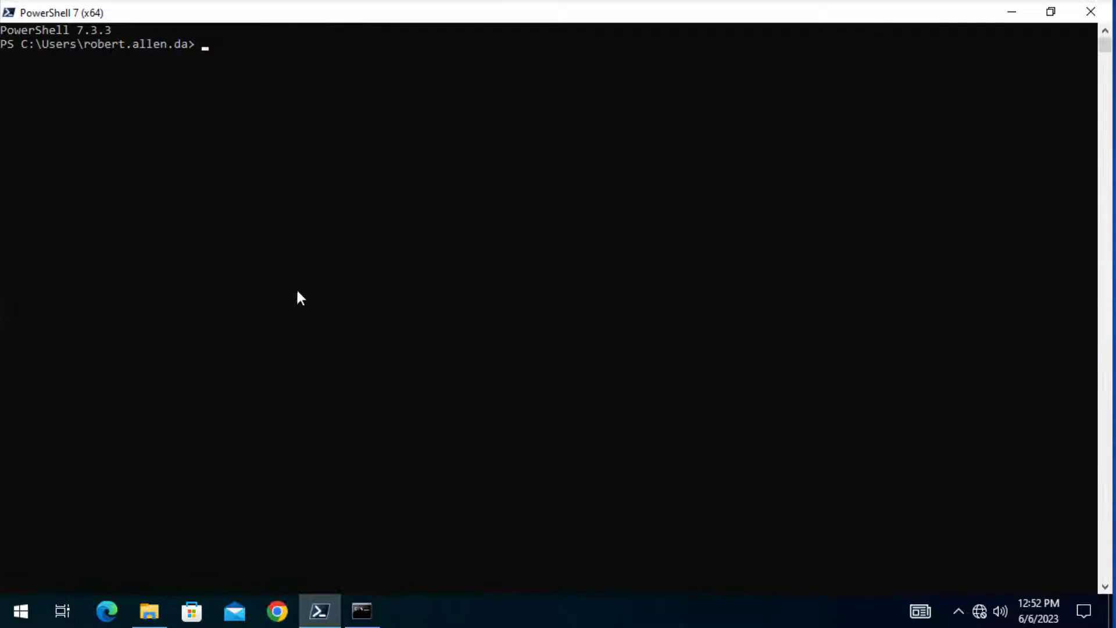
key(Return)
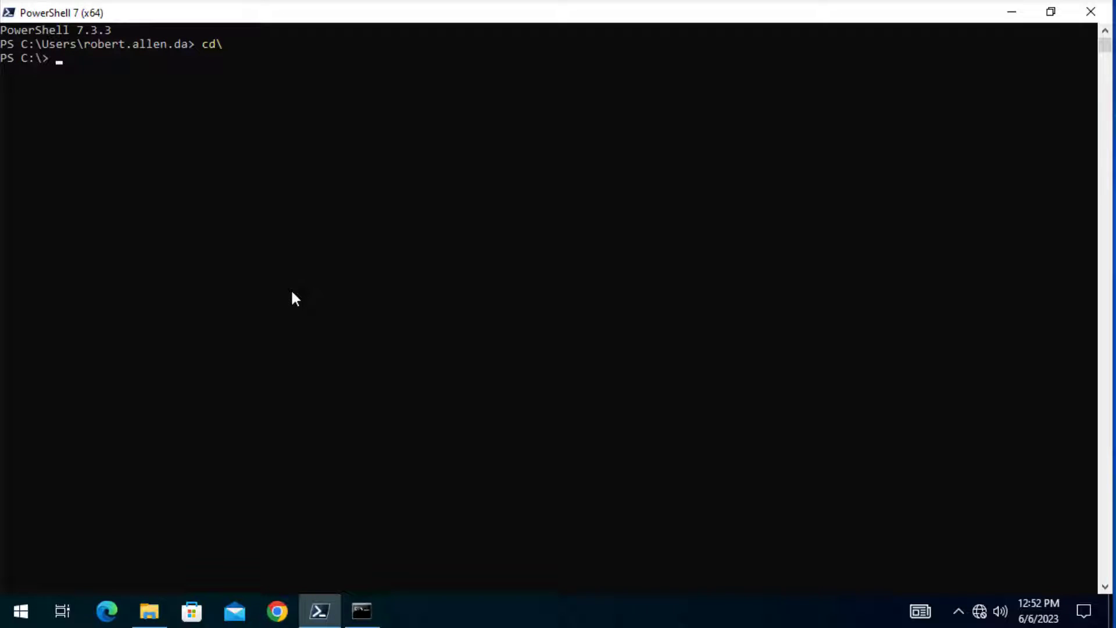
text(cls)
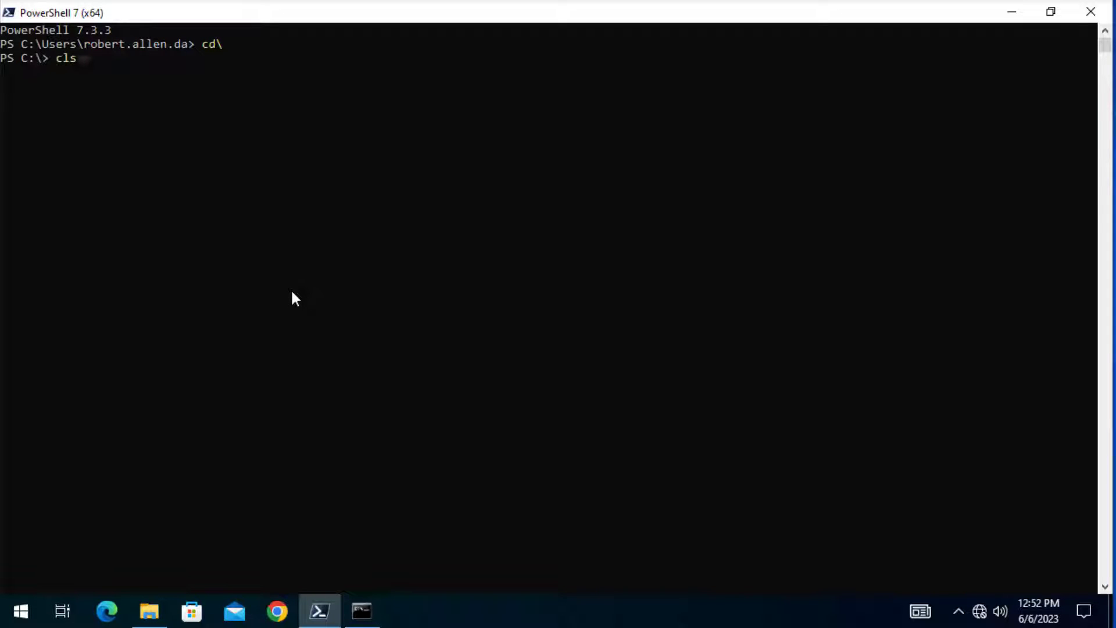
text(Get-ChildItem -path c:\it\toolkit)
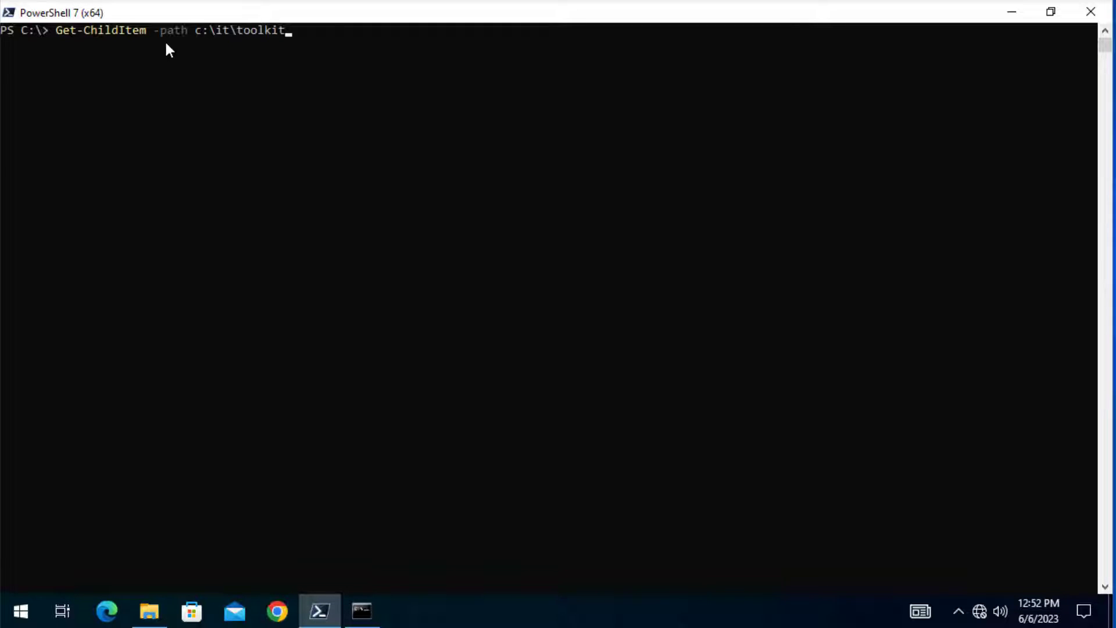
Run Get-ChildItem on c:\it\toolkit and review the listing down to the User Reports files
click(348, 47)
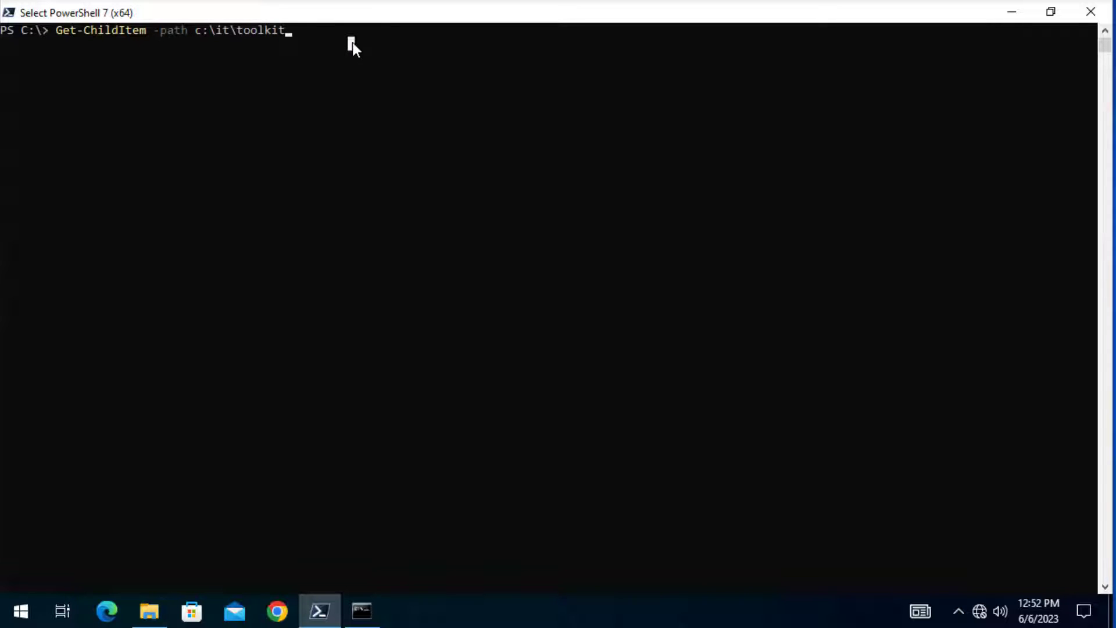
key(Return)
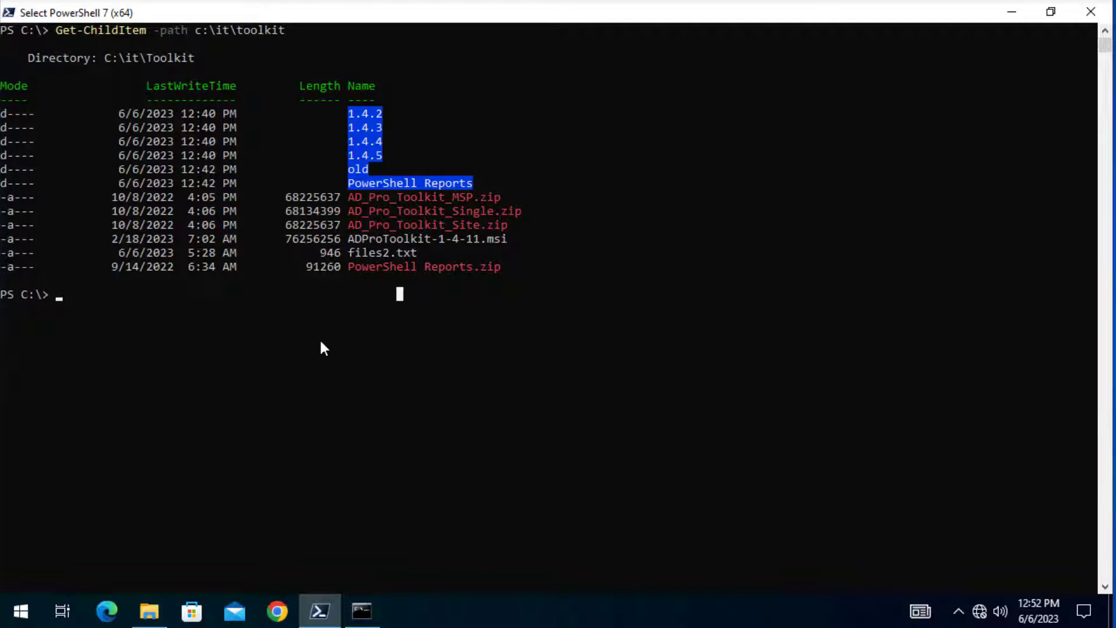
mouse_move(174, 118)
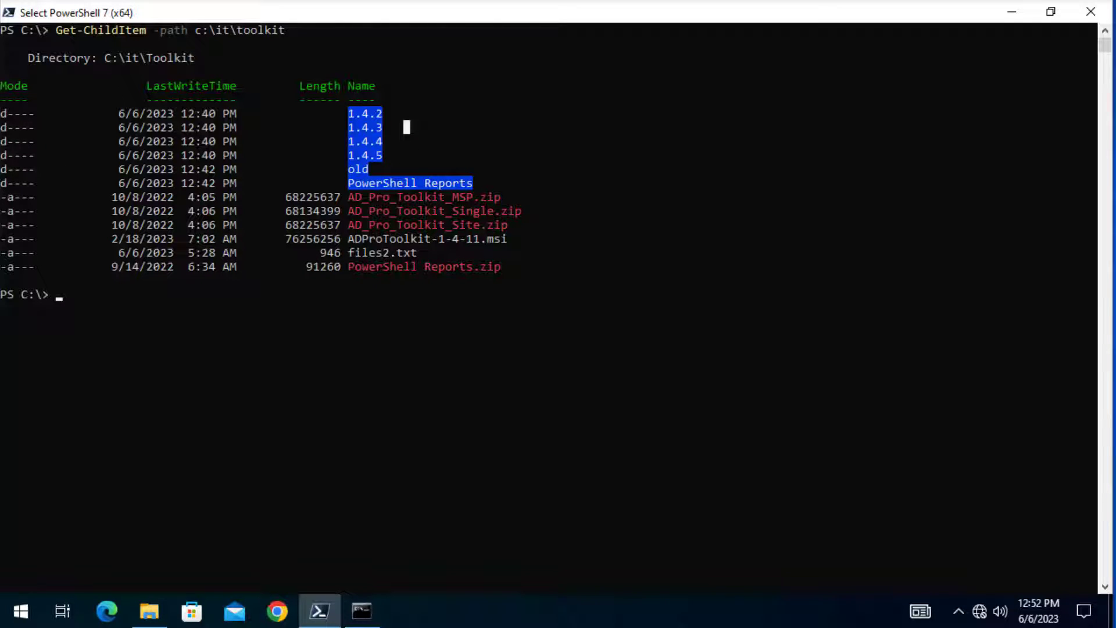
mouse_move(138, 171)
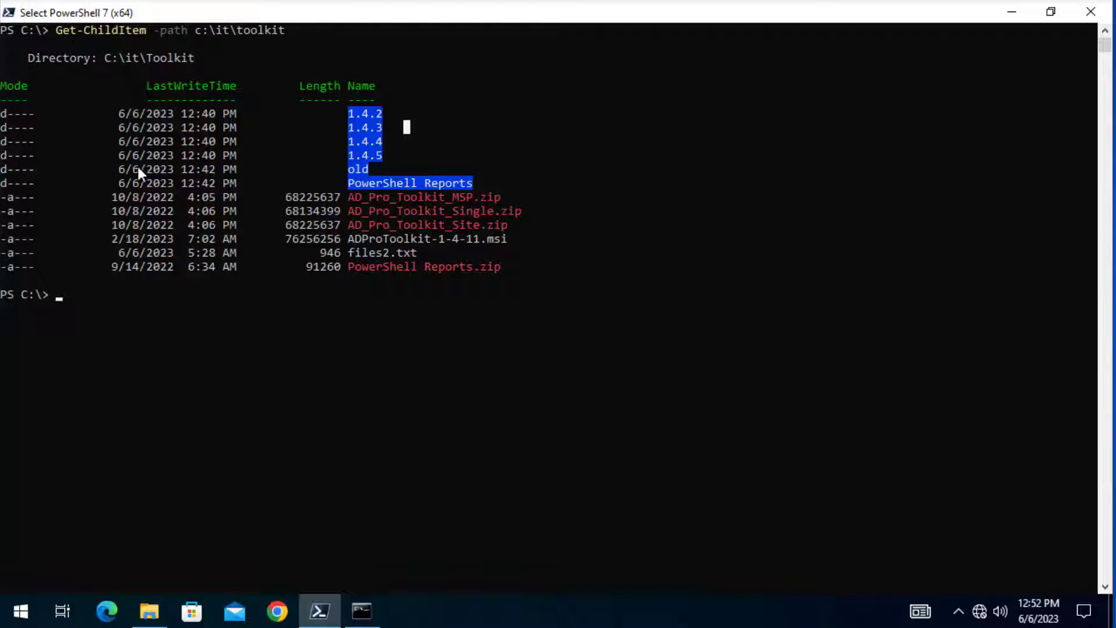
mouse_move(157, 365)
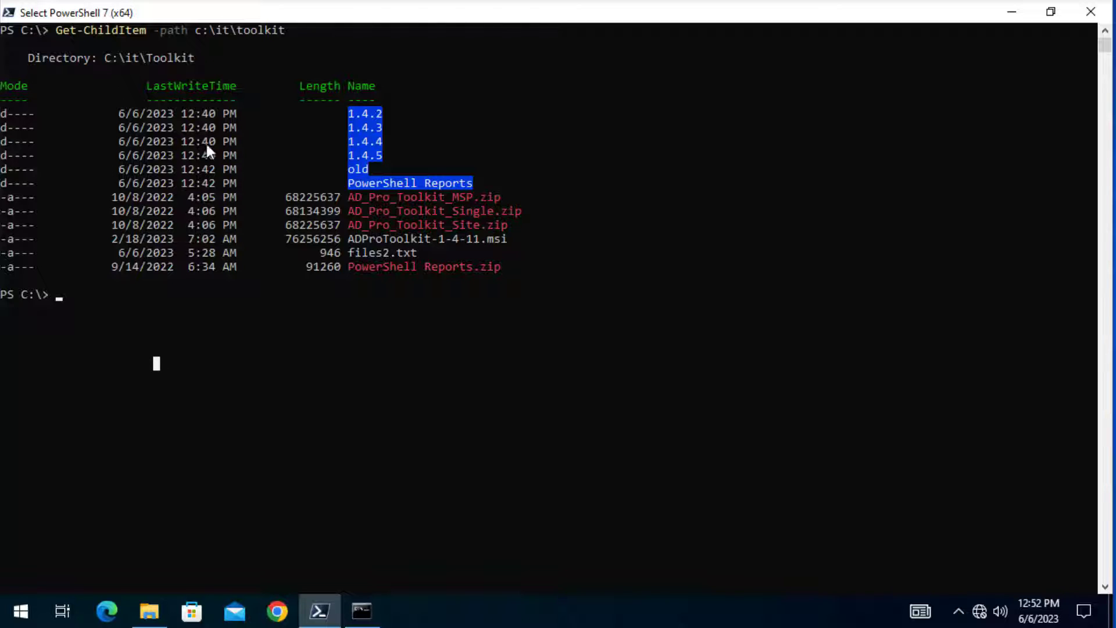
mouse_move(80, 281)
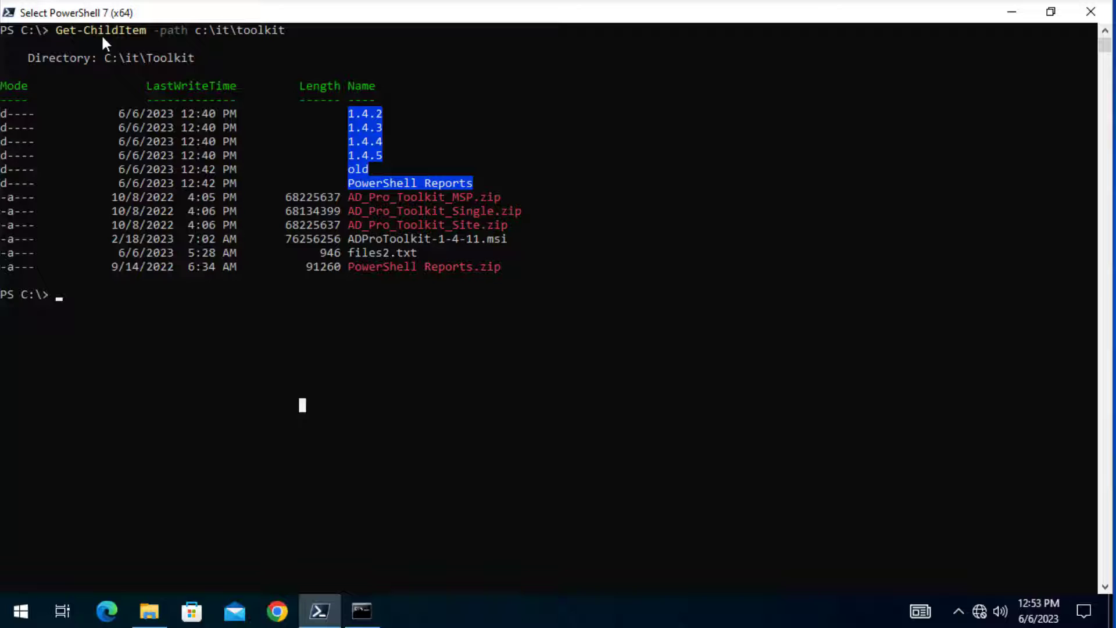
mouse_move(134, 311)
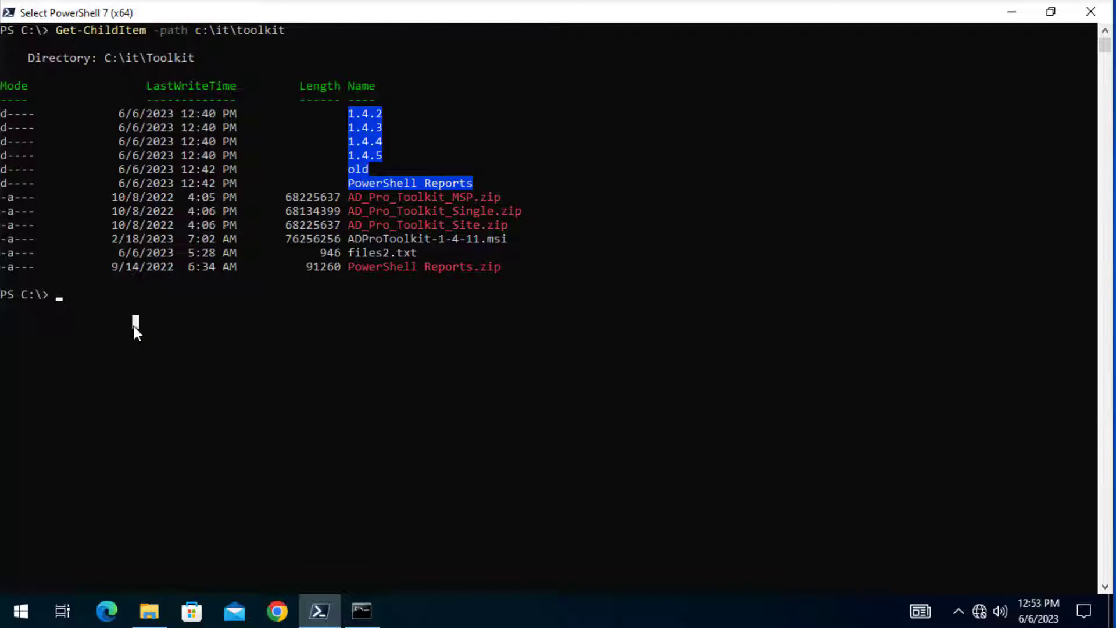
mouse_move(120, 266)
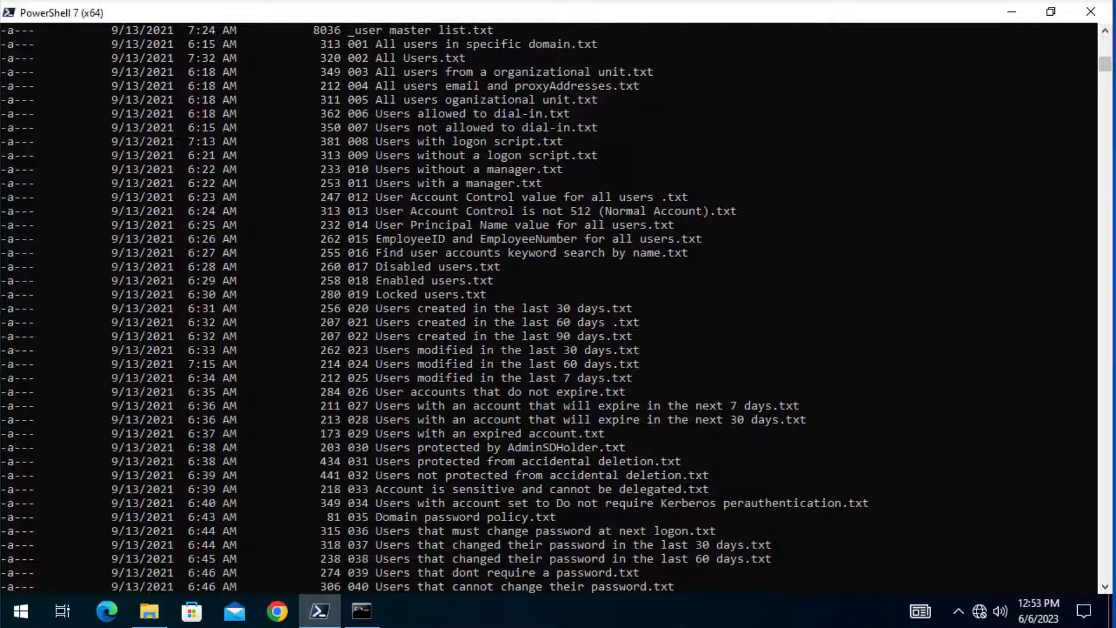
scroll(down, 3)
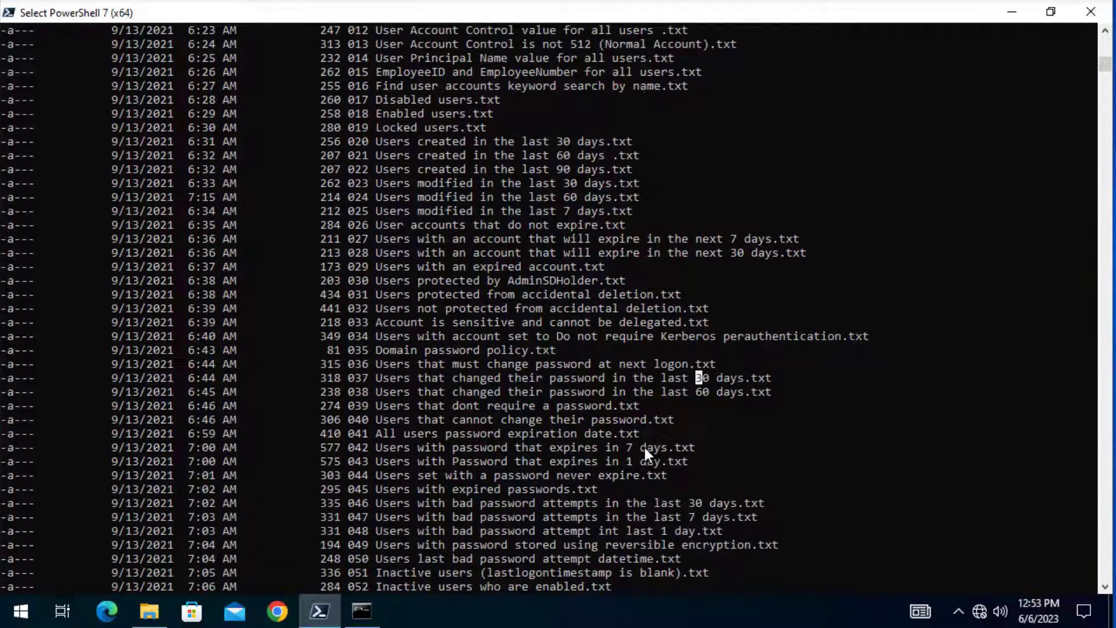
scroll(down, 3)
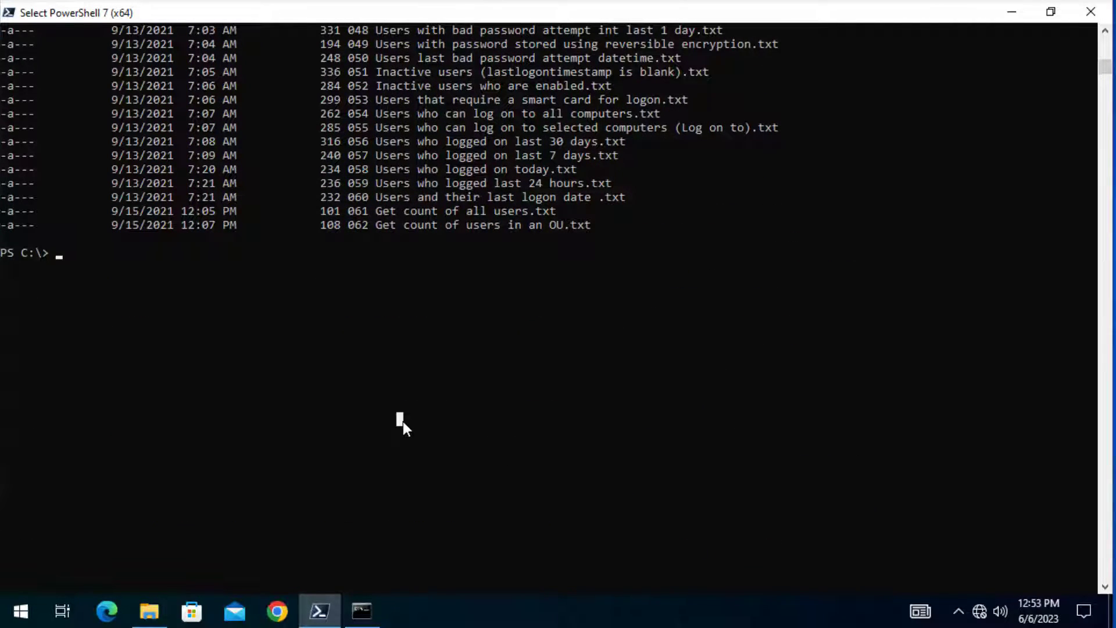
text(Get-ChildItem -path c:\it\toolkit -Recurse)
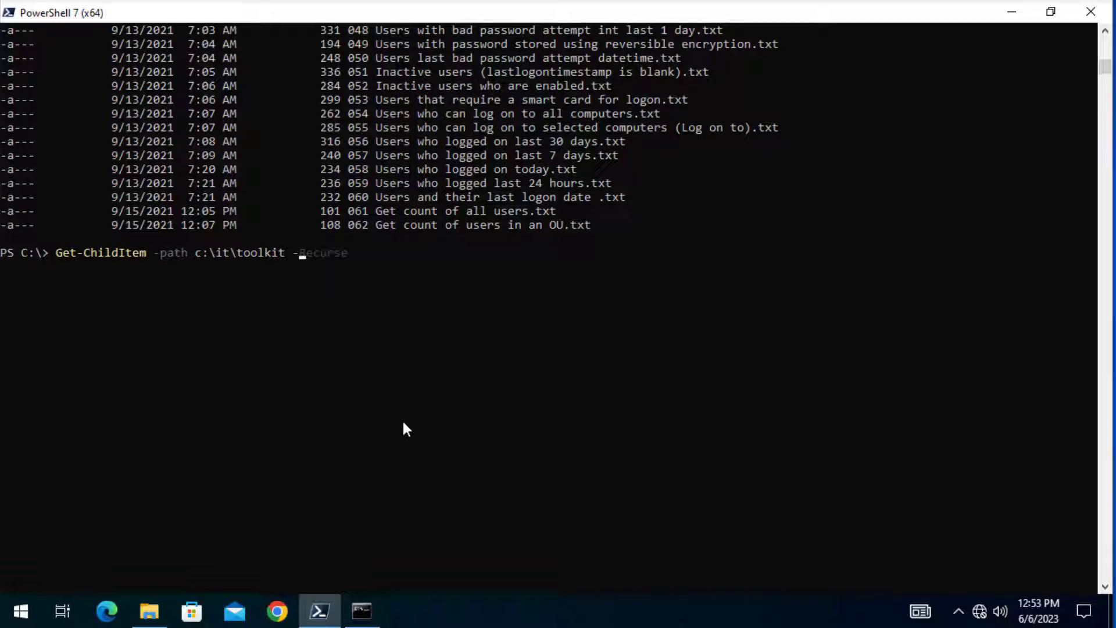
key(Backspace)
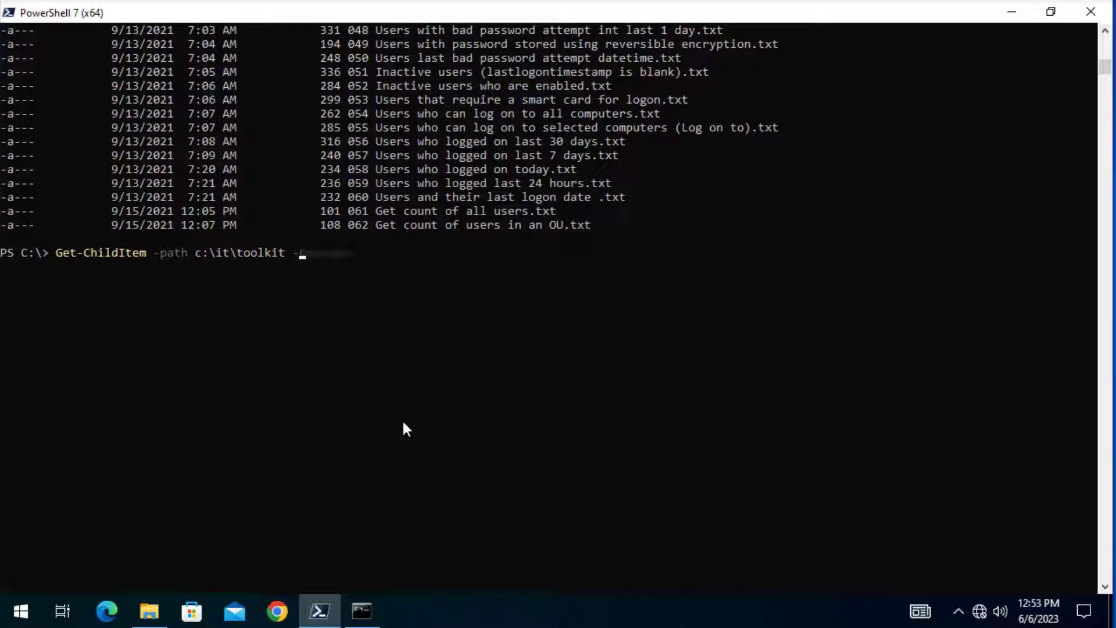
text(-Depth)
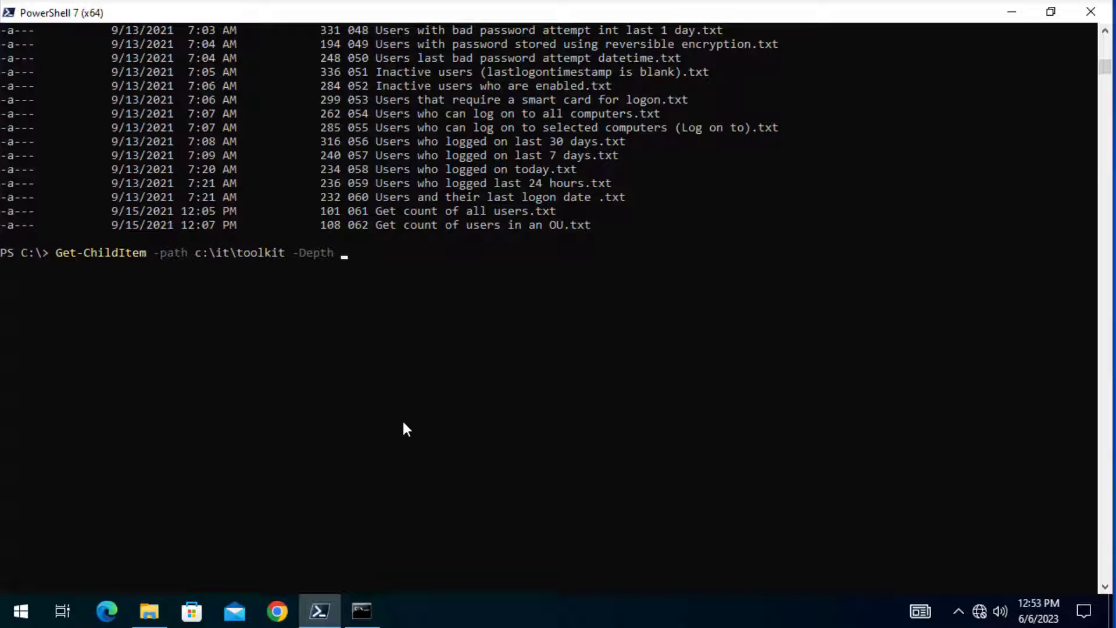
key(Return)
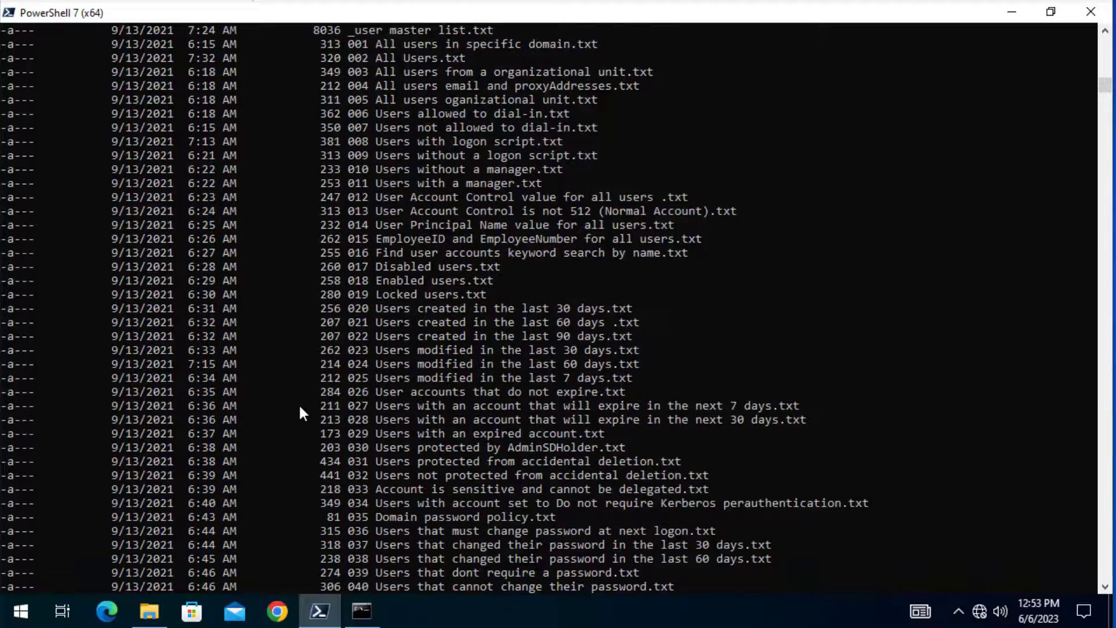
scroll(up, 3)
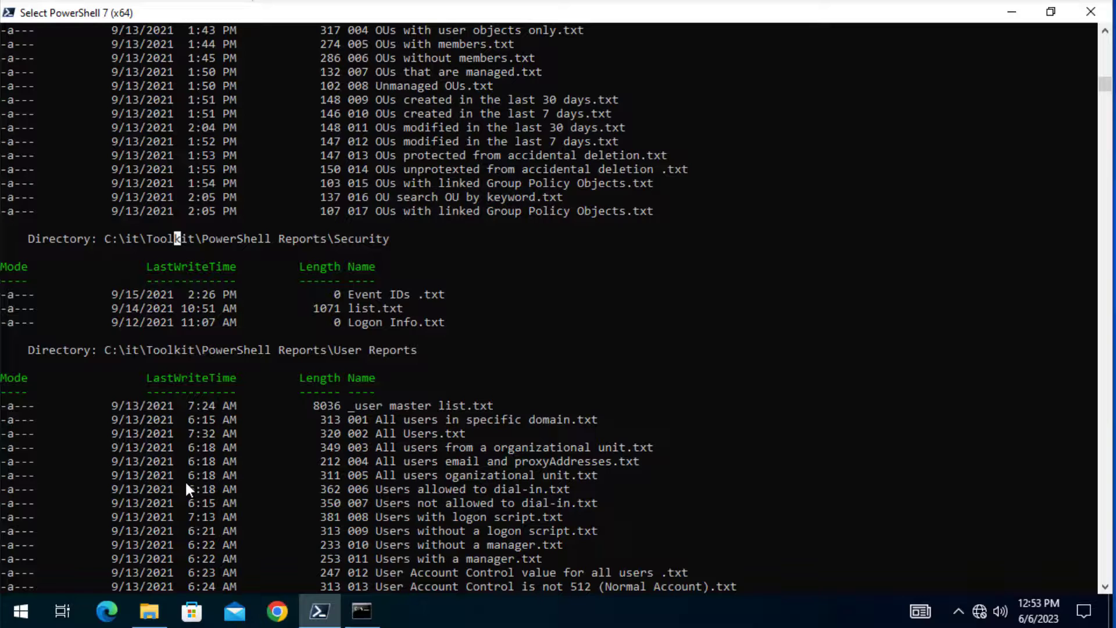
mouse_move(563, 518)
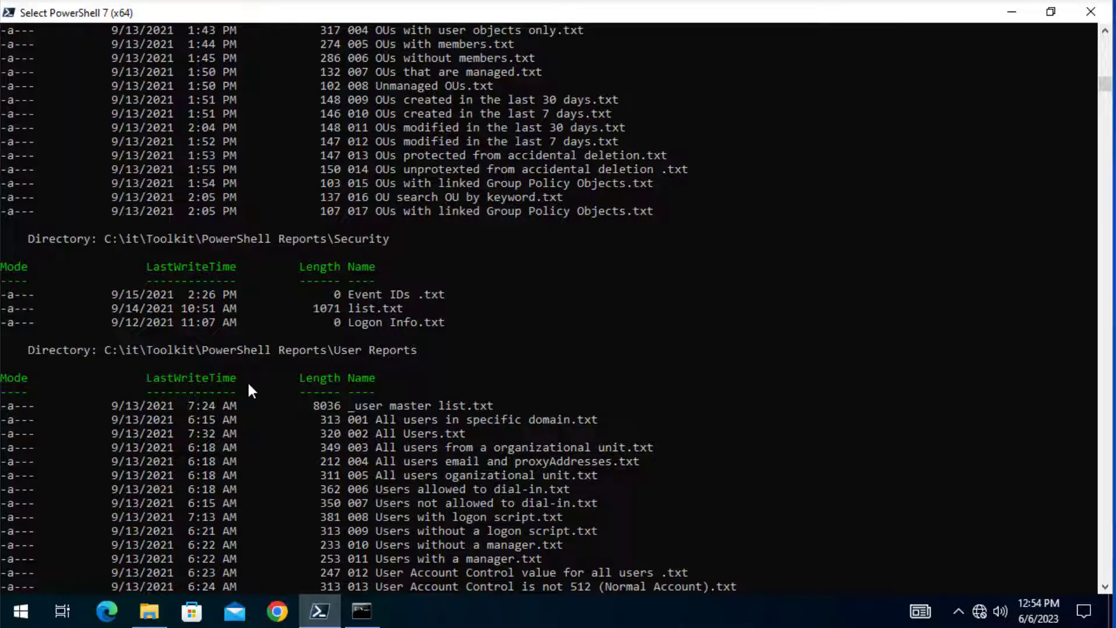
mouse_move(235, 366)
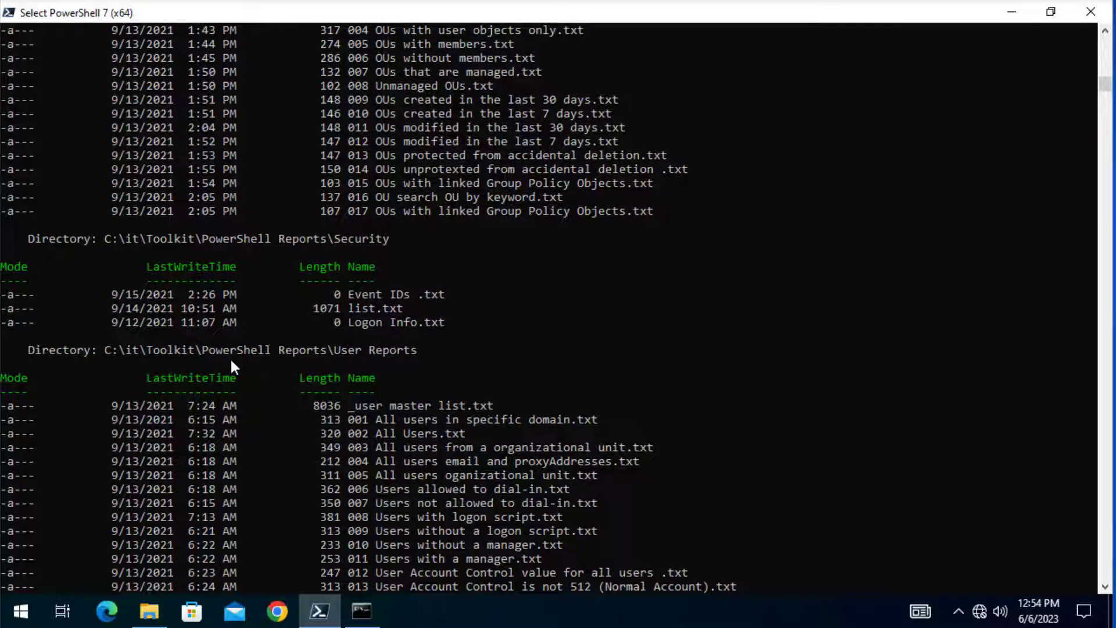
mouse_move(199, 365)
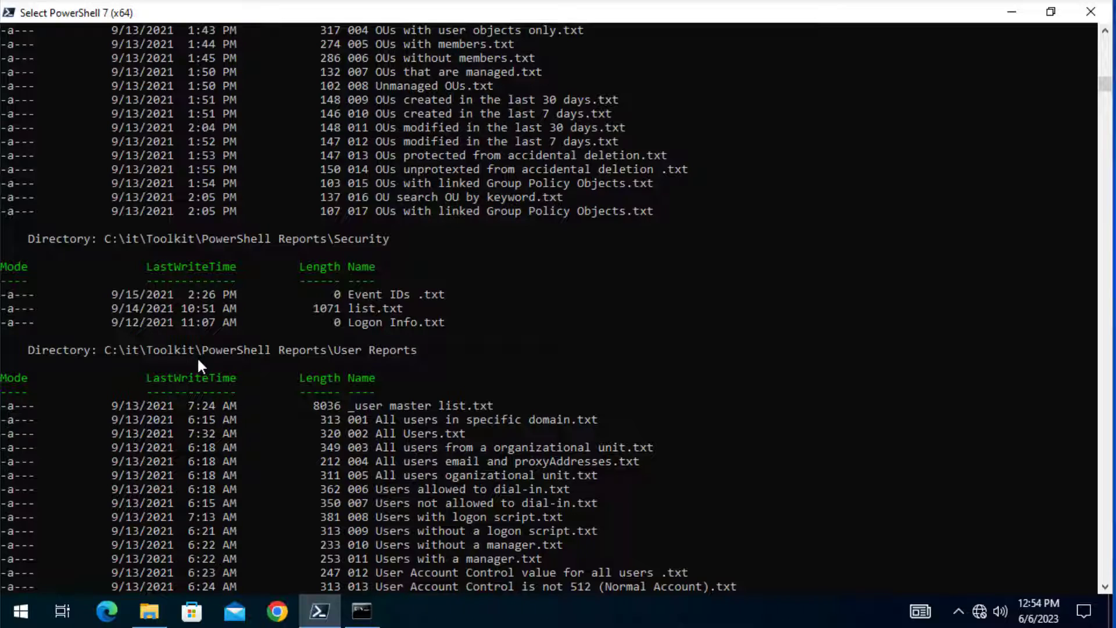
mouse_move(316, 358)
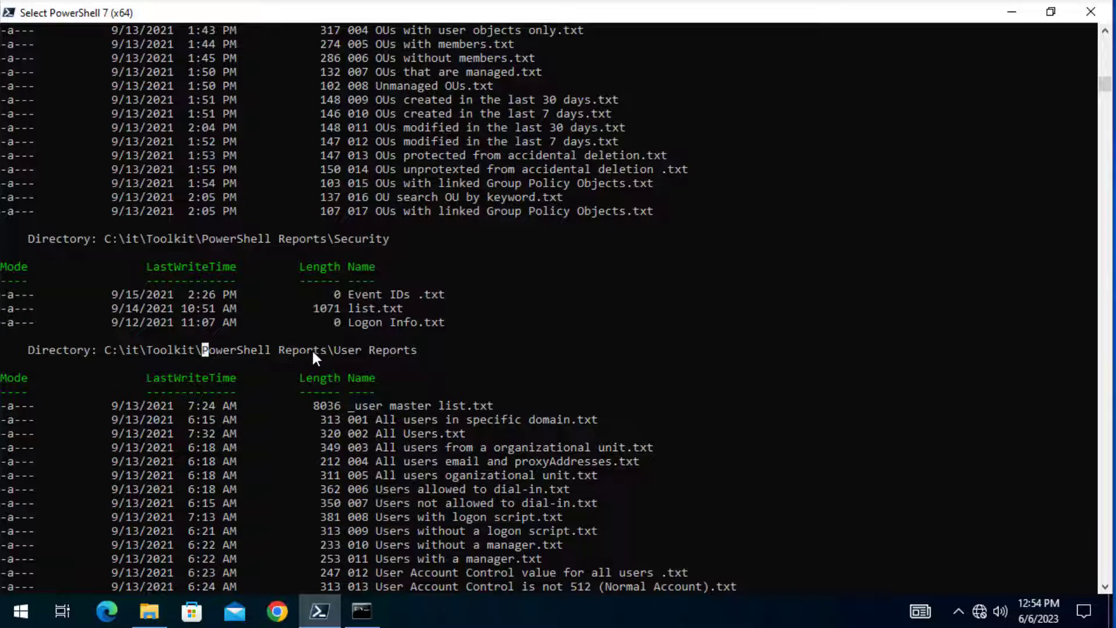
double_click(373, 350)
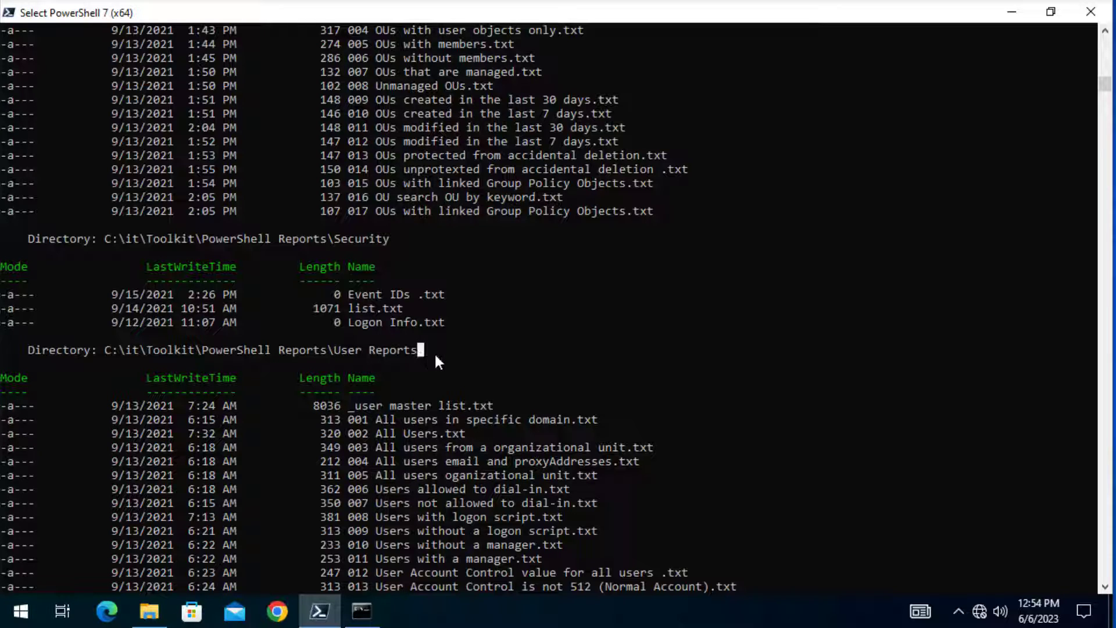
mouse_move(447, 353)
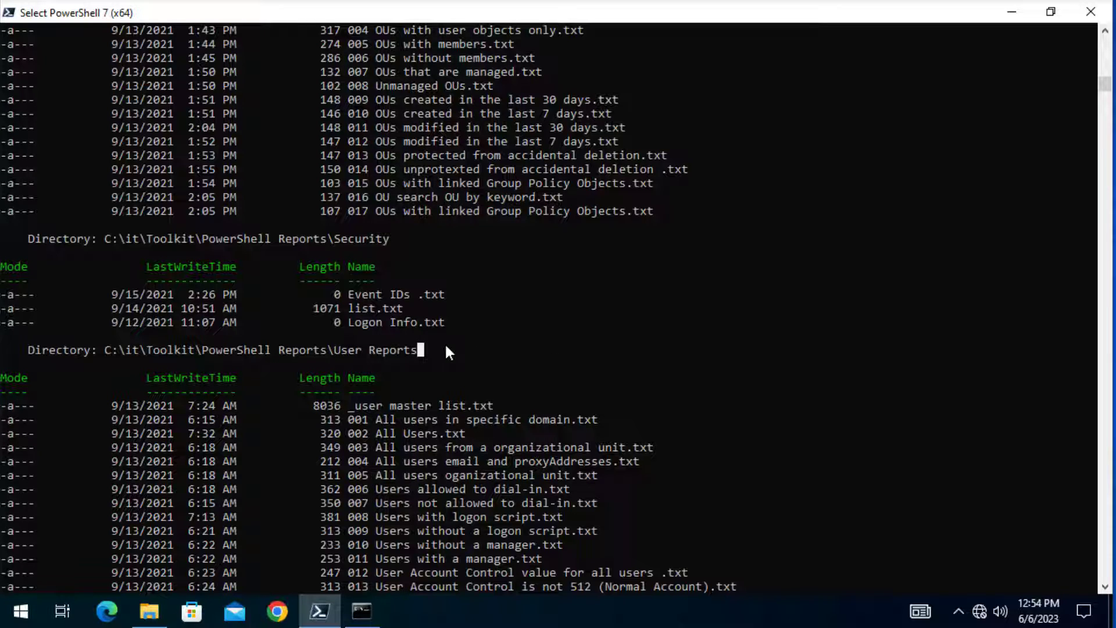
mouse_move(177, 415)
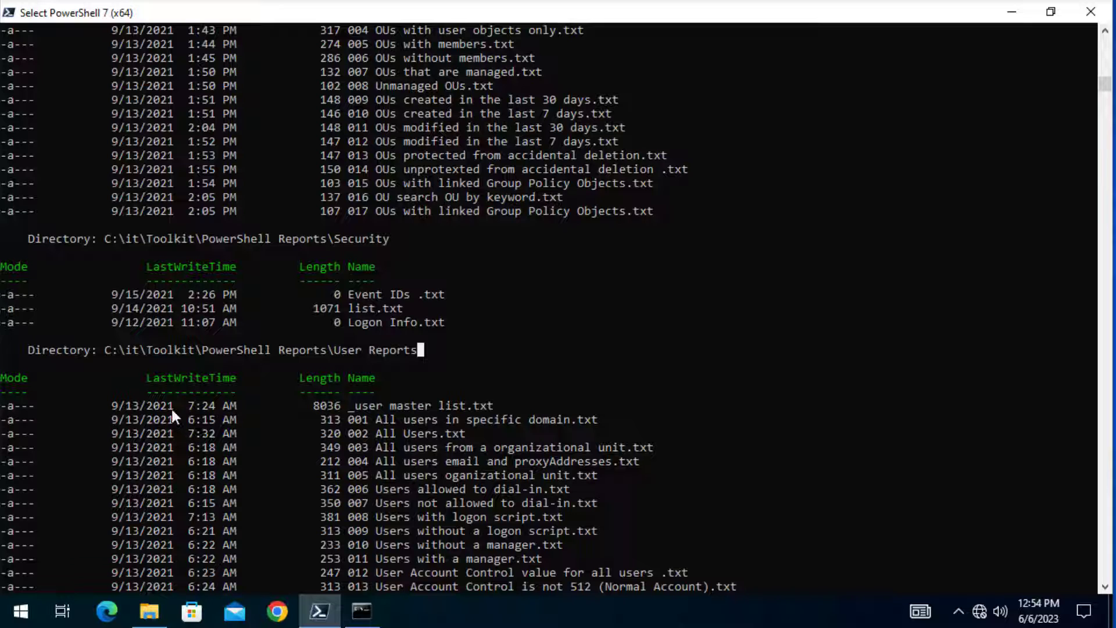
scroll(down, 3)
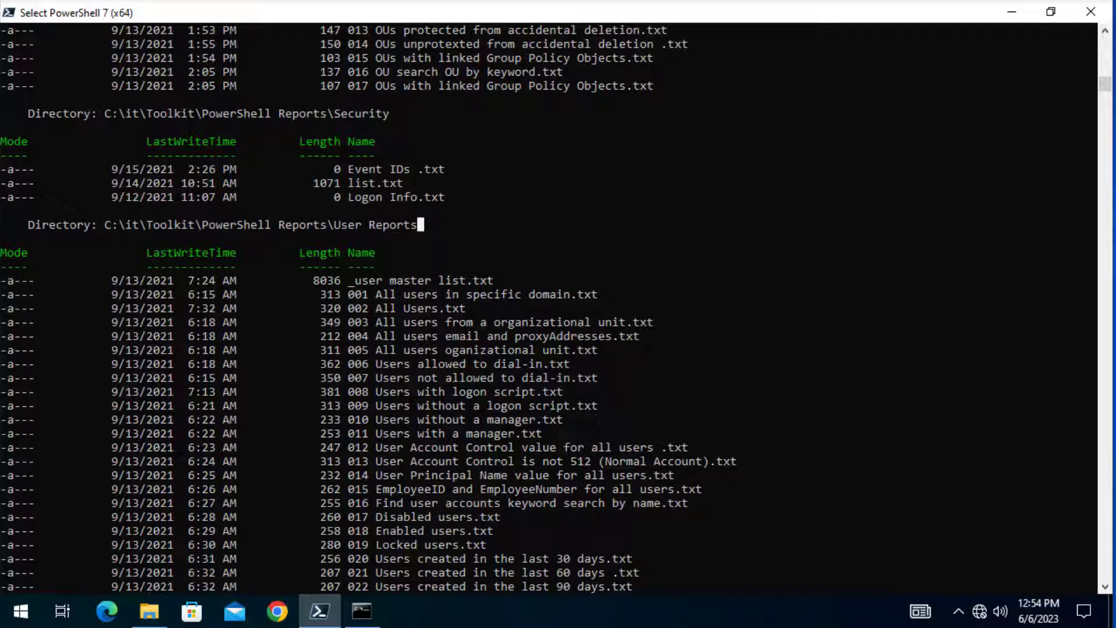
scroll(down, 3)
text(Get-ChildItem -path c:\it\toolkit -Recur)
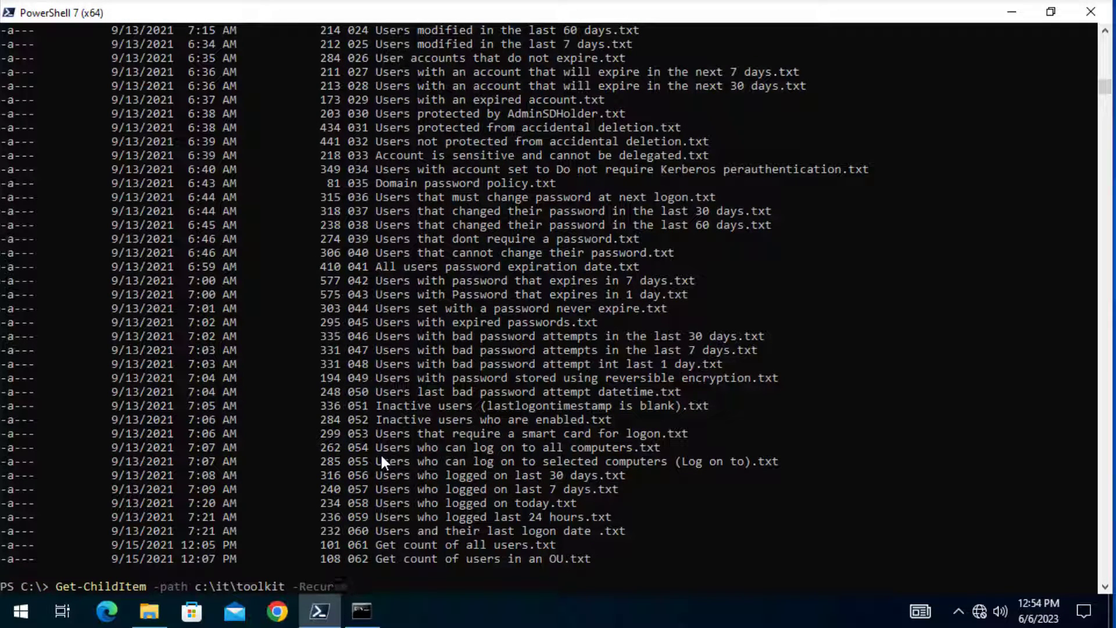
Extend the Get-ChildItem command with -include *.txt -recurse
text(-Depth 2)
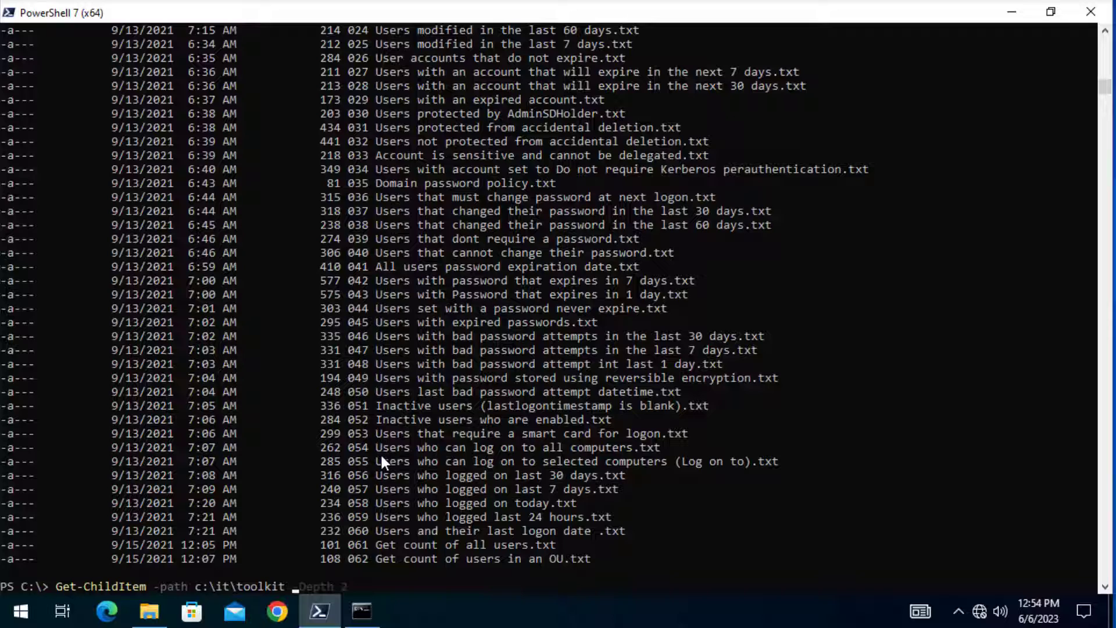
text(-incl)
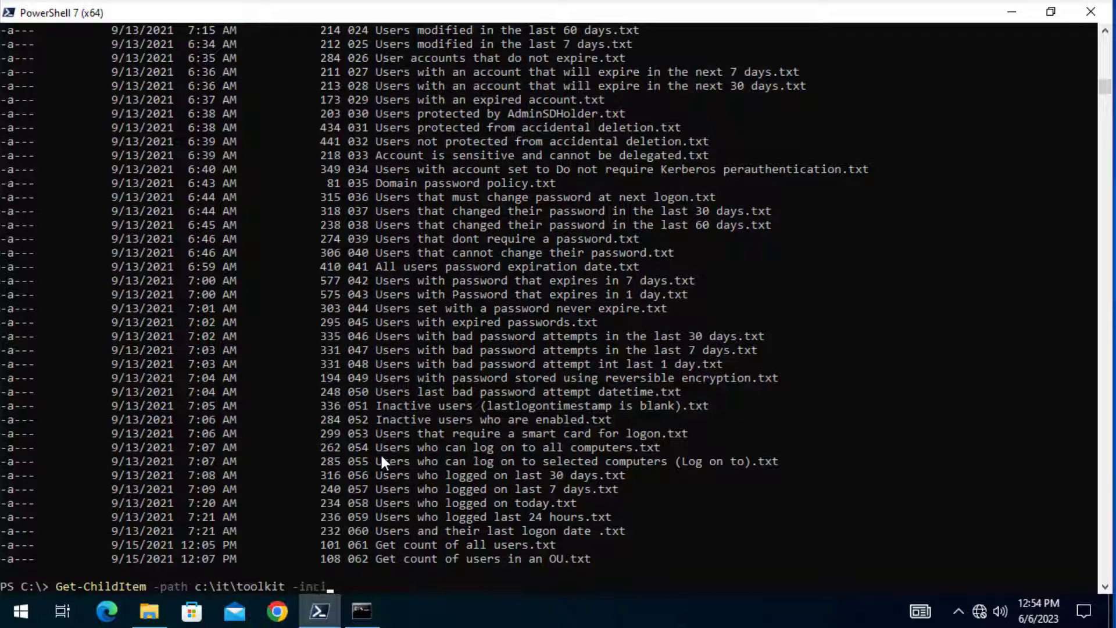
text(ude)
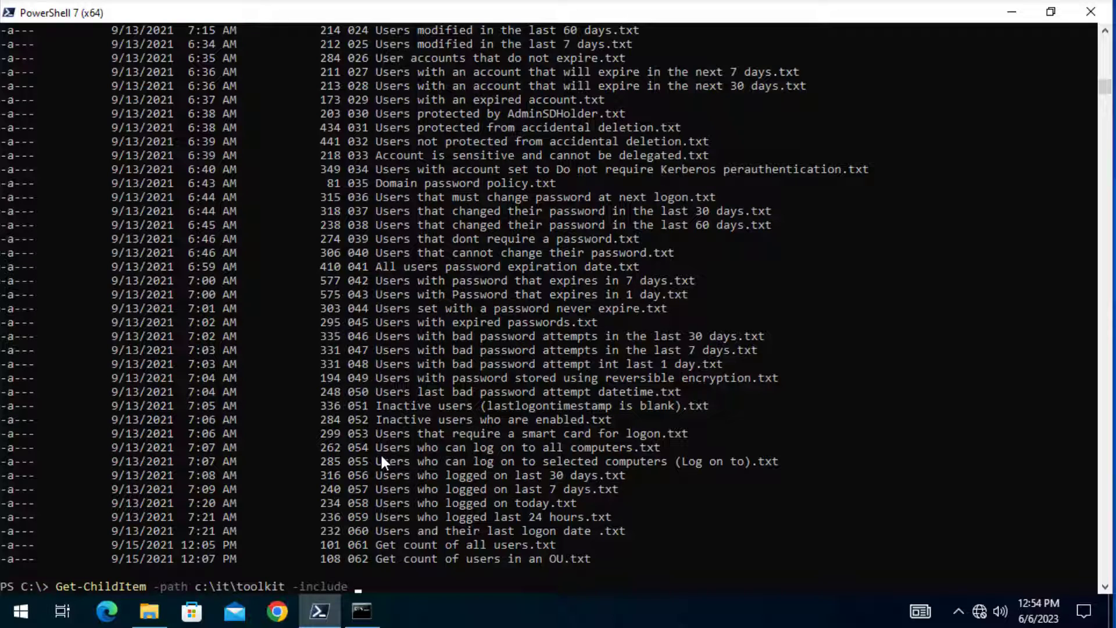
text(*)
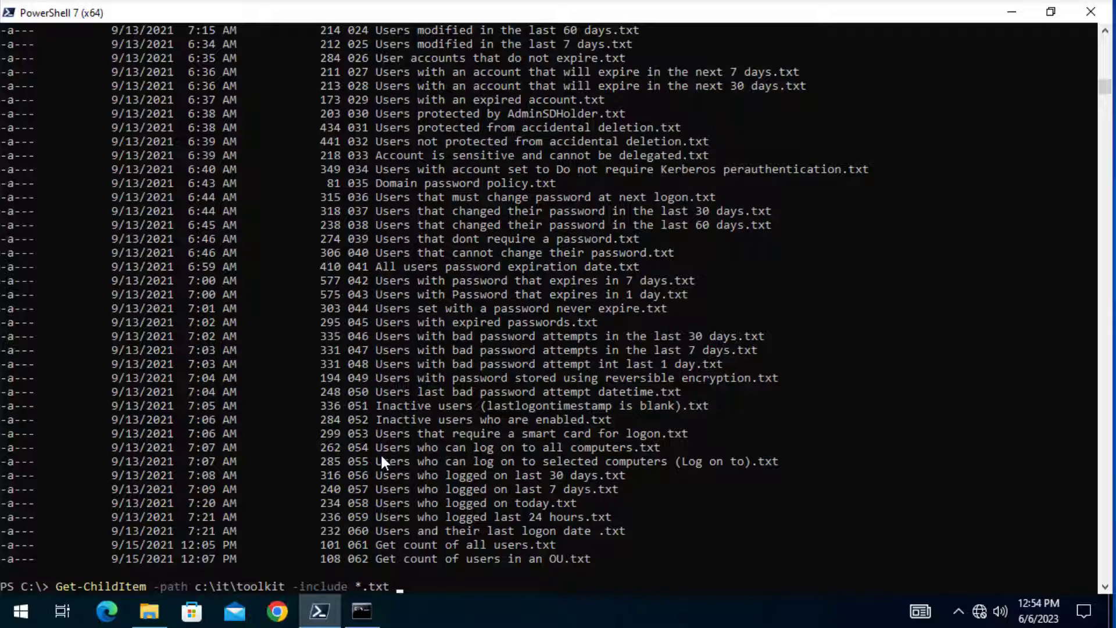
text(-)
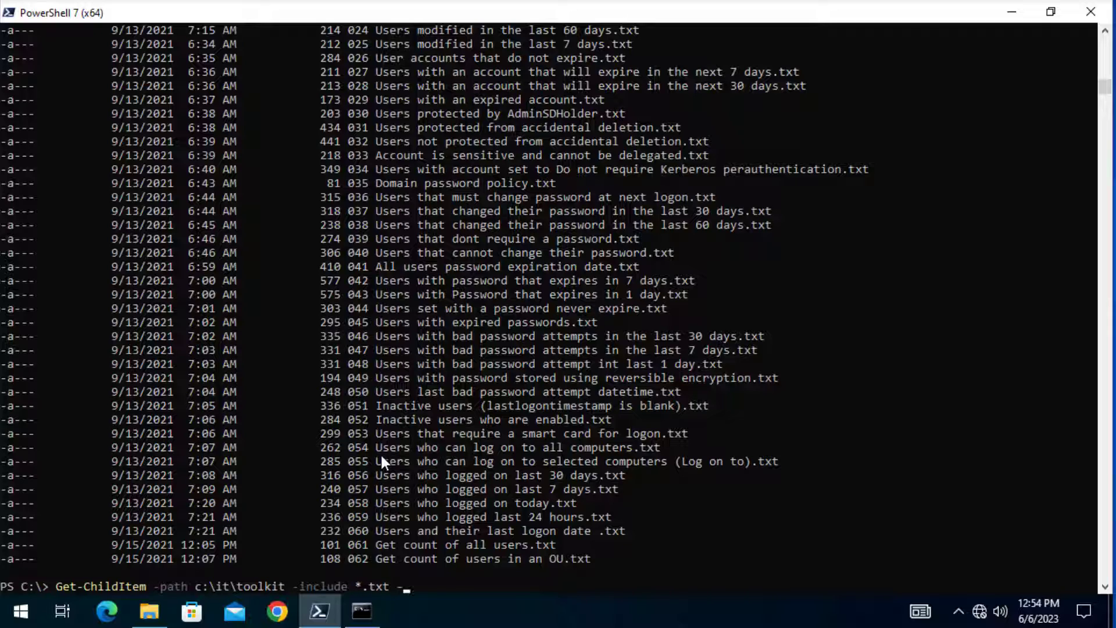
text(recurse)
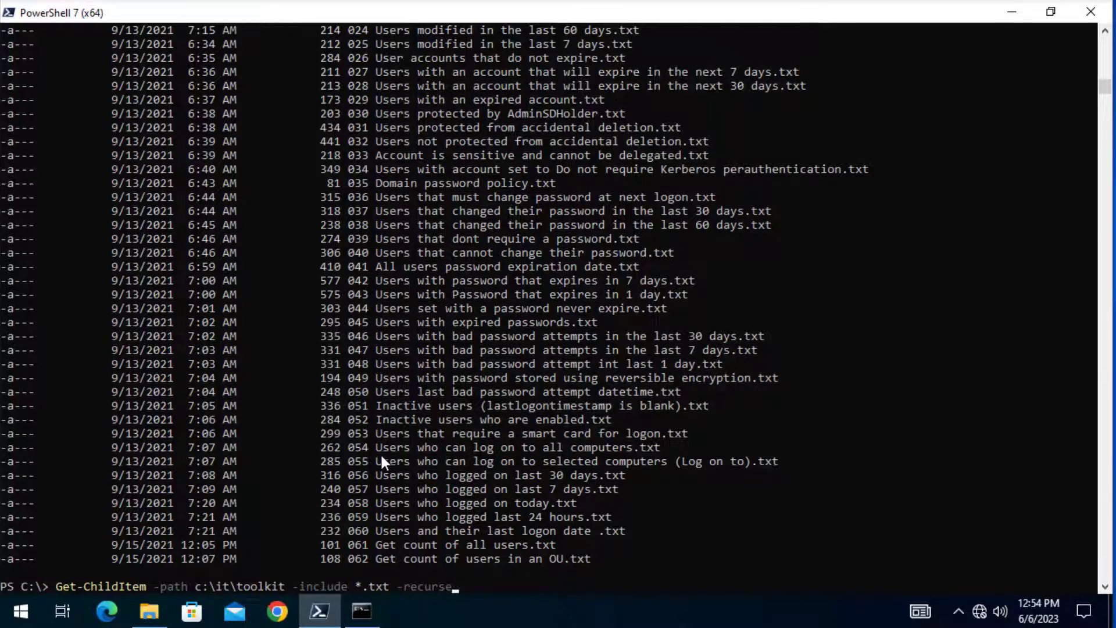
Run the .txt search and scroll through the report files ending with files2.txt
key(Return)
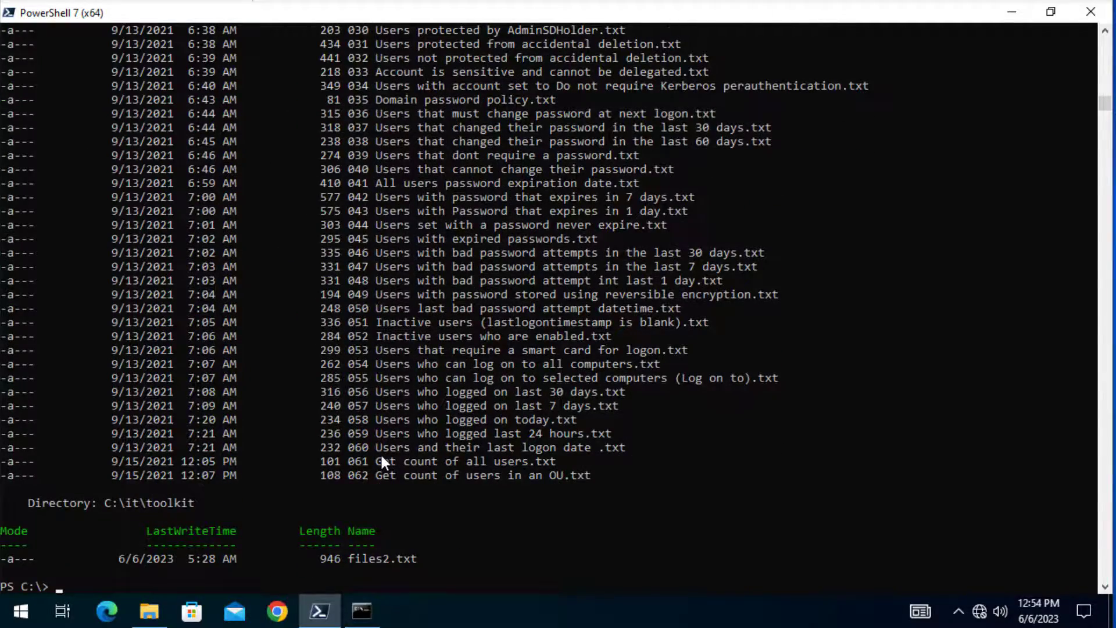
scroll(up, 3)
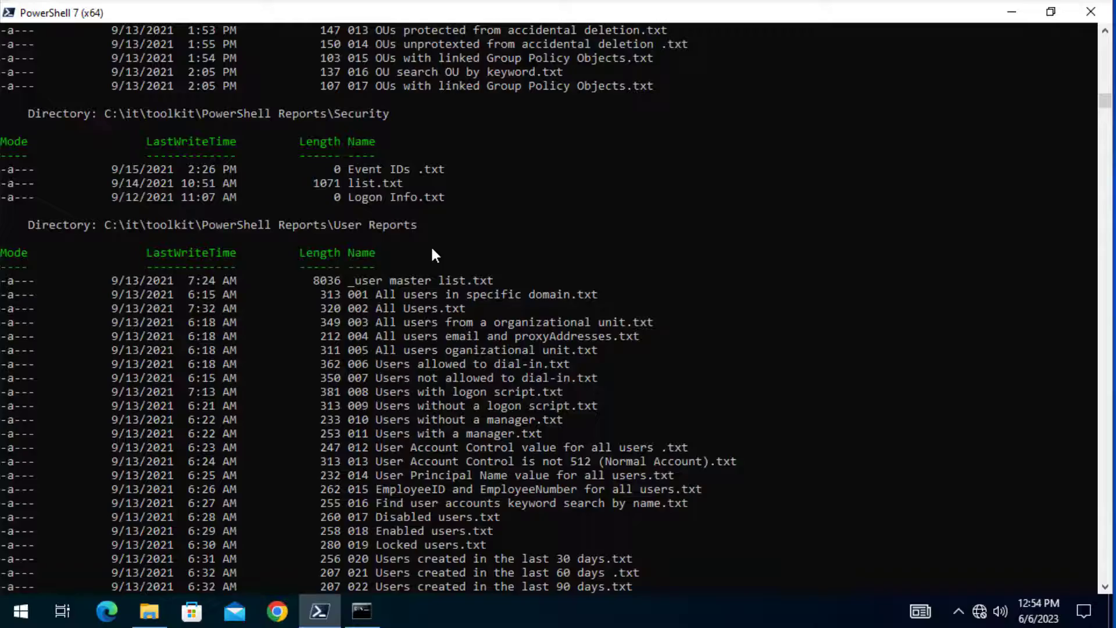
scroll(up, 3)
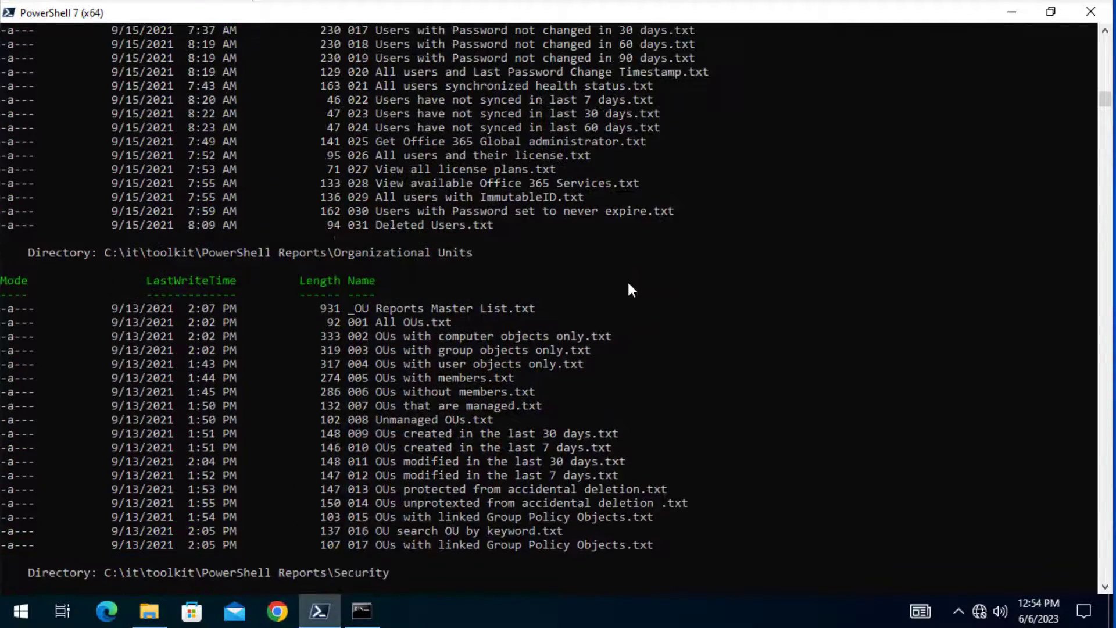
scroll(down, 3)
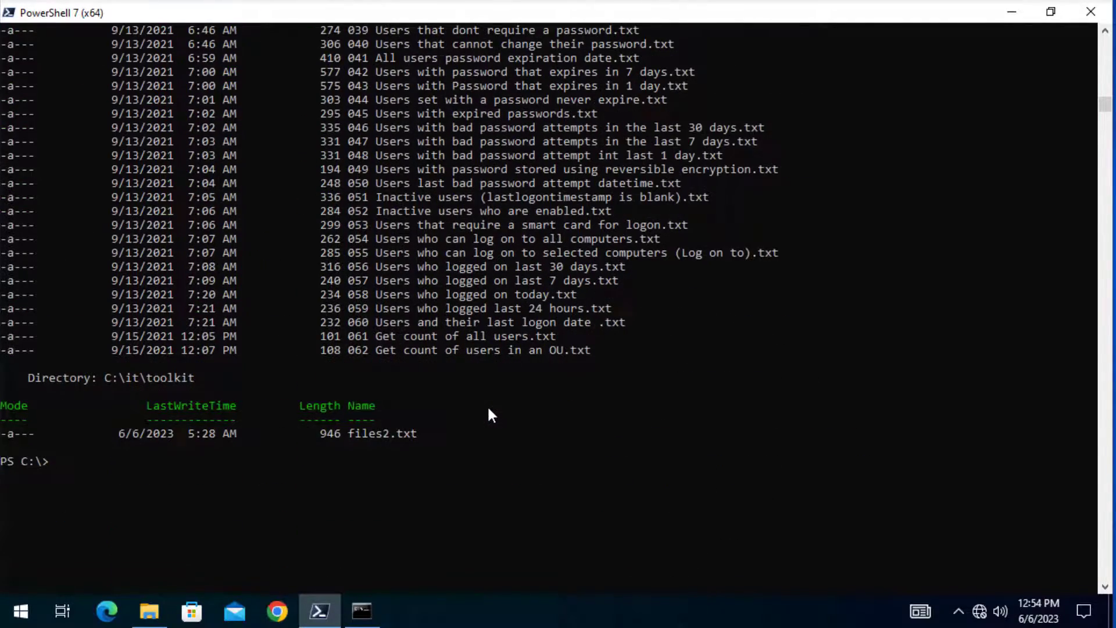
Rerun the recursive search with -include *.msi, listing the ADProToolkit installers across version and old folders
text(Get-ChildItem -path c:\it\toolkit -include *.txt -recurse)
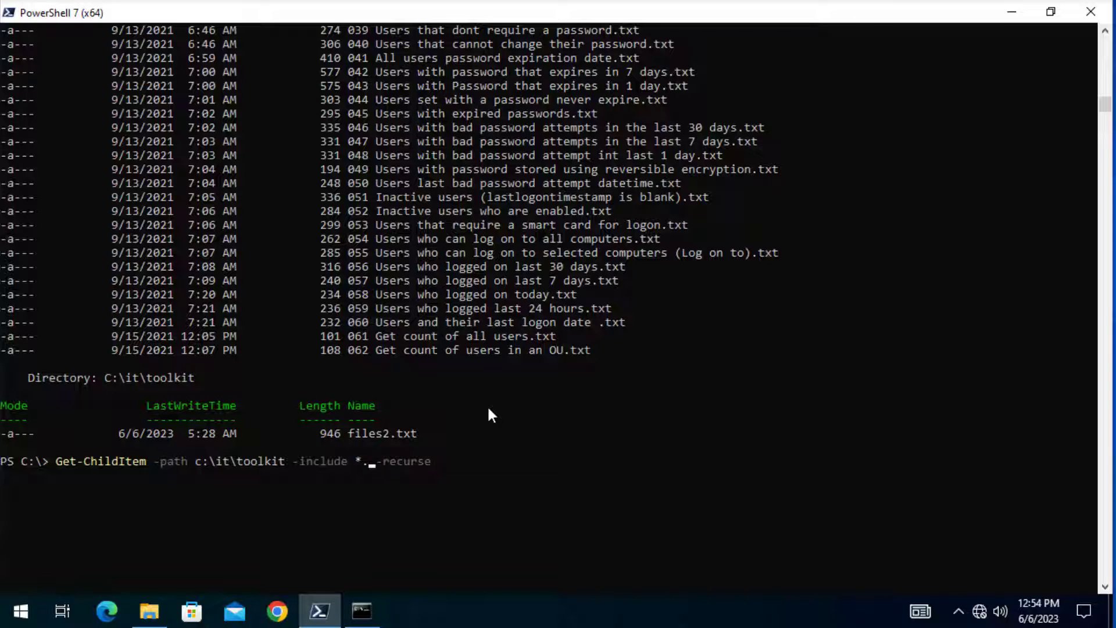
text(msi)
key(Return)
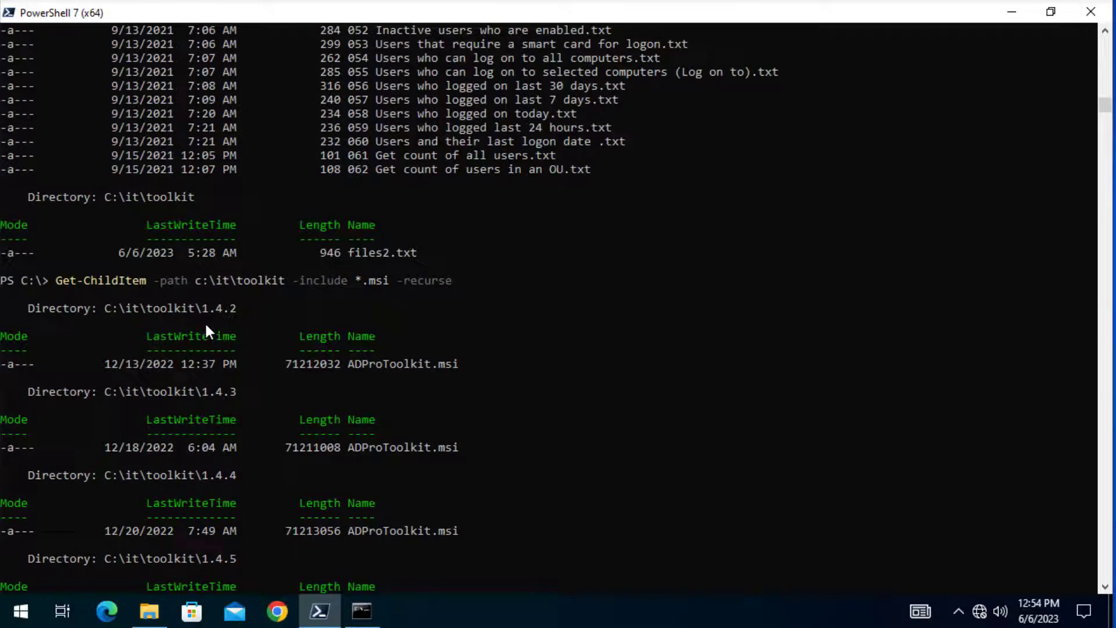
scroll(down, 3)
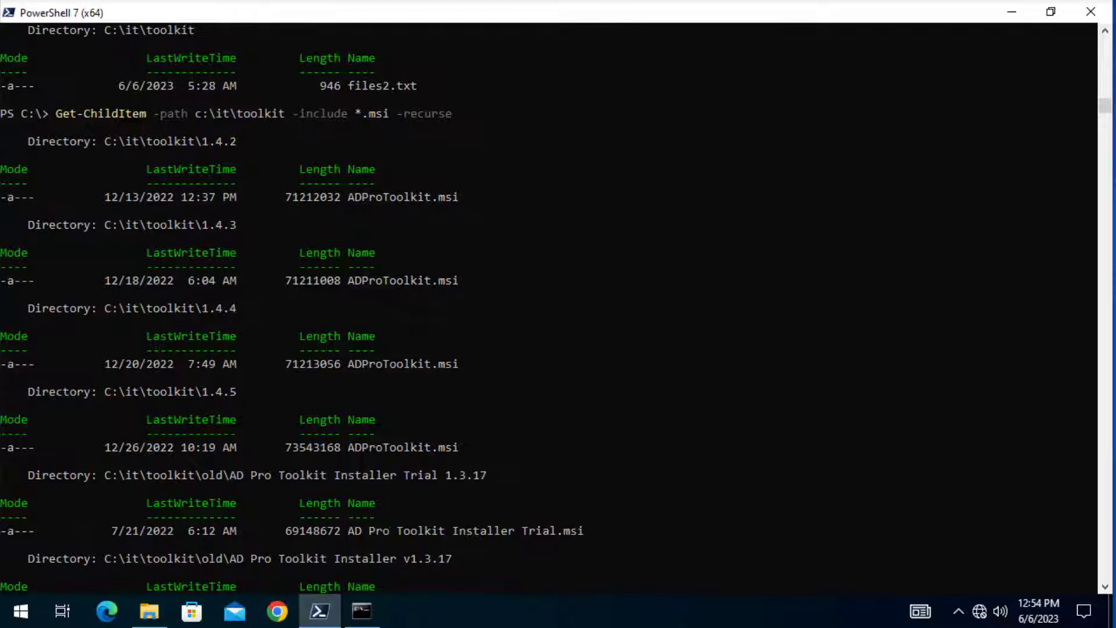
scroll(down, 3)
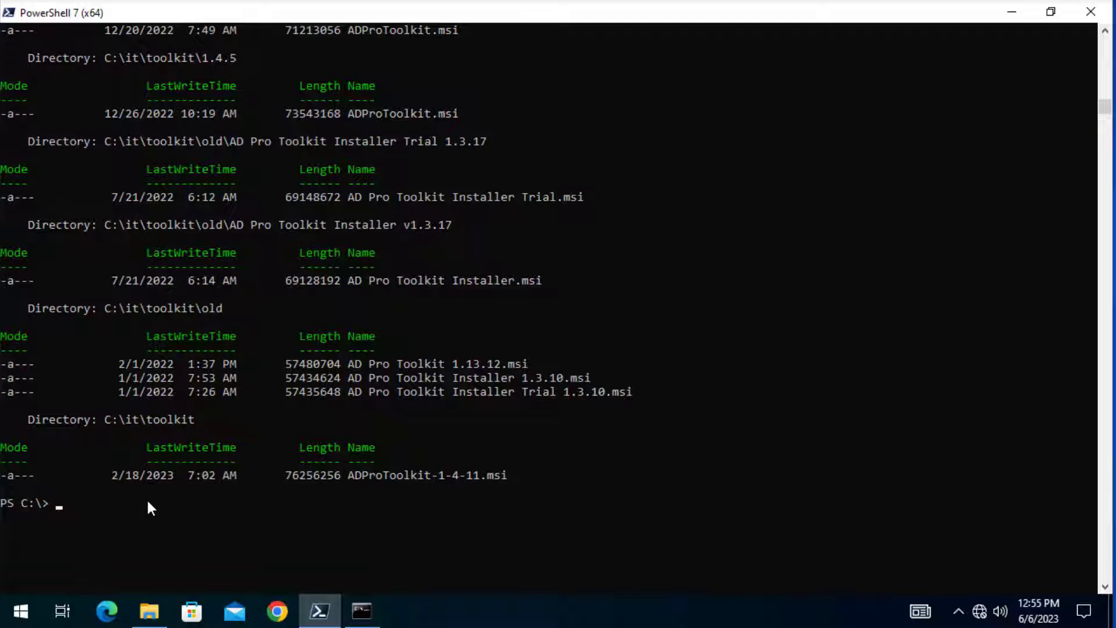
text(Get-ChildItem -path c:\it\toolkit -include *.msi -recurse)
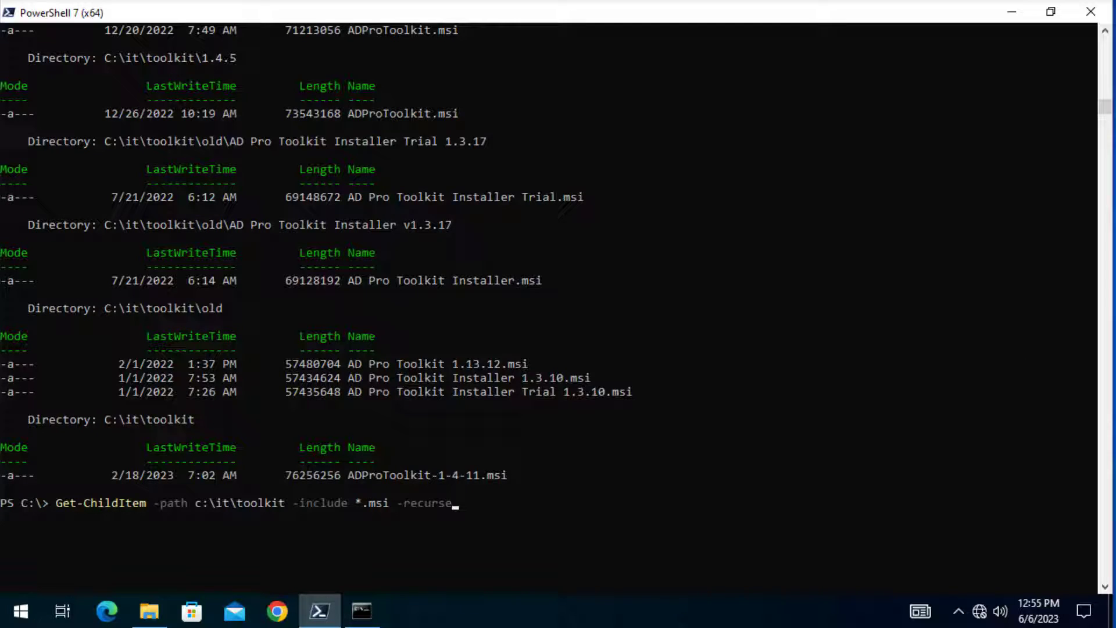
mouse_move(538, 435)
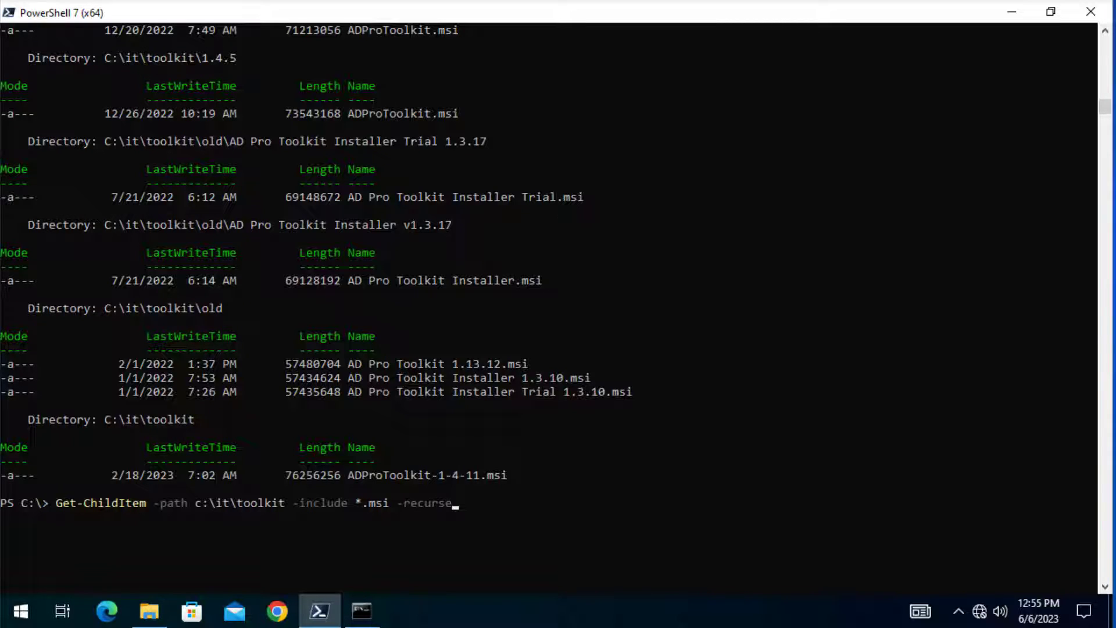
mouse_move(594, 511)
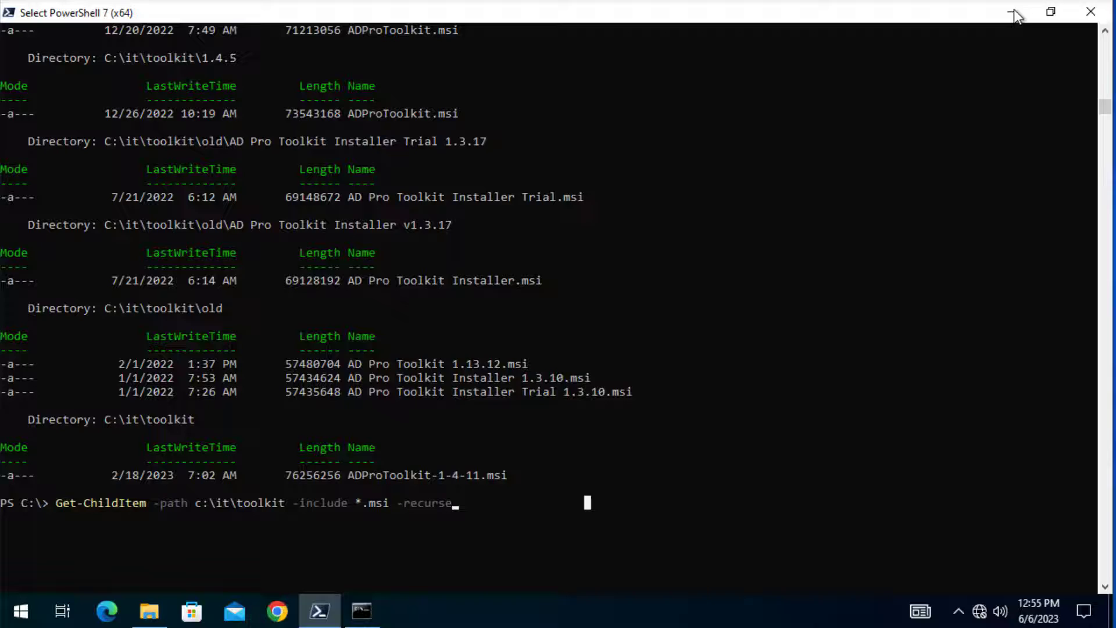
Minimize PowerShell and launch AD Pro Toolkit from its desktop shortcut
click(362, 610)
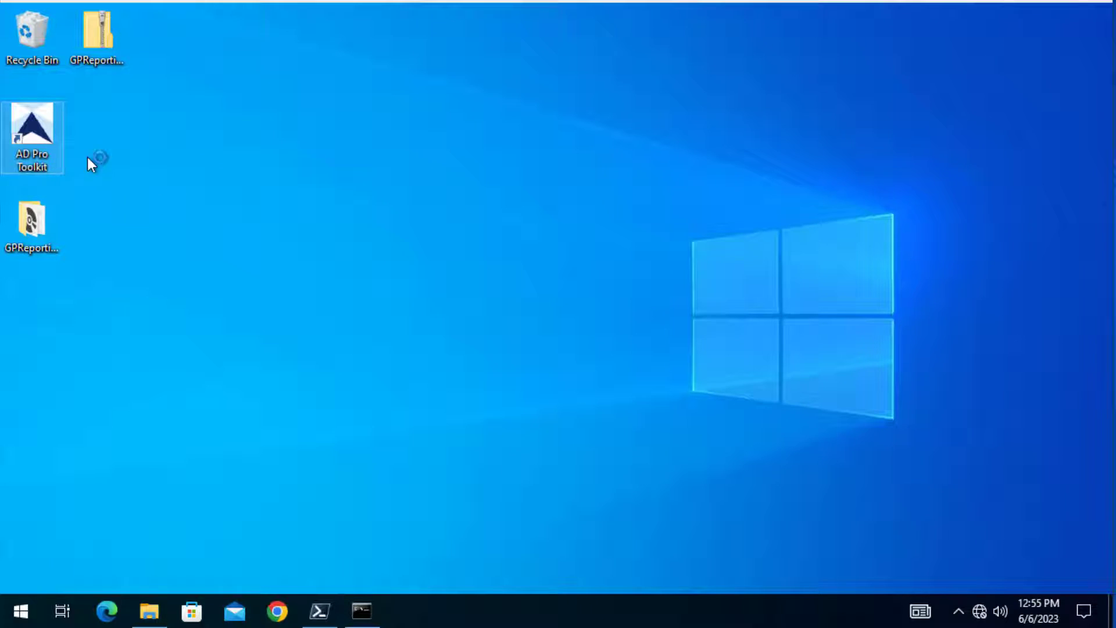
mouse_move(142, 174)
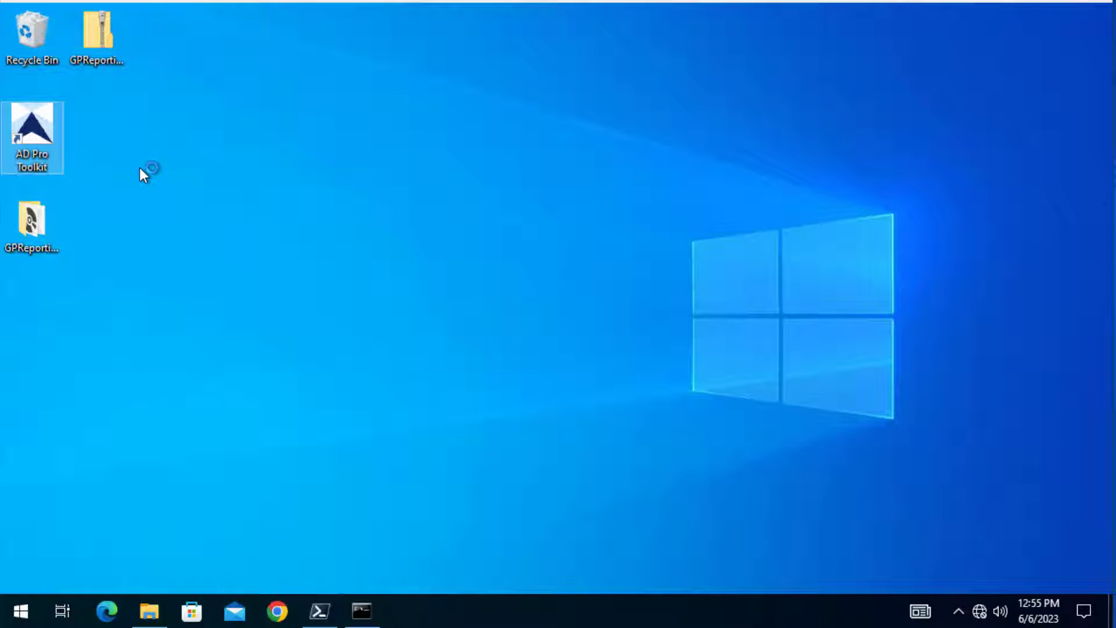
double_click(31, 128)
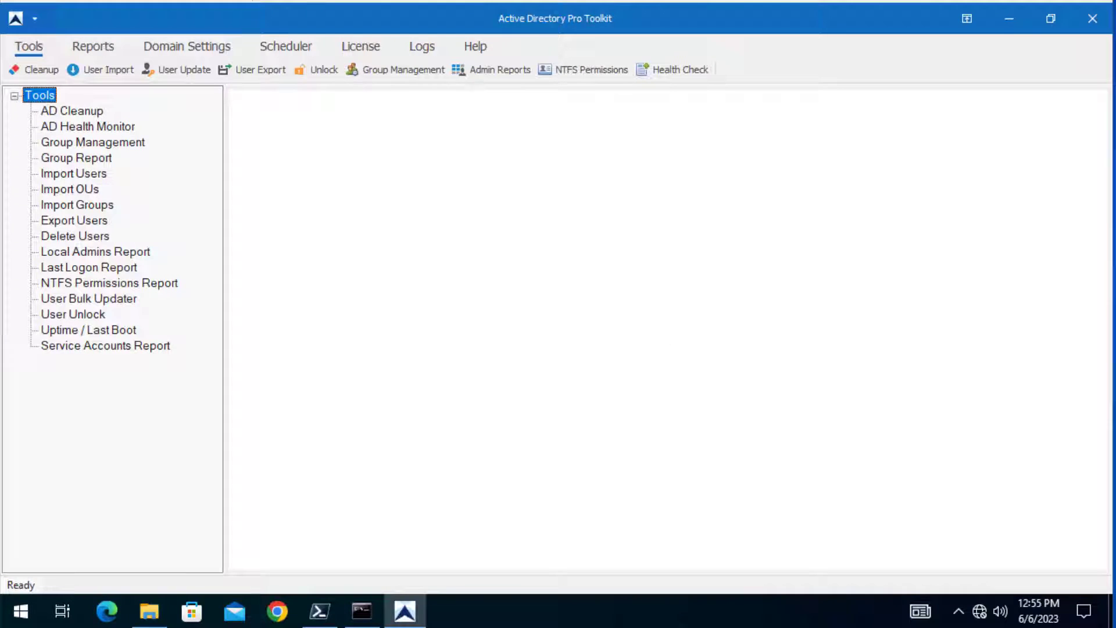
Run the NTFS Permissions Report tool on C:\Program Files
click(110, 283)
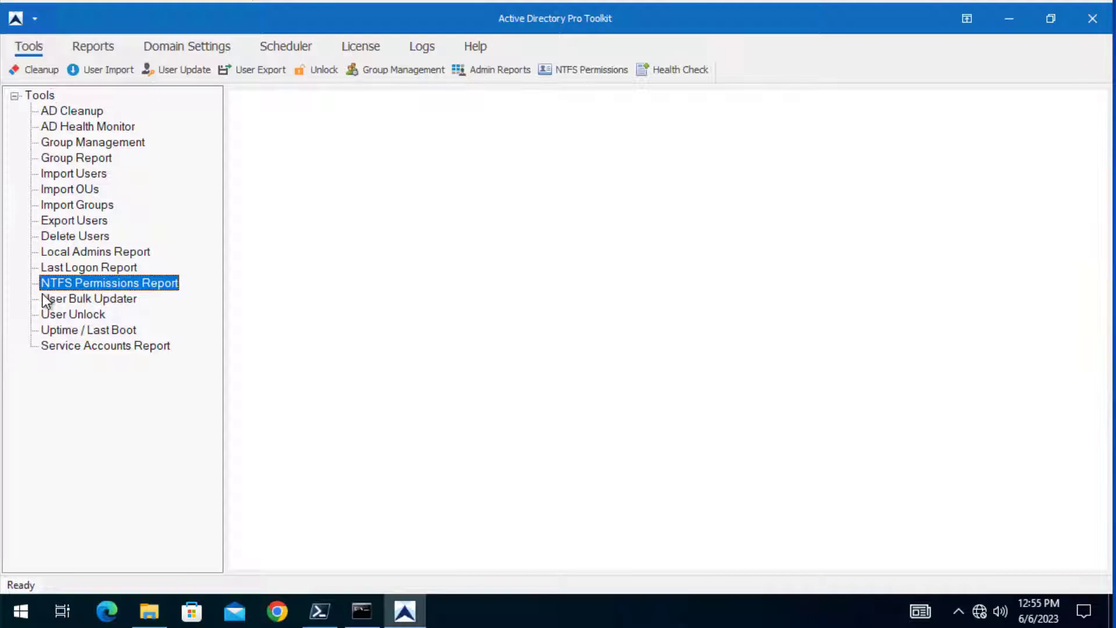
click(109, 283)
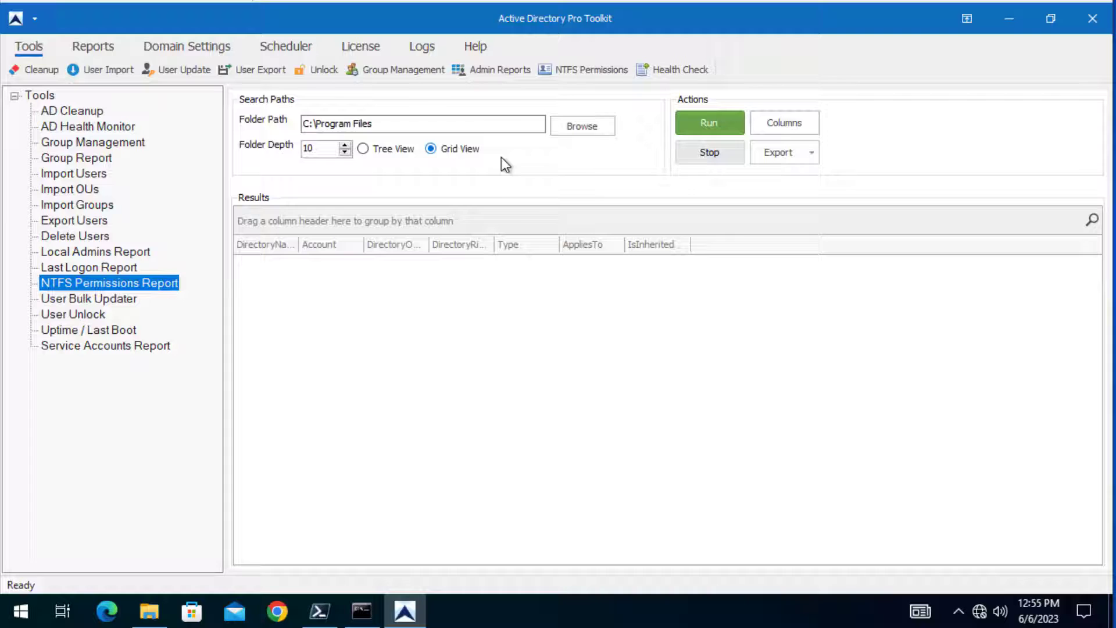
mouse_move(576, 141)
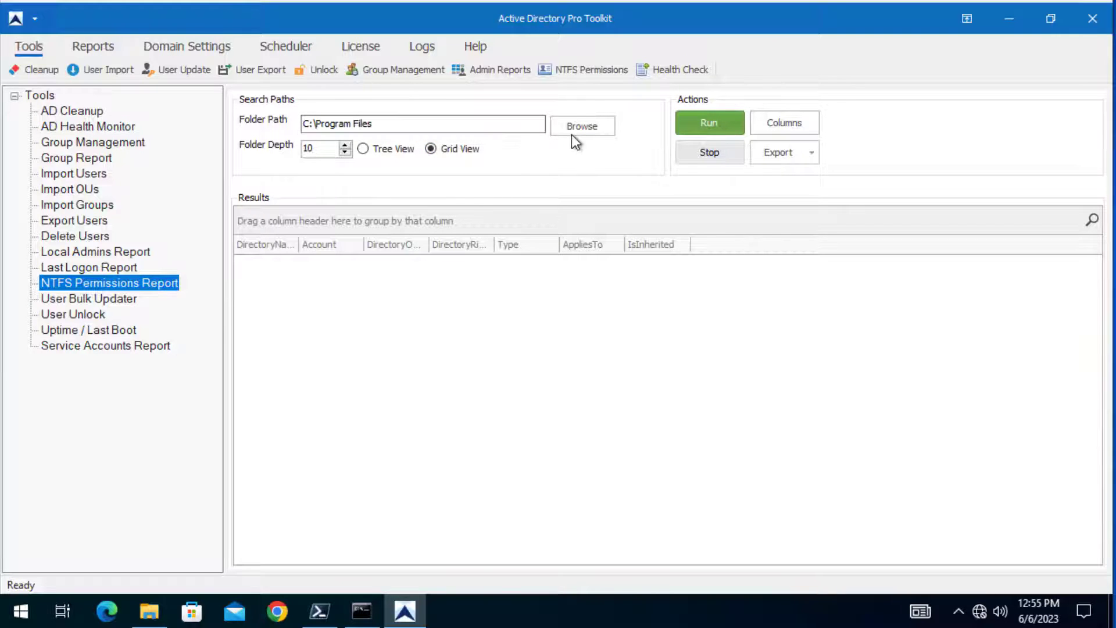
mouse_move(390, 211)
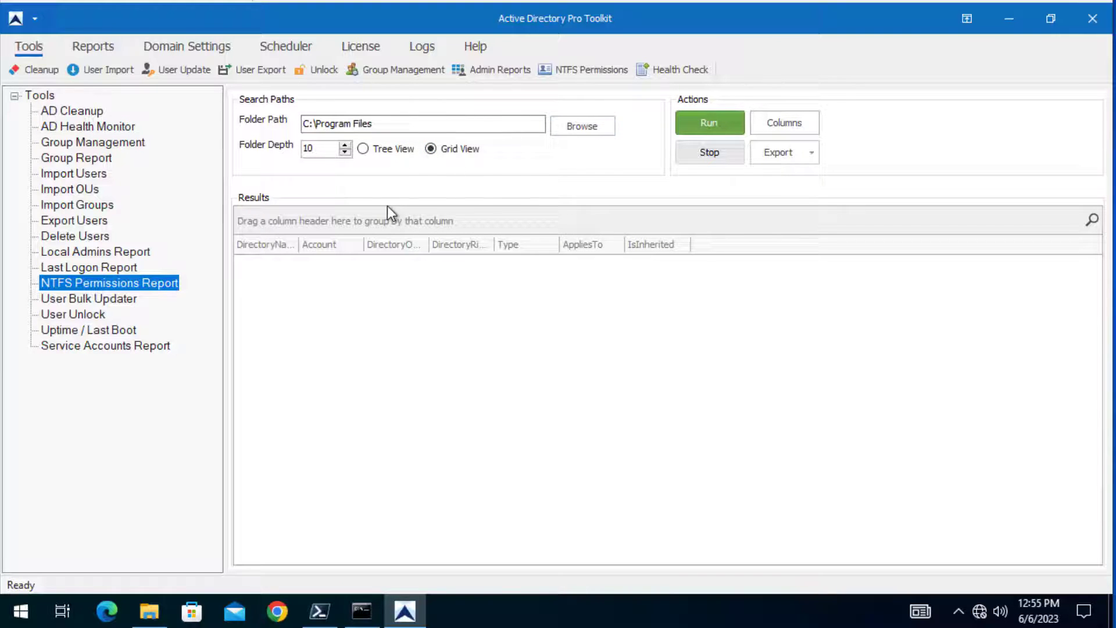
mouse_move(398, 198)
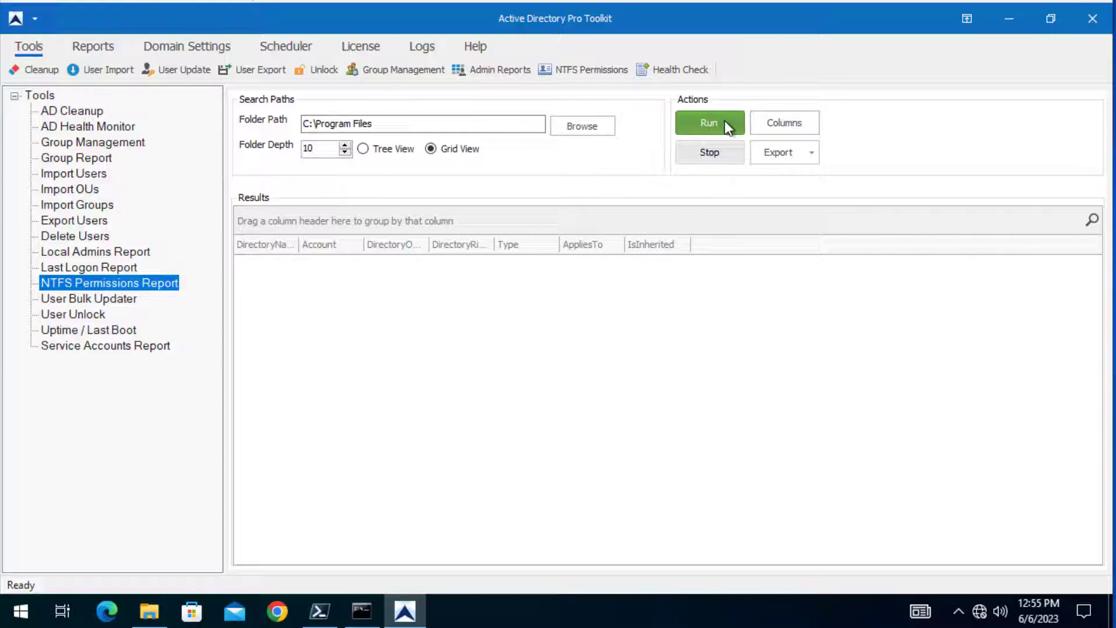
click(709, 122)
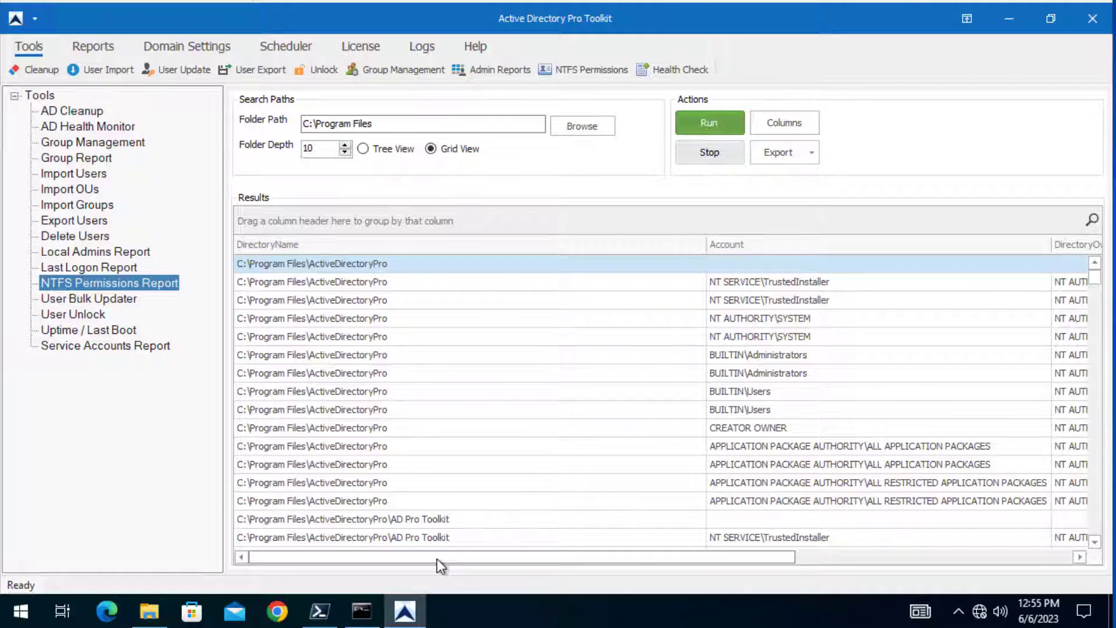
Review the report's rights columns and the Type filter choices
scroll(right, 3)
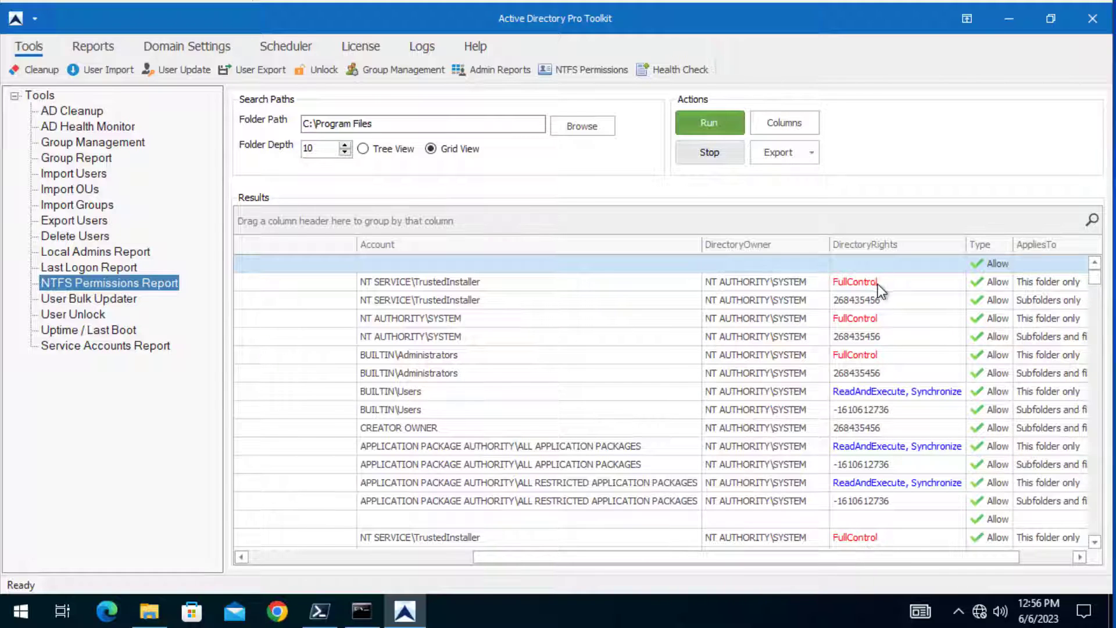
mouse_move(1006, 249)
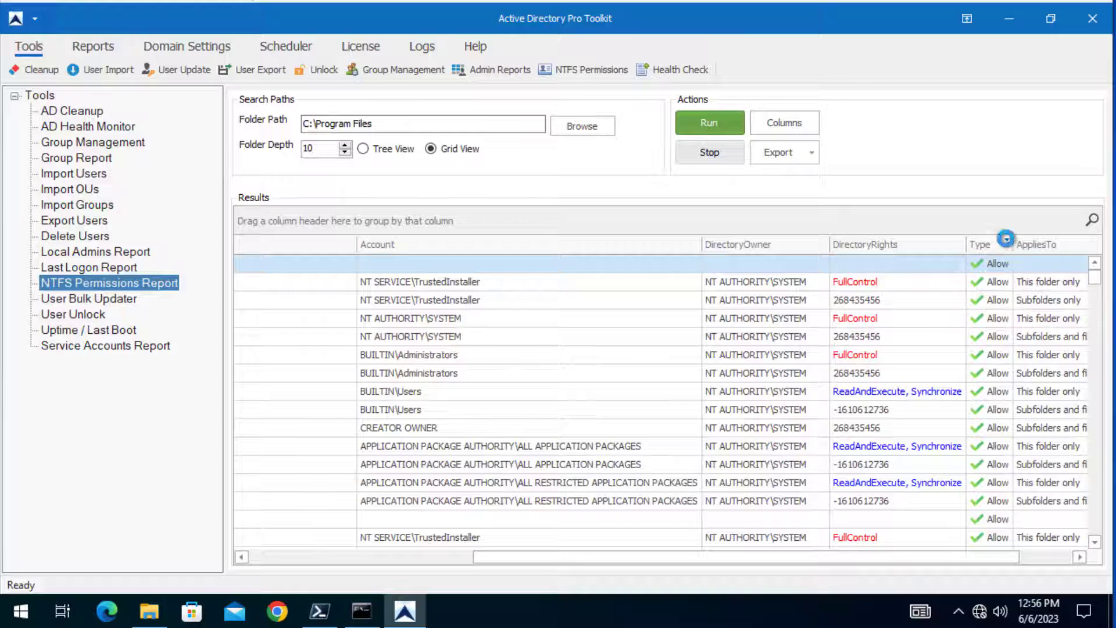
click(1006, 238)
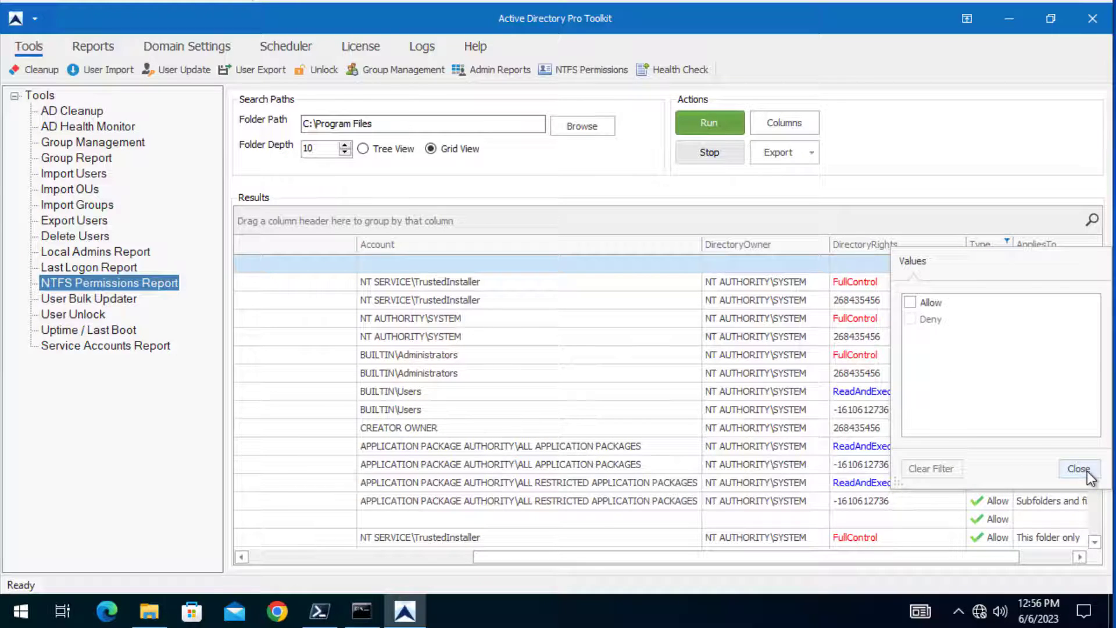
click(1078, 469)
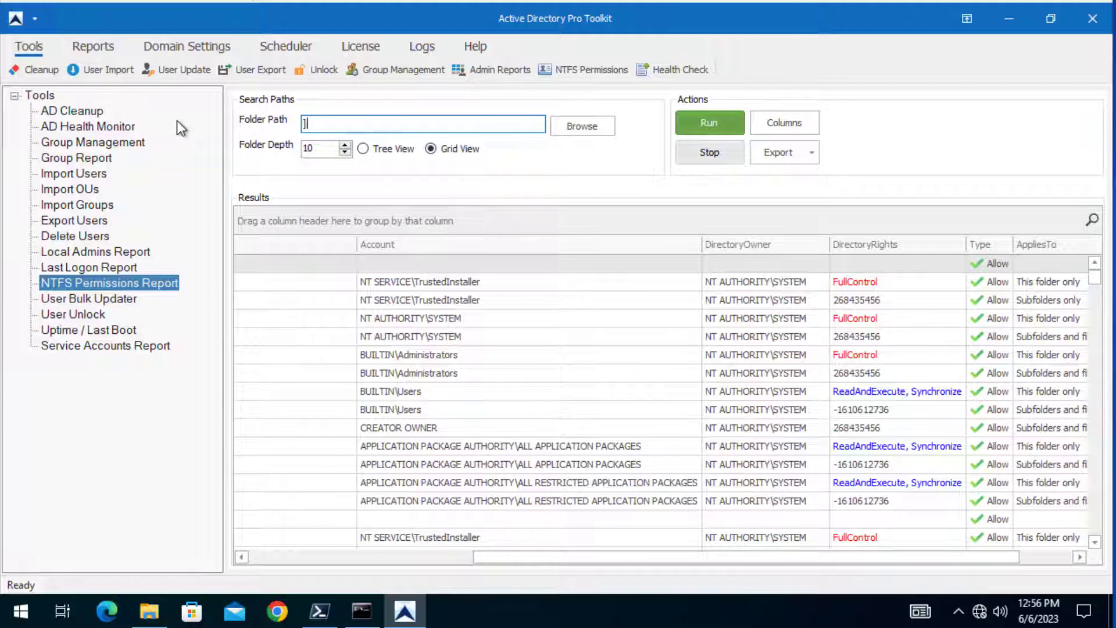
Run the permissions report on \\srv-vm1\share at folder depth 0
text(\\sr)
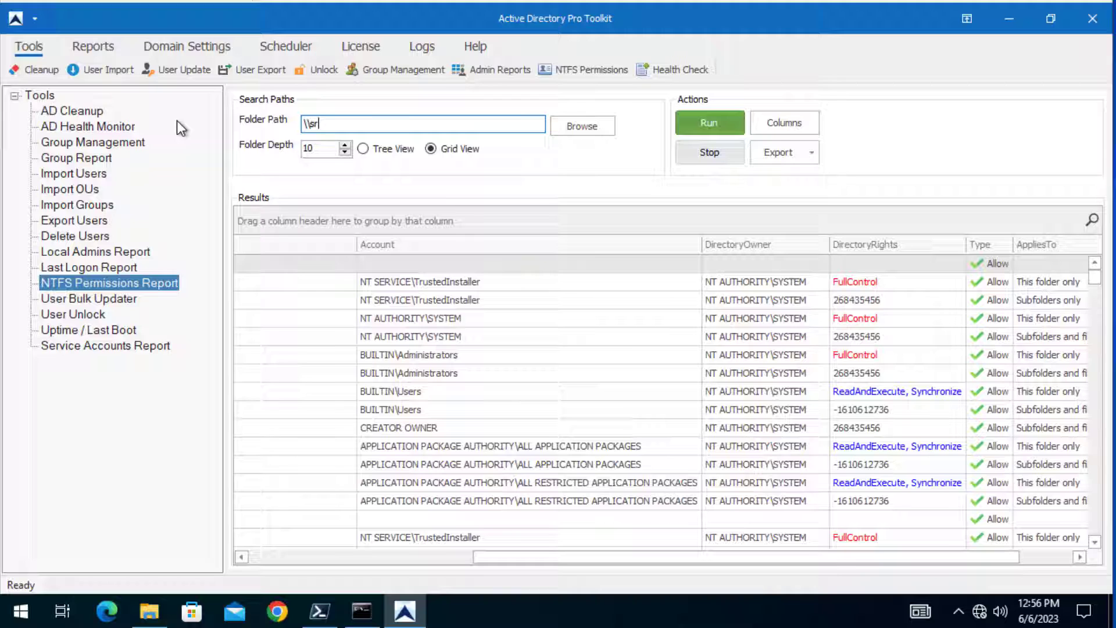
text(rv-vm1\)
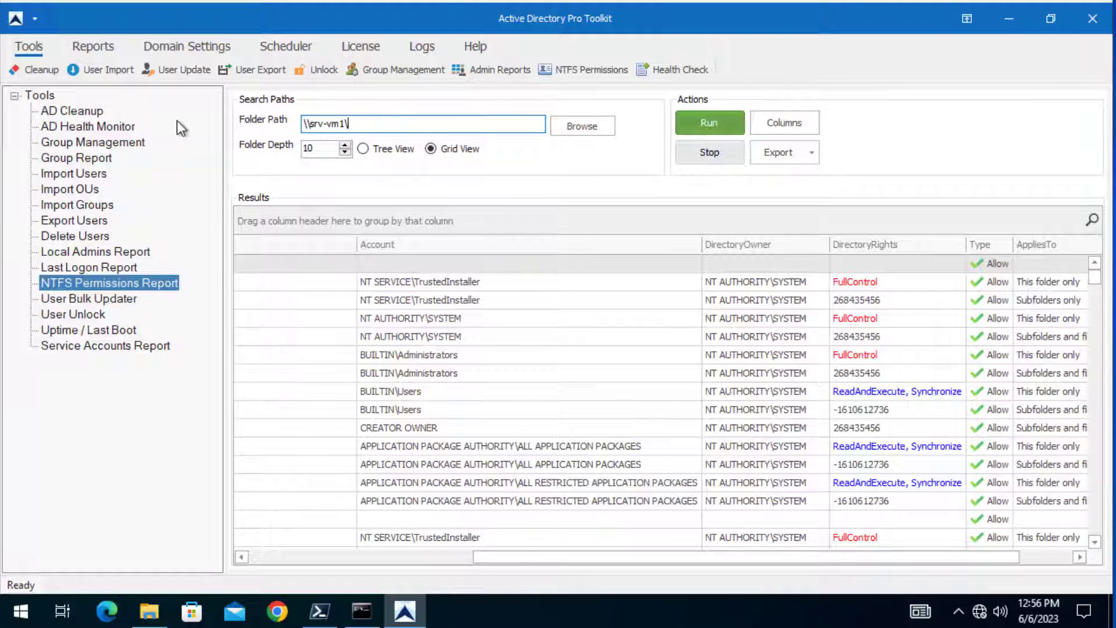
text(share)
click(326, 148)
text(0)
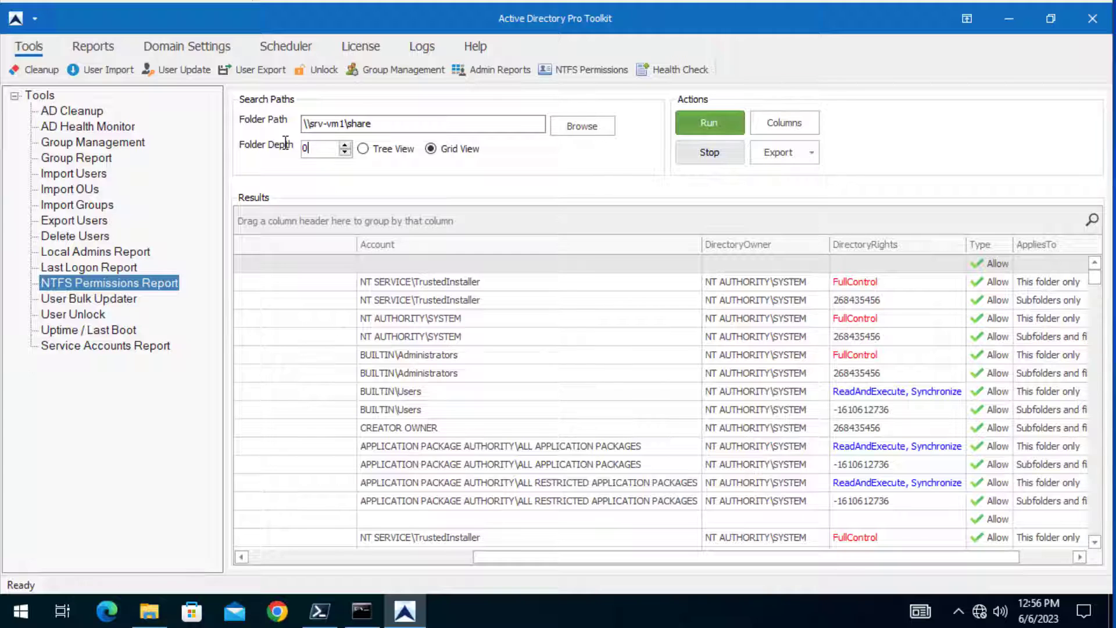
click(708, 122)
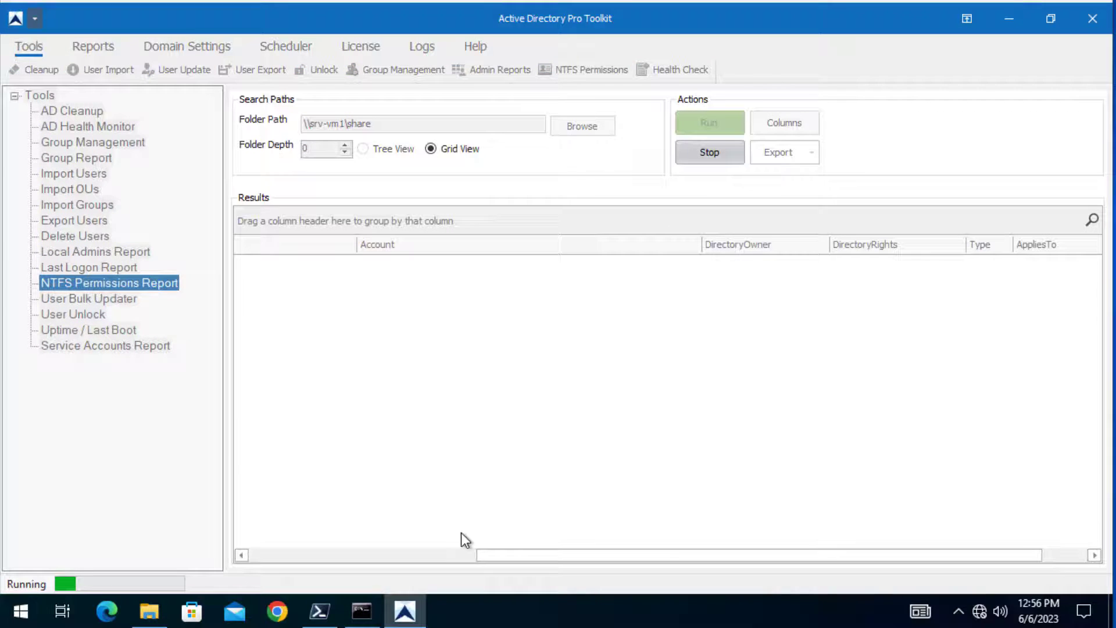
click(708, 122)
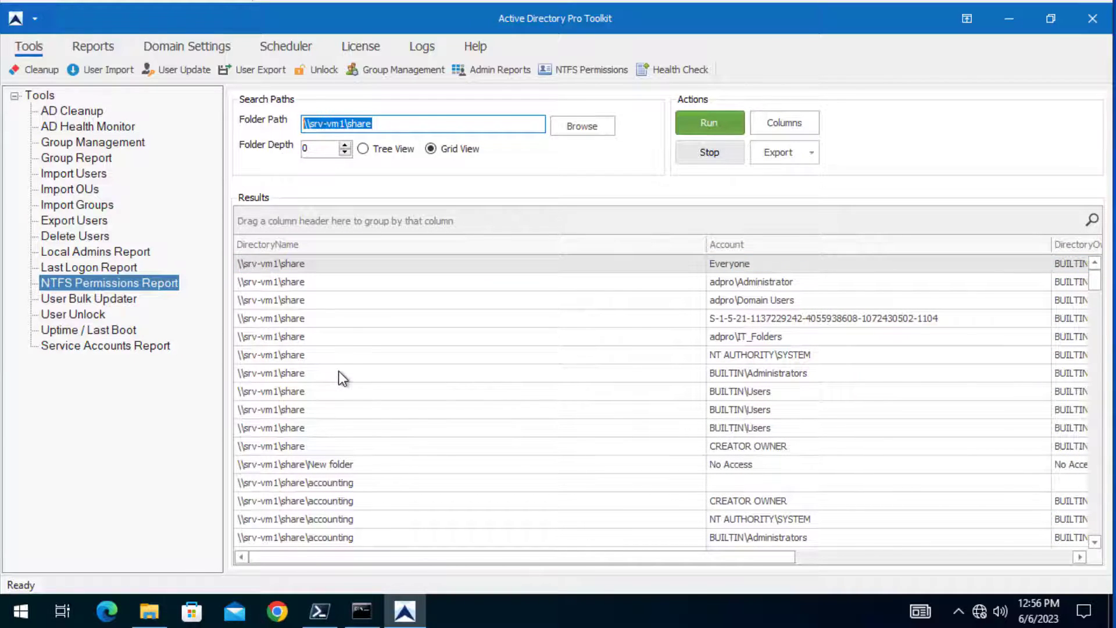
Scroll the results grid to see accounts and rights for share and its subfolders
scroll(down, 3)
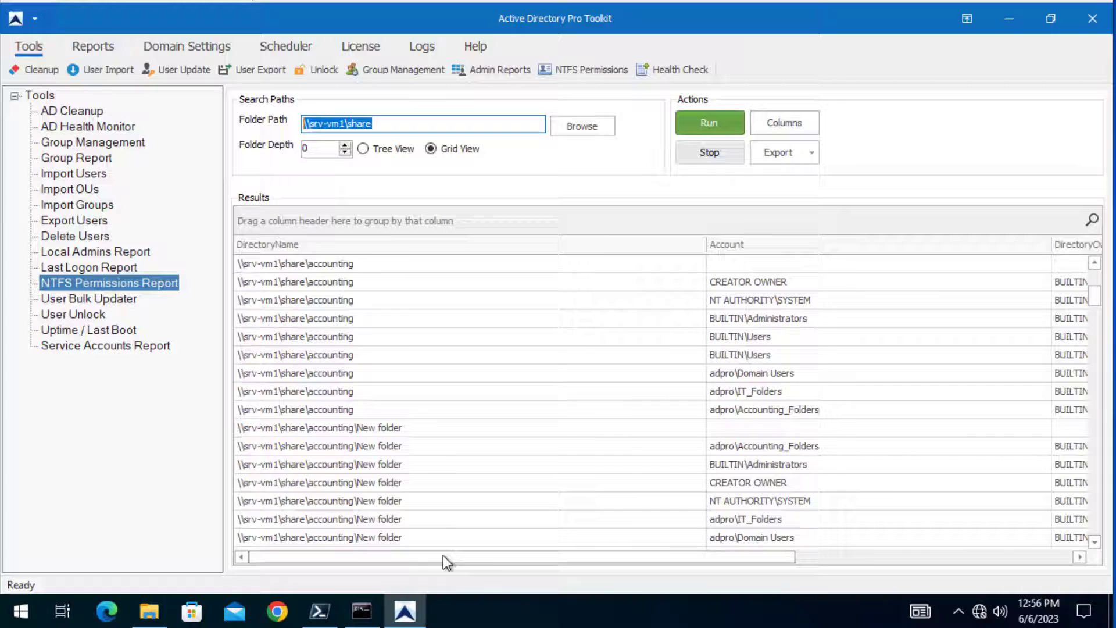
scroll(right, 3)
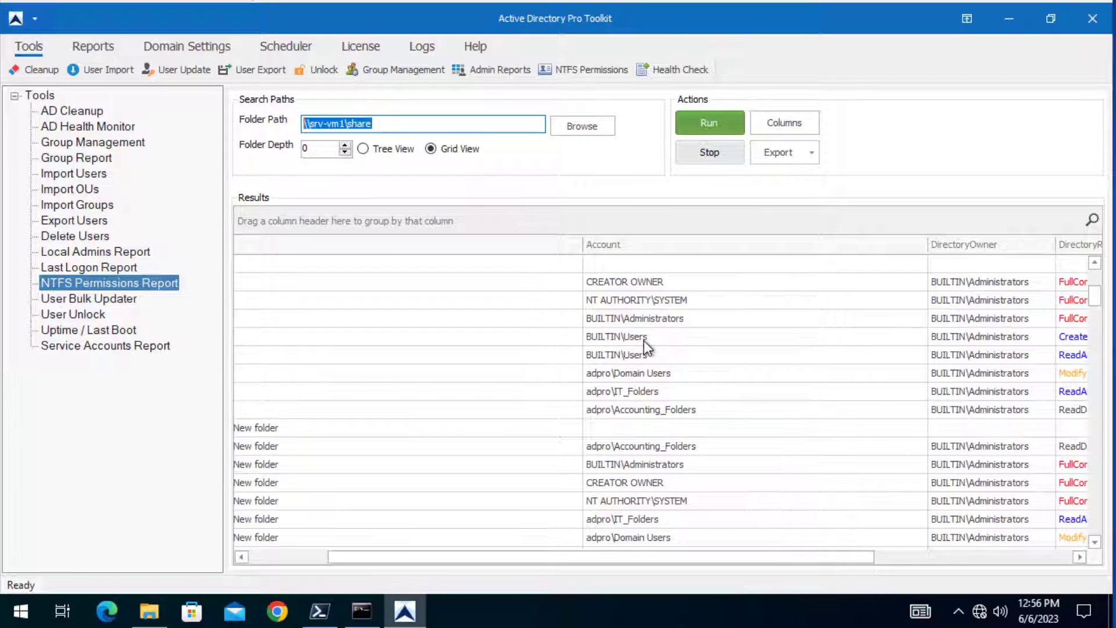
mouse_move(617, 566)
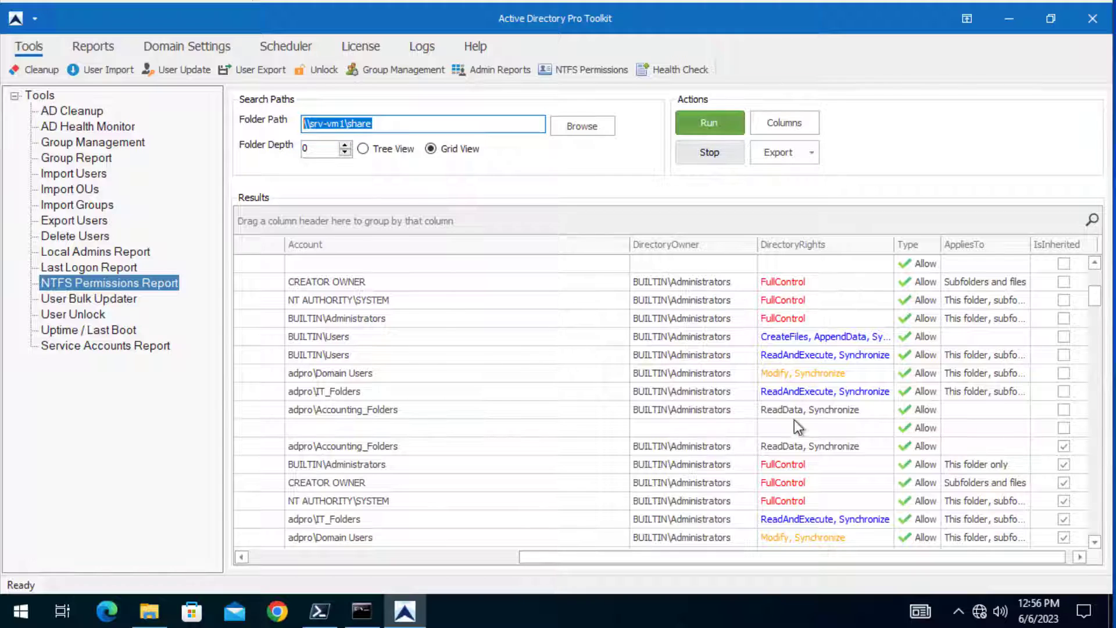
mouse_move(908, 264)
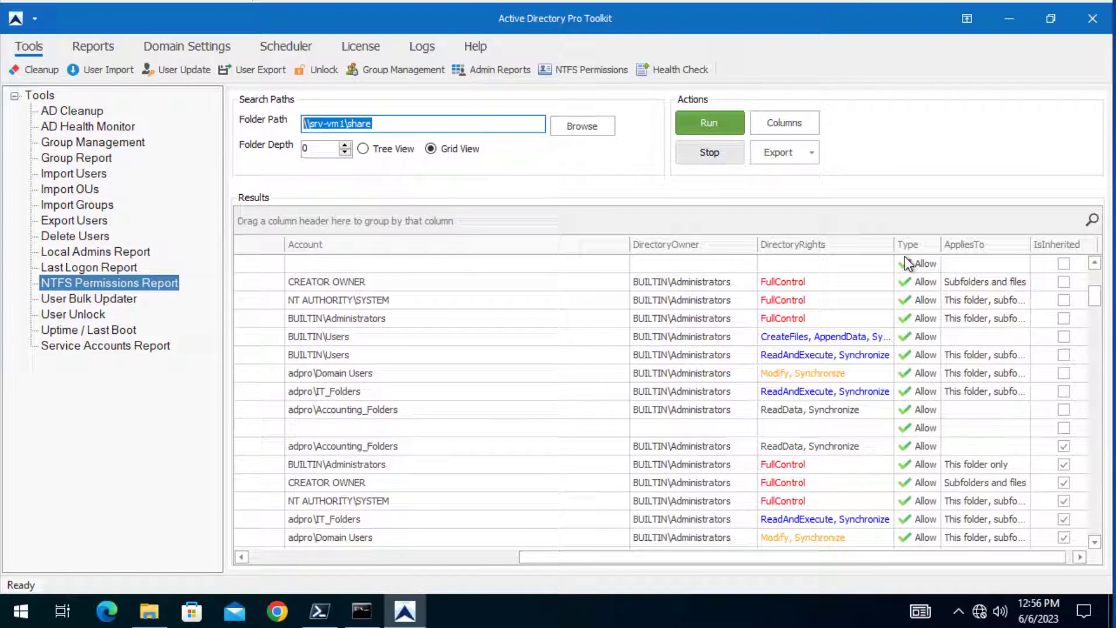
Check the Type filter and reveal the Deny rows and DirectoryName column for New folder
click(933, 241)
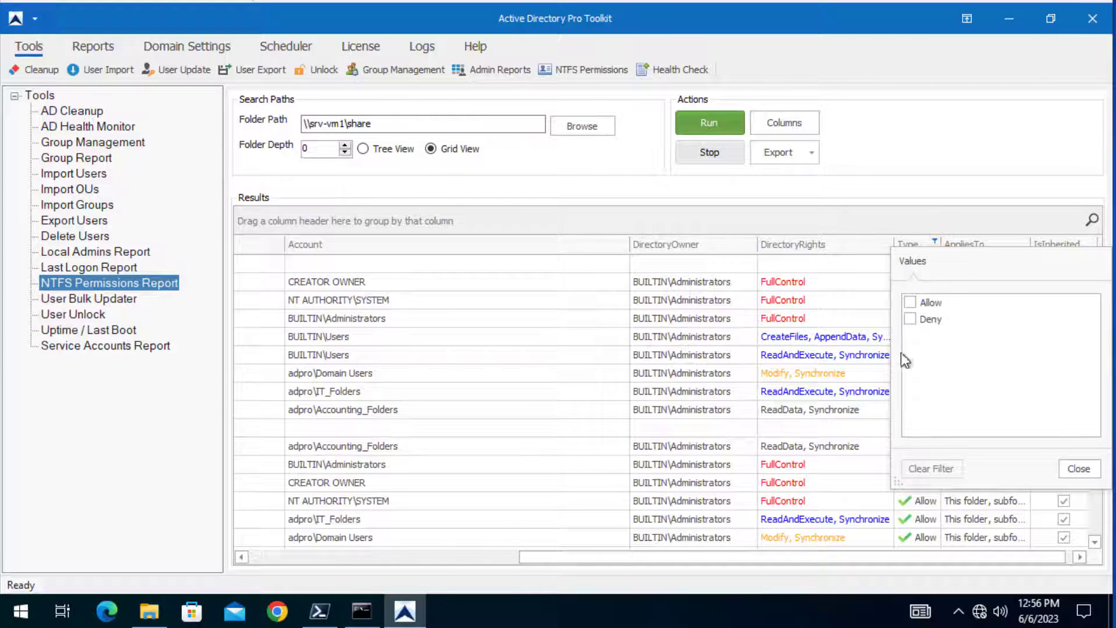
click(910, 319)
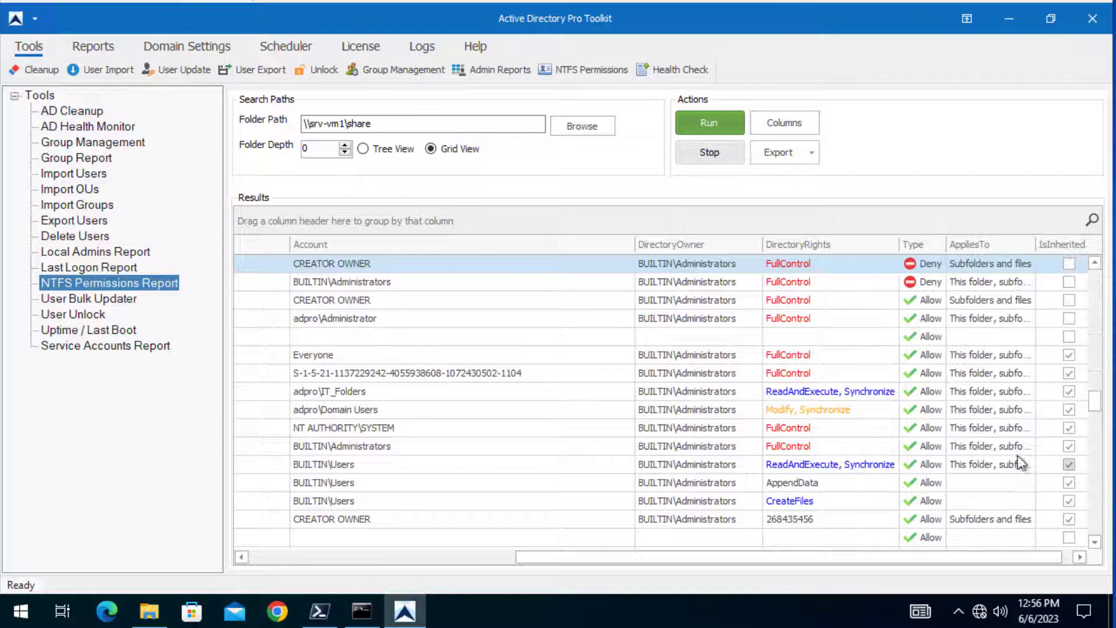
click(810, 152)
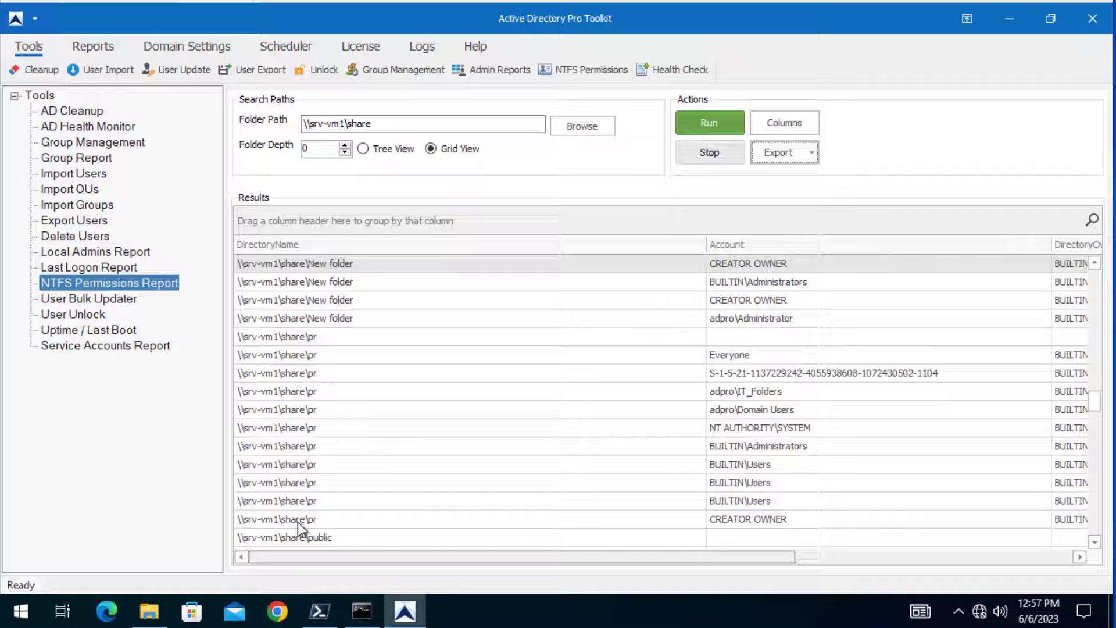
click(399, 244)
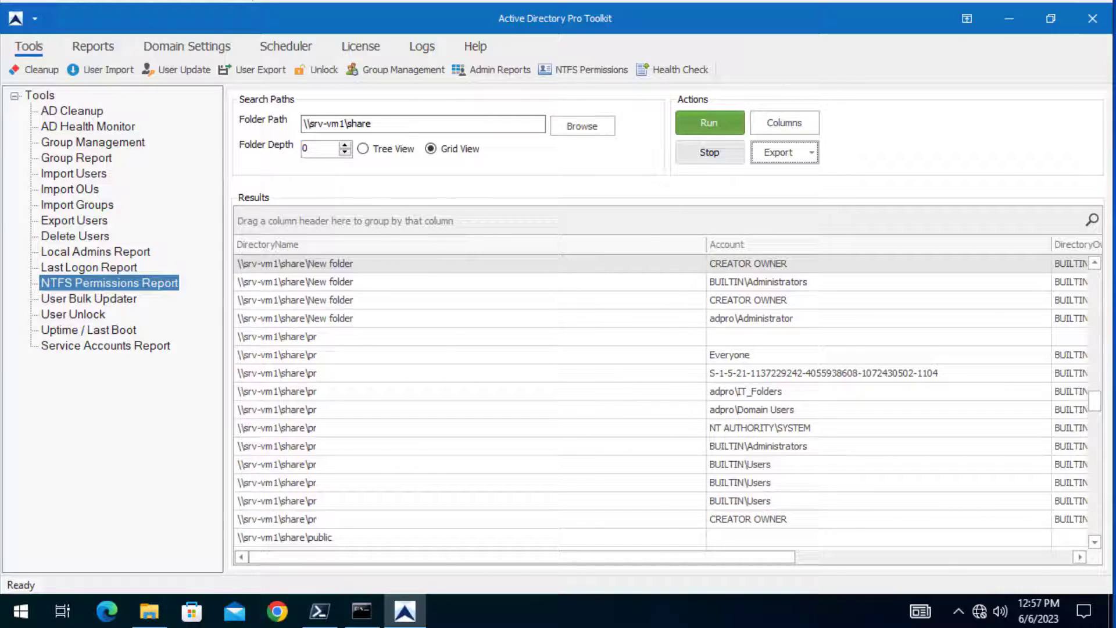
mouse_move(435, 335)
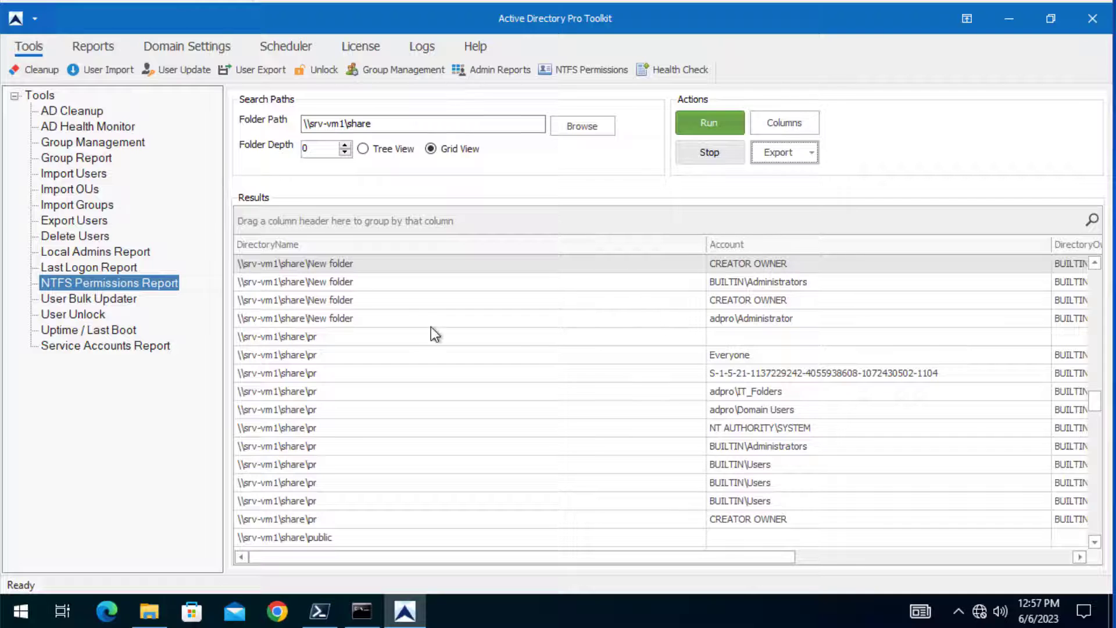
mouse_move(446, 362)
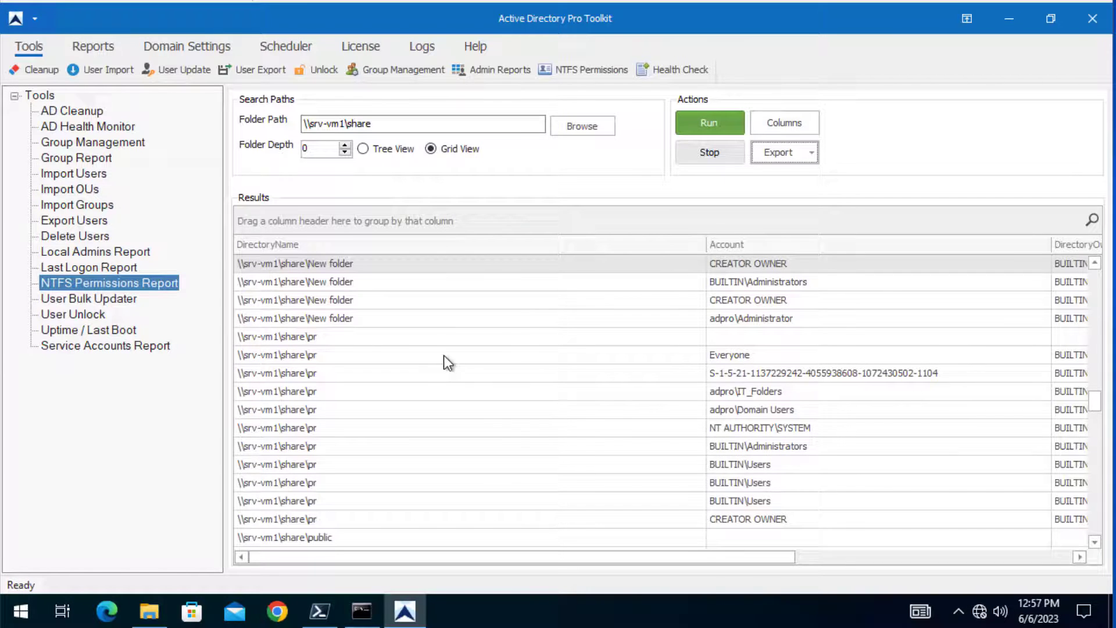
mouse_move(533, 426)
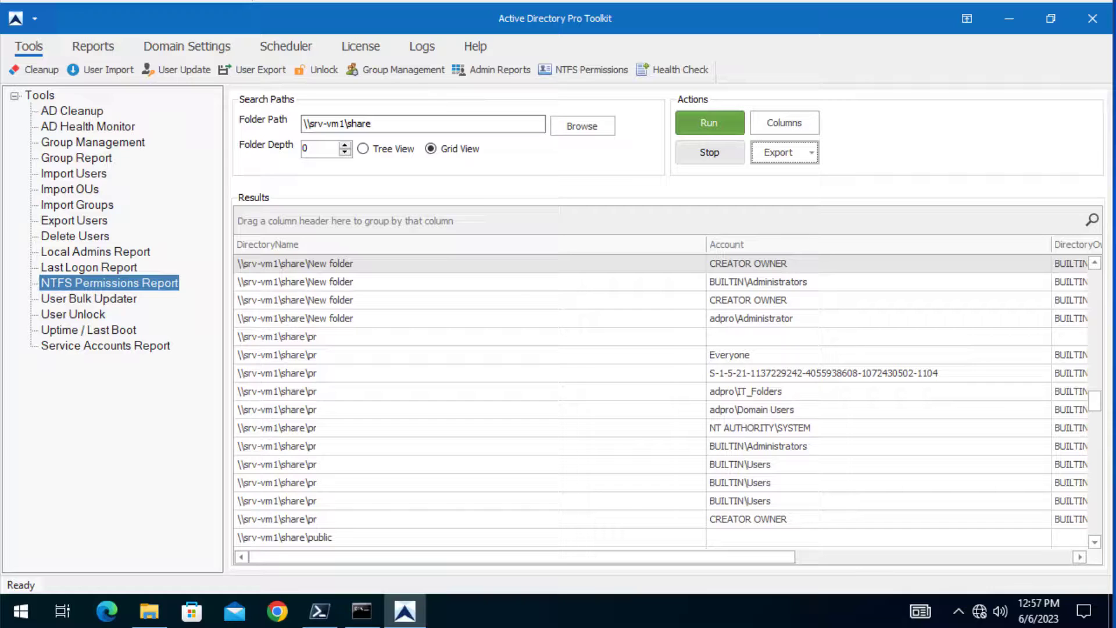
mouse_move(773, 356)
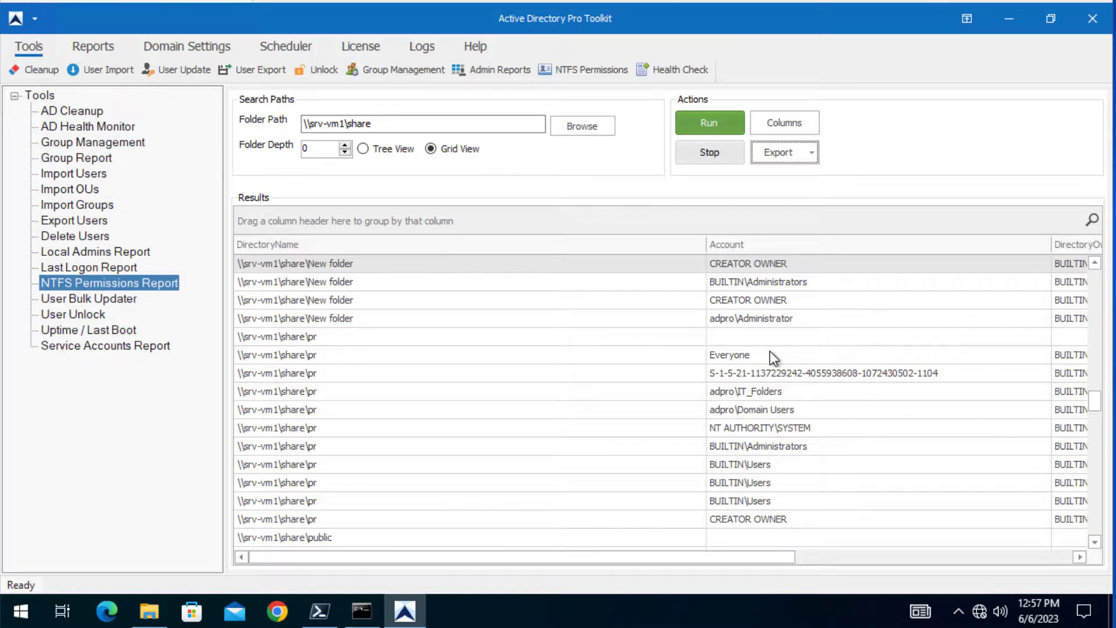